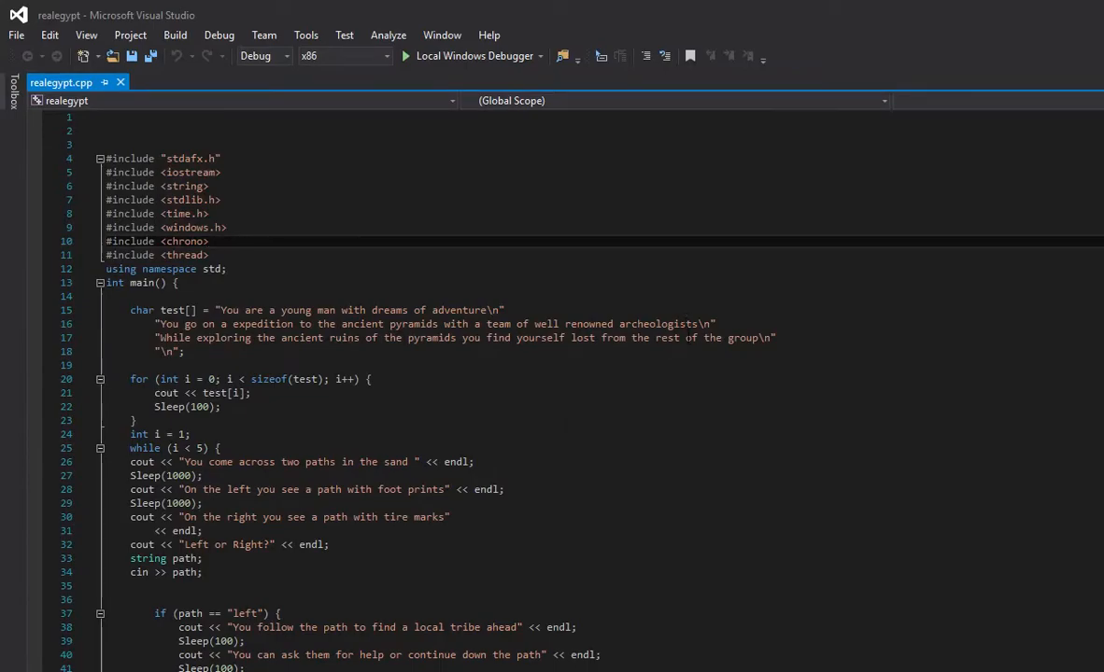
{"action": "mouse_move", "coordinate": [676, 7]}
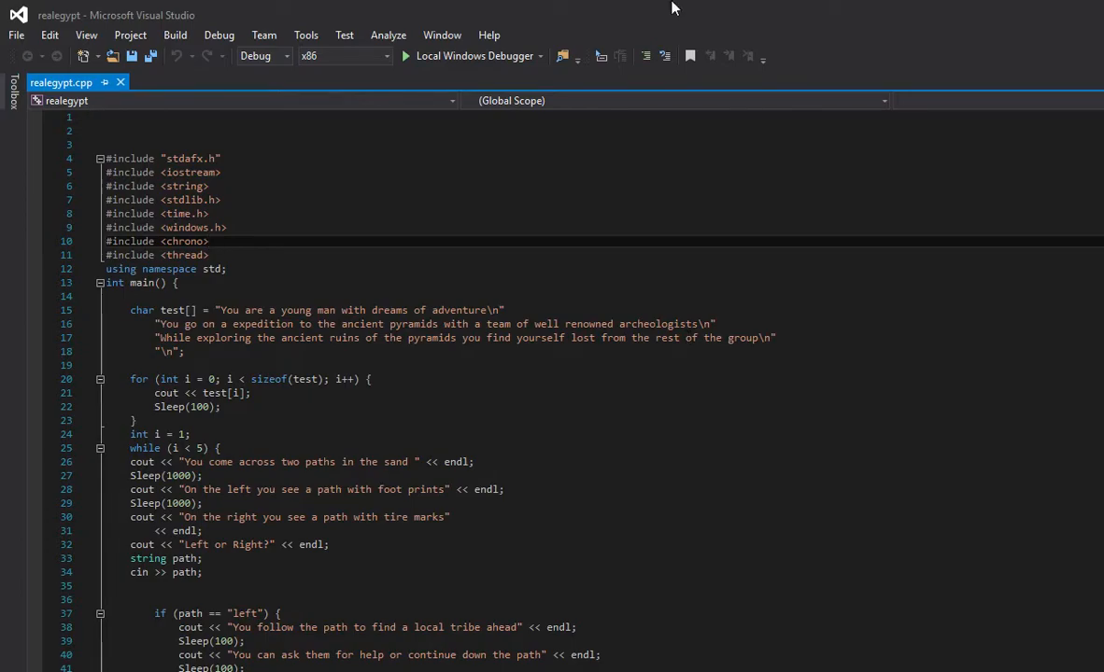
Scroll realegypt.cpp and briefly highlight the block of include directives.
{"action": "scroll", "scroll_direction": "down", "scroll_amount": 3}
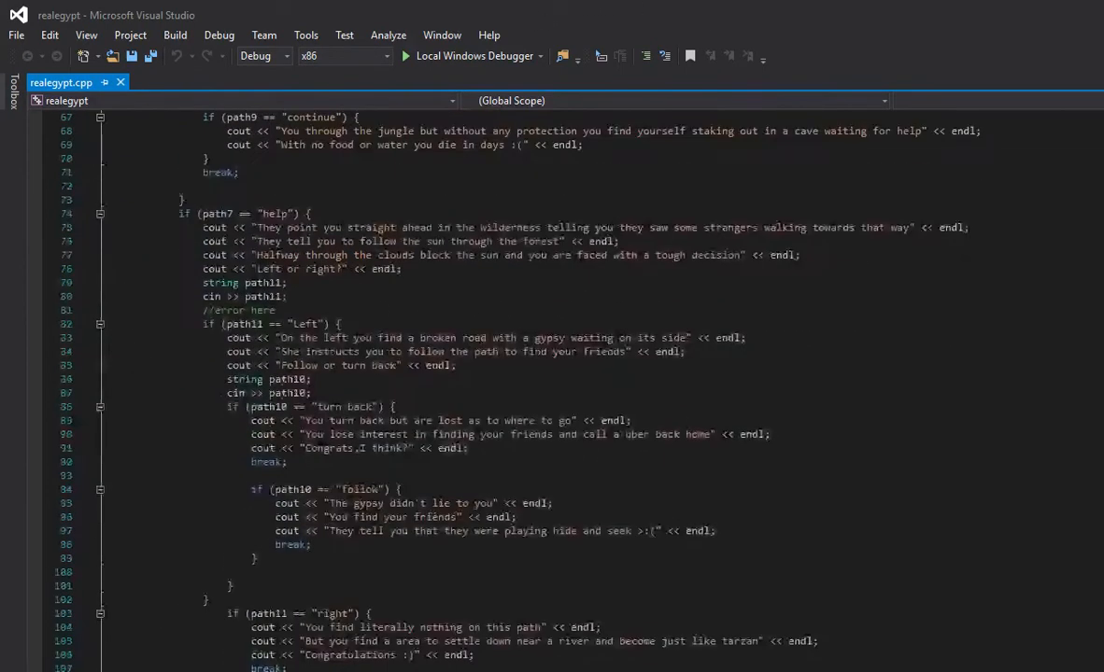
{"action": "scroll", "scroll_direction": "up", "scroll_amount": 3}
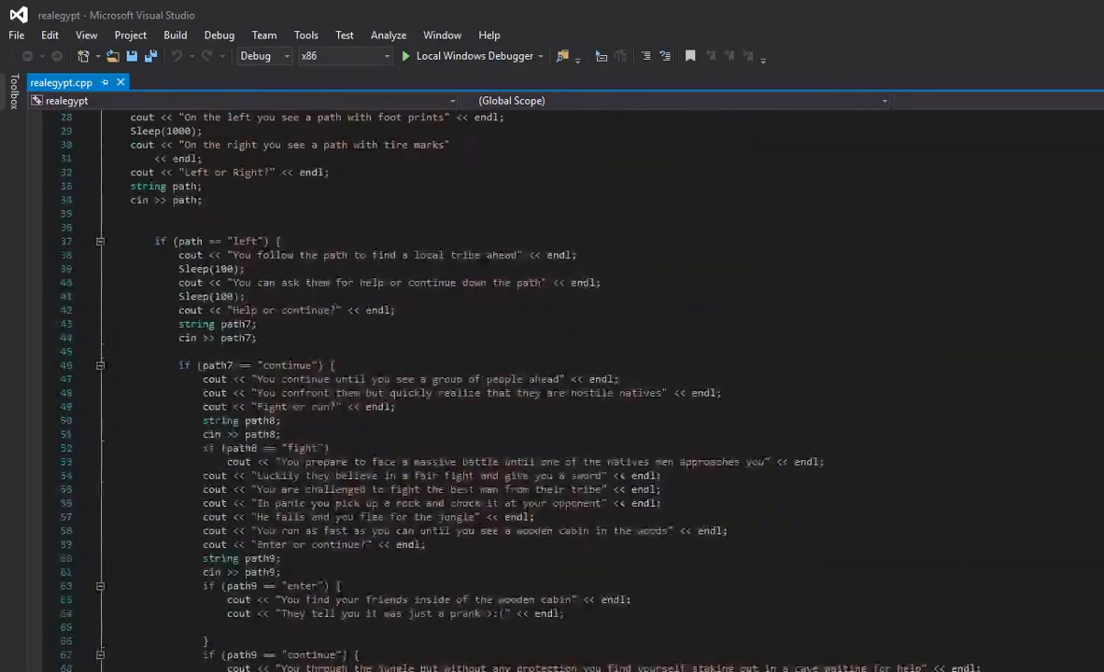
{"action": "scroll", "scroll_direction": "up", "scroll_amount": 3}
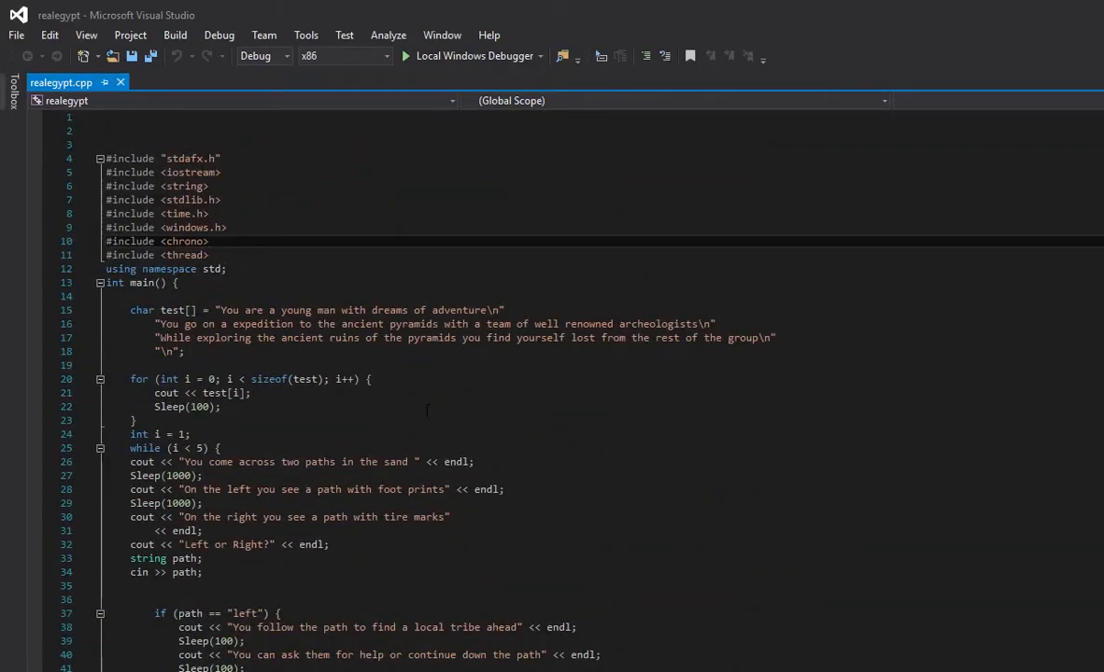
{"action": "scroll", "scroll_direction": "down", "scroll_amount": 3}
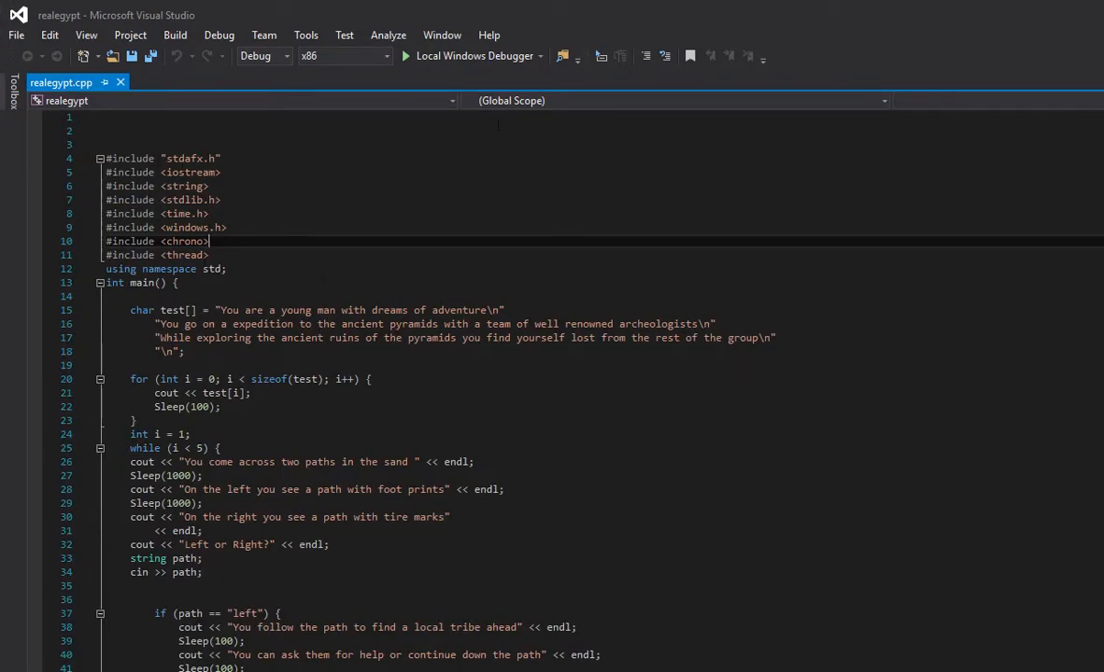
{"action": "mouse_move", "coordinate": [480, 101]}
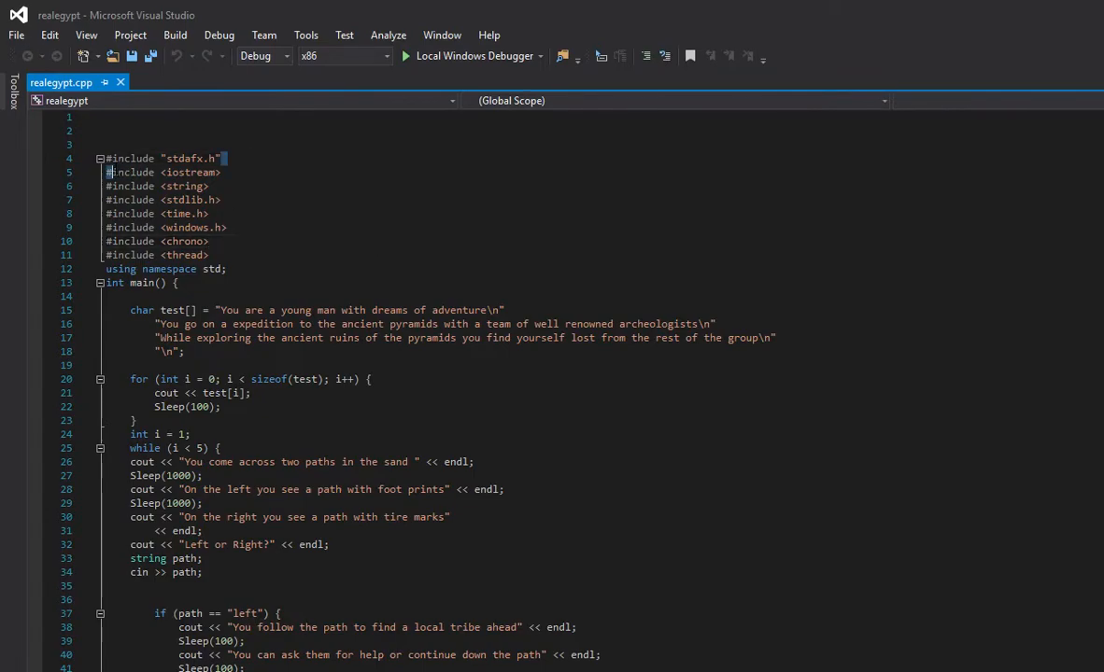
{"action": "left_click_drag", "start_coordinate": [106, 241], "coordinate": [209, 255]}
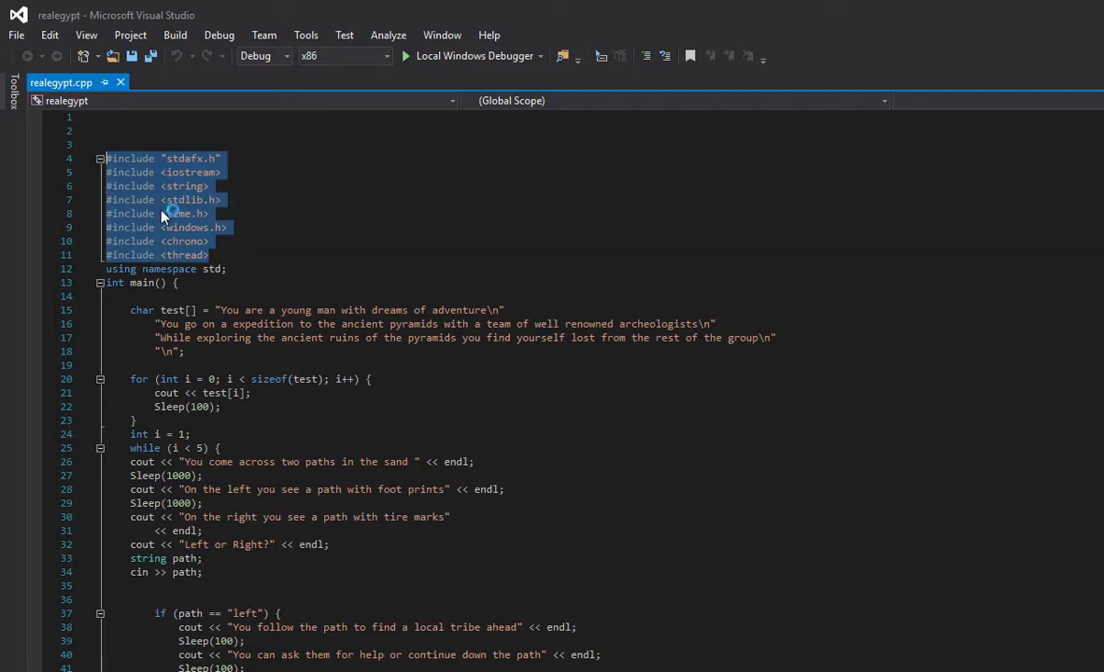
{"action": "left_click", "coordinate": [212, 212]}
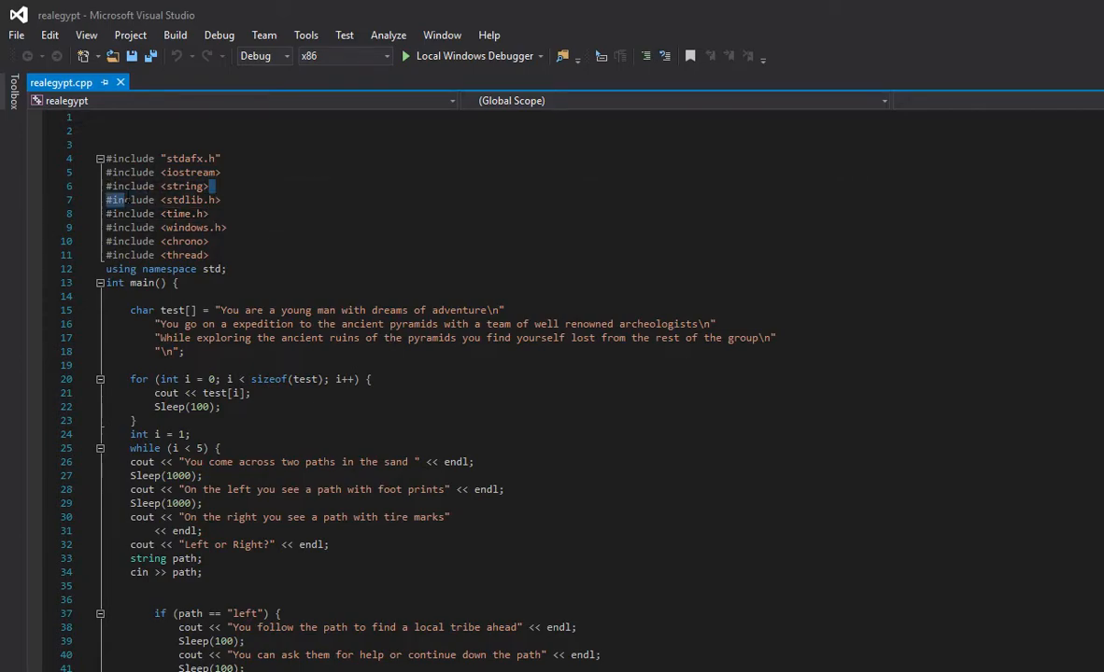
{"action": "left_click", "coordinate": [131, 296]}
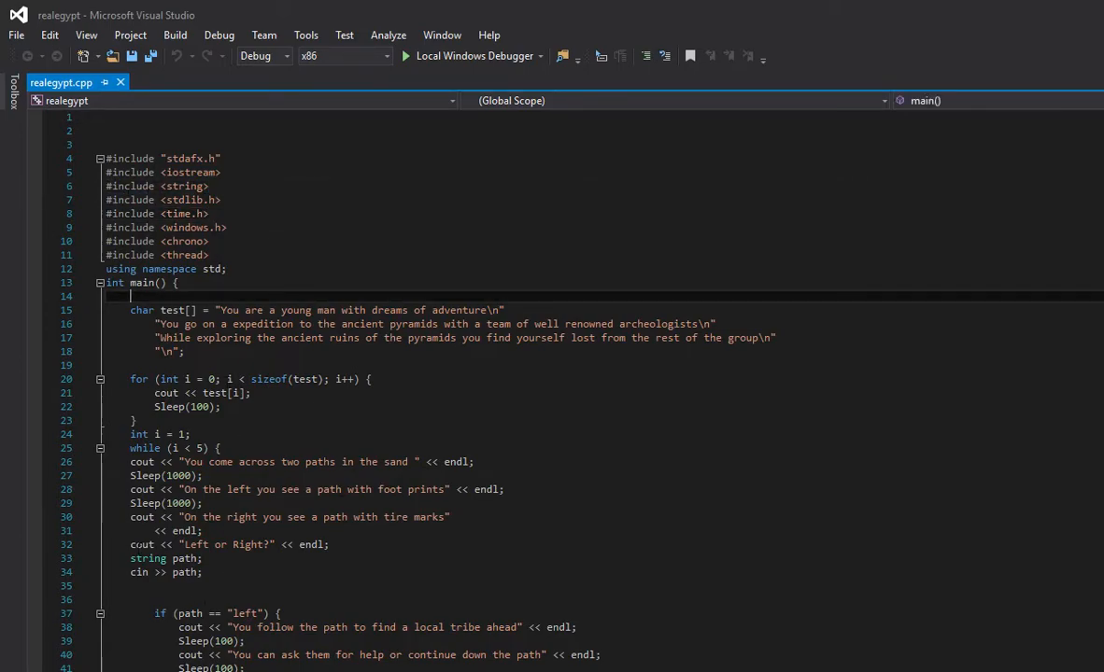
{"action": "double_click", "coordinate": [148, 559]}
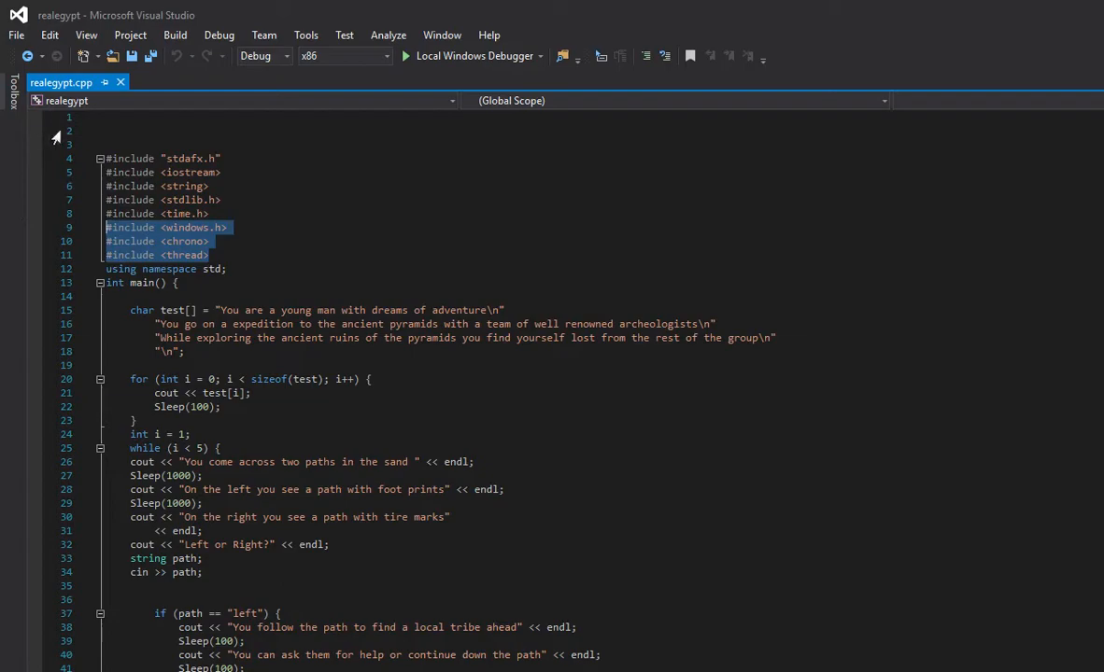
Scroll up and down to review the realegypt.cpp source code.
{"action": "left_click", "coordinate": [245, 269]}
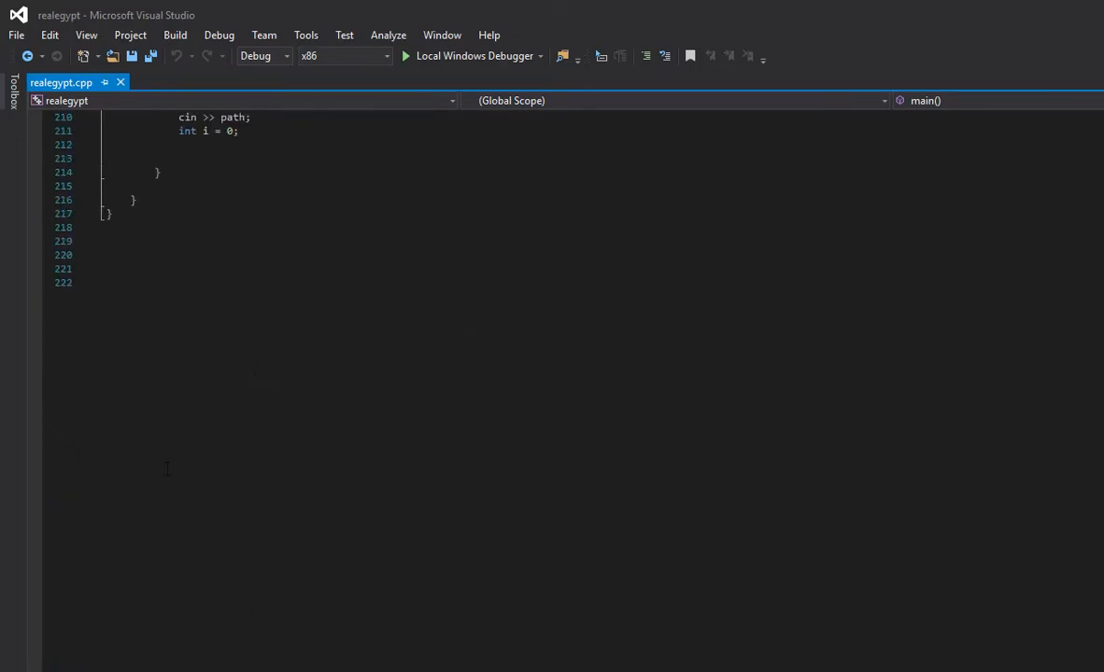
{"action": "scroll", "scroll_direction": "up", "scroll_amount": 3}
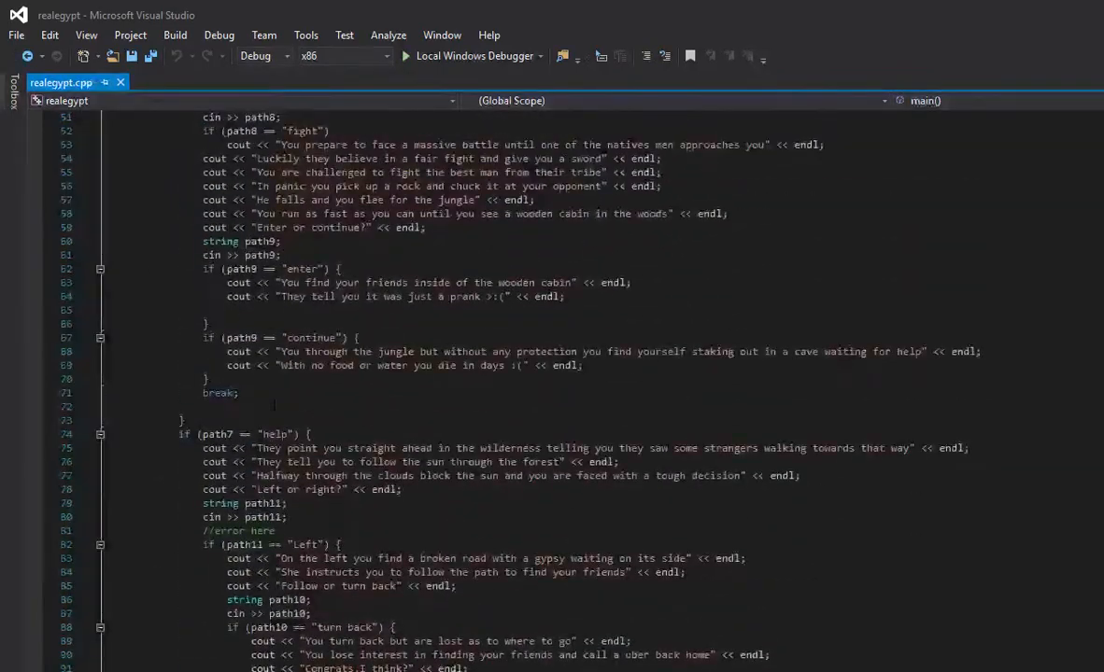
{"action": "scroll", "scroll_direction": "up", "scroll_amount": 3}
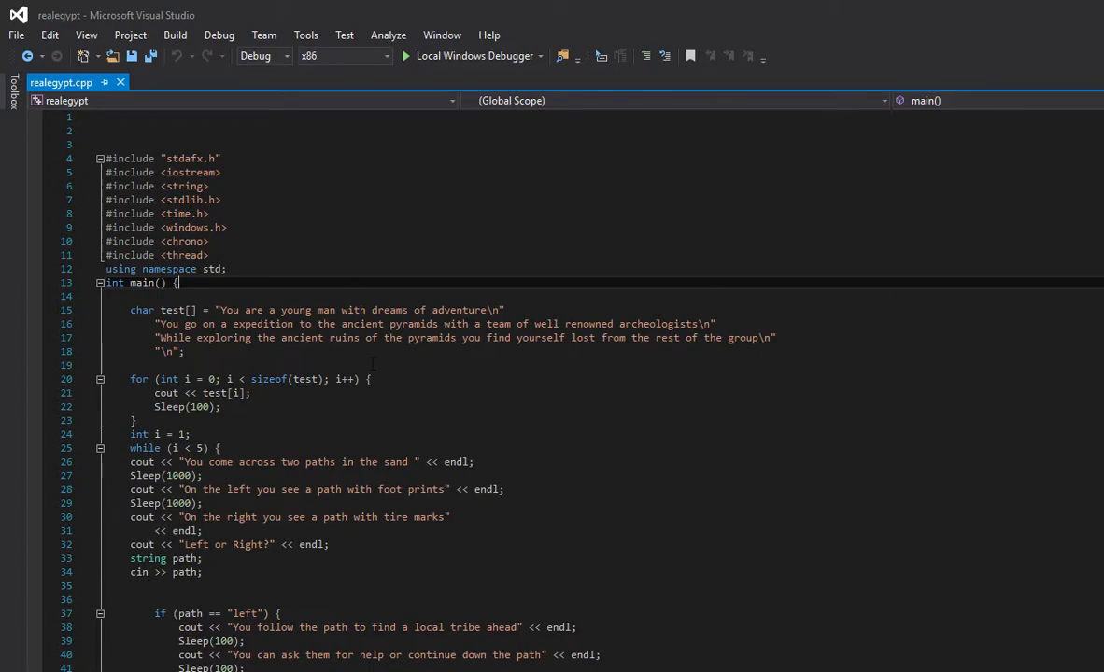
{"action": "scroll", "scroll_direction": "down", "scroll_amount": 3}
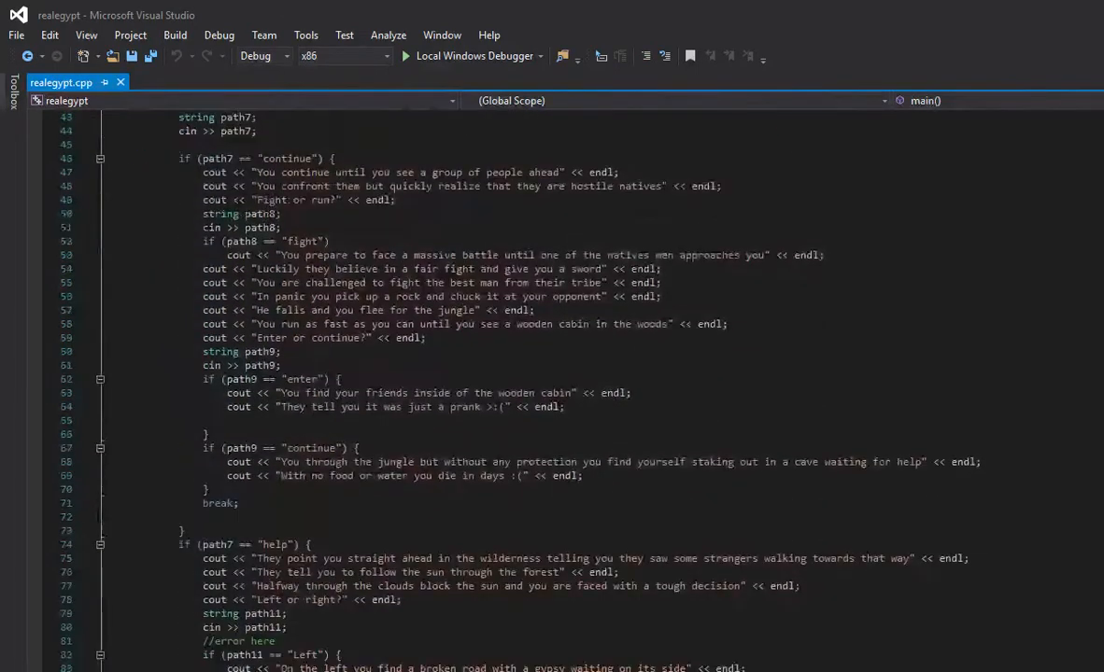
{"action": "scroll", "scroll_direction": "up", "scroll_amount": 3}
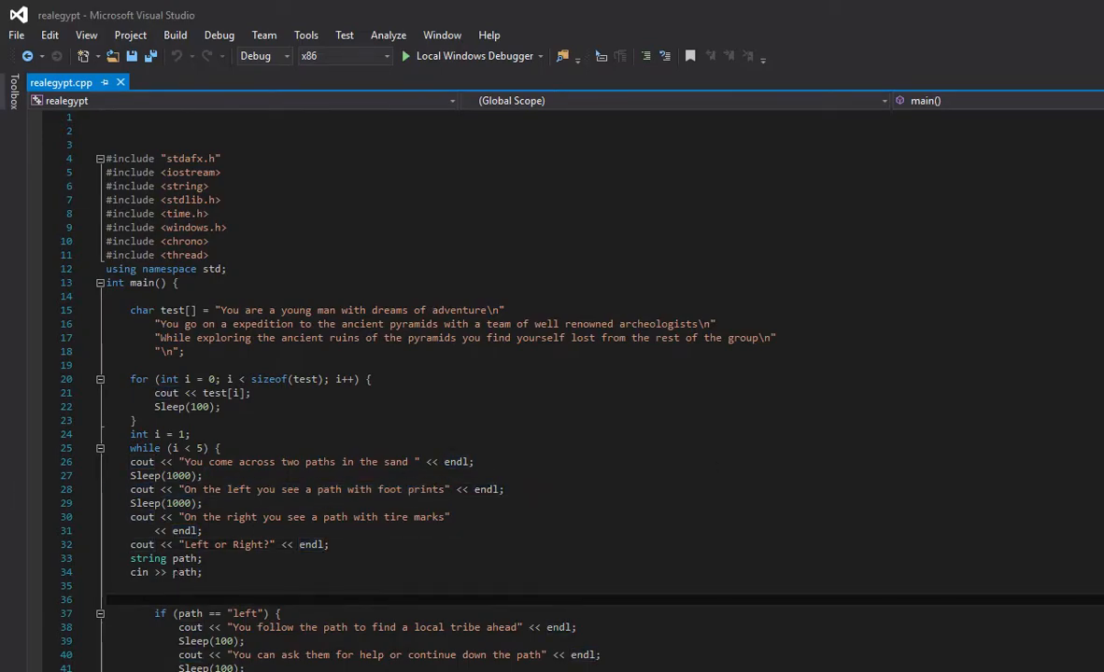
{"action": "scroll", "scroll_direction": "down", "scroll_amount": 3}
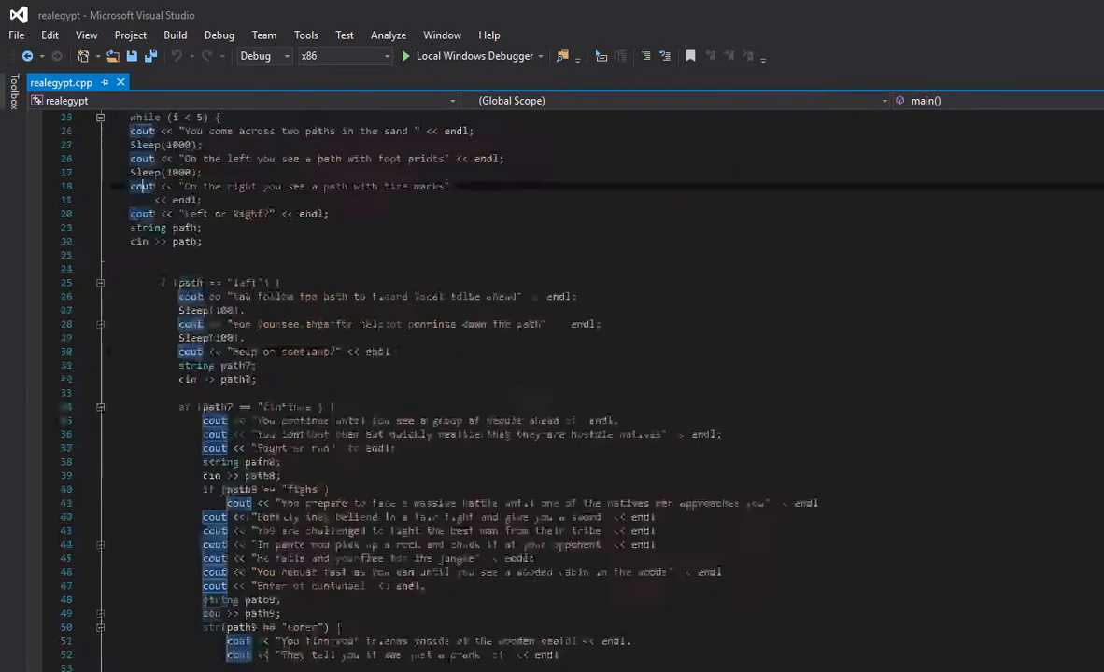
{"action": "scroll", "scroll_direction": "up", "scroll_amount": 3}
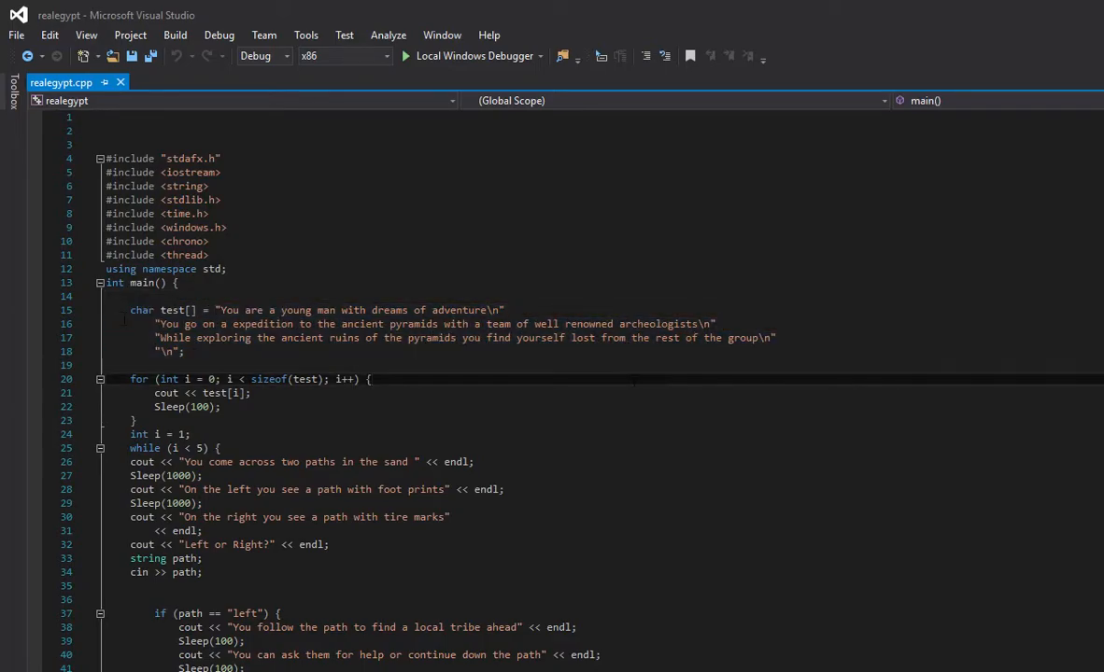
{"action": "mouse_move", "coordinate": [264, 35]}
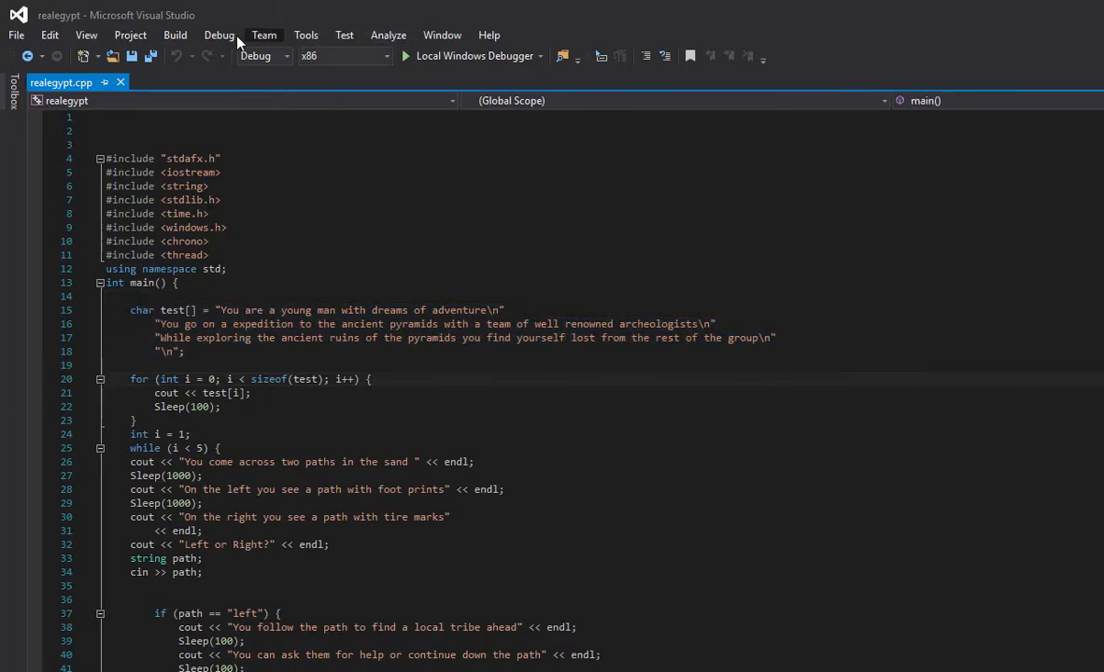
Launch realegypt via Debug > Start Without Debugging and bring its console forward.
{"action": "left_click", "coordinate": [218, 34]}
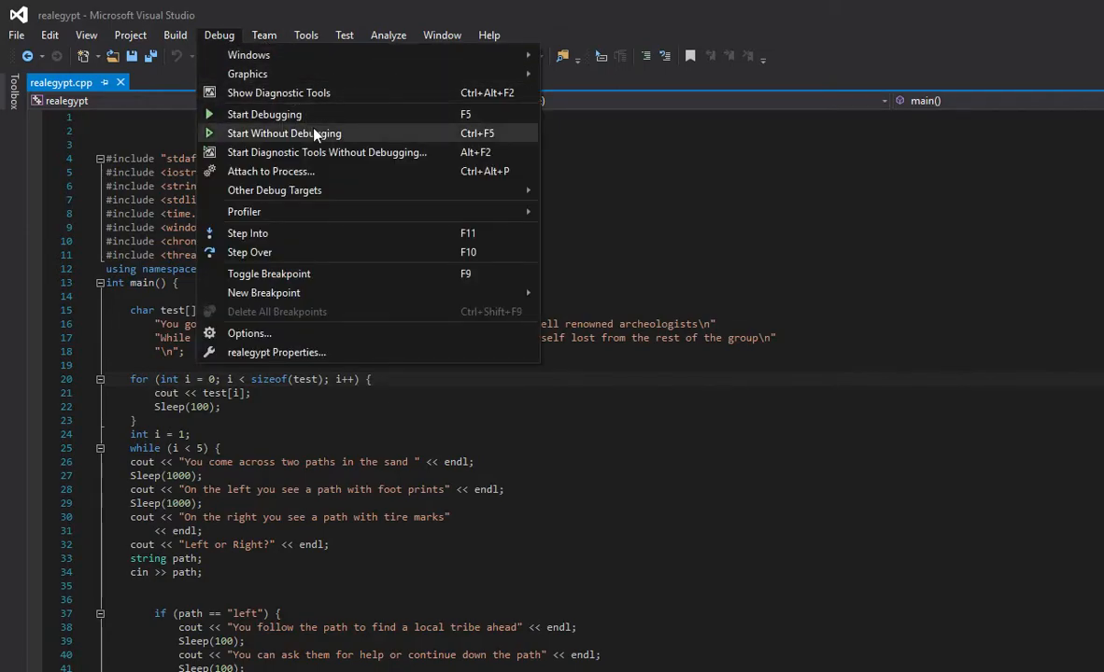
{"action": "left_click", "coordinate": [283, 133]}
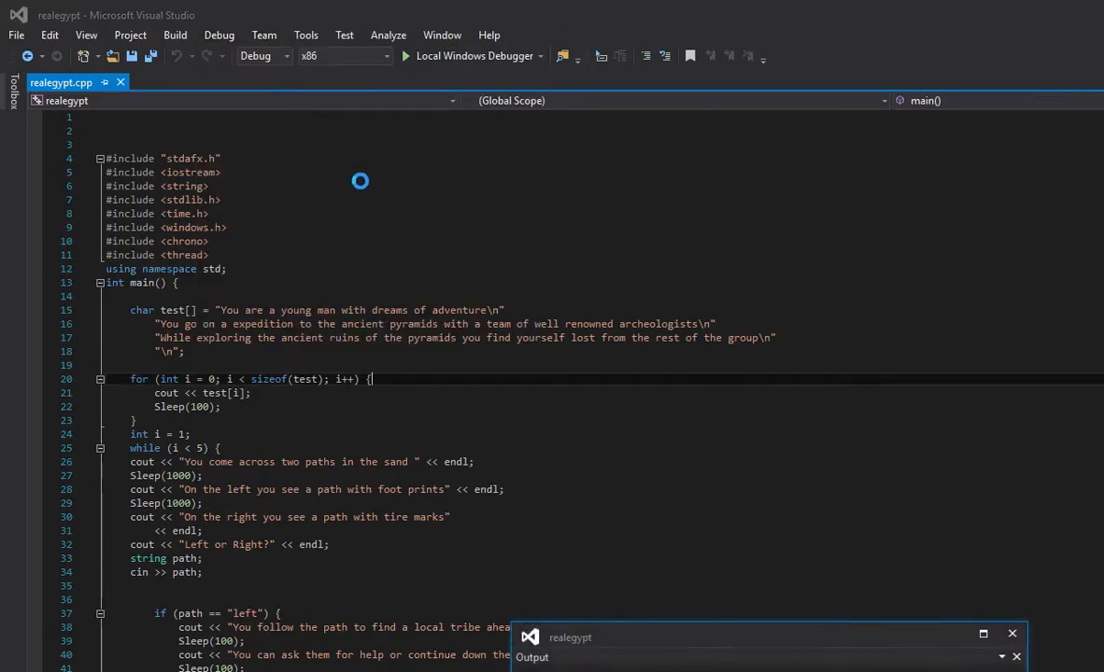
{"action": "mouse_move", "coordinate": [673, 504]}
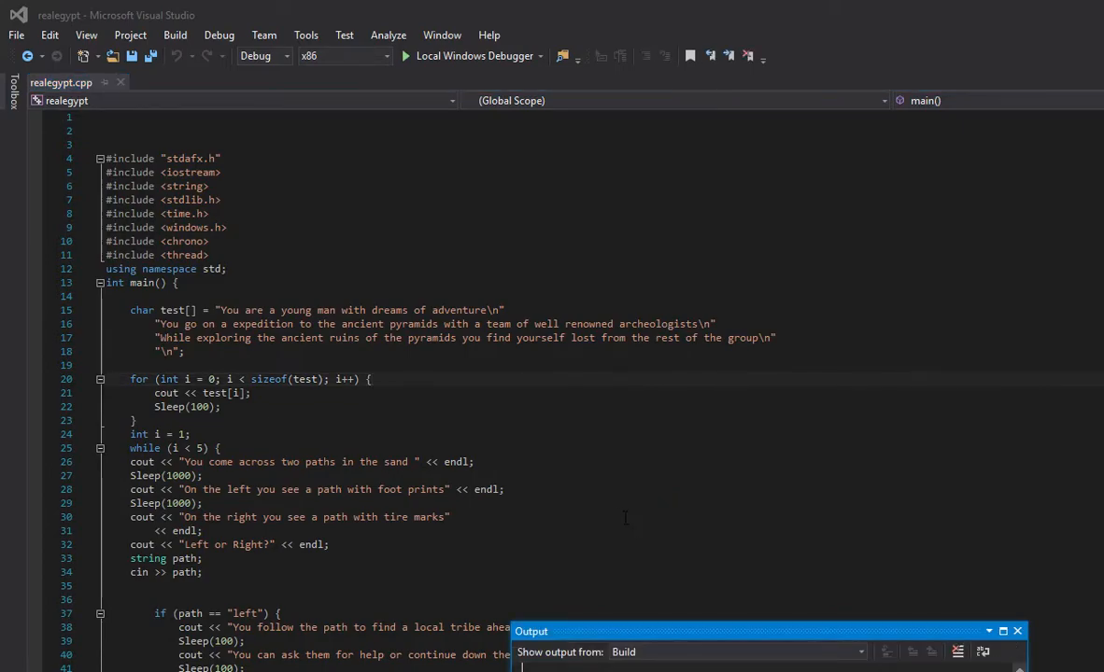
{"action": "left_click", "coordinate": [405, 55]}
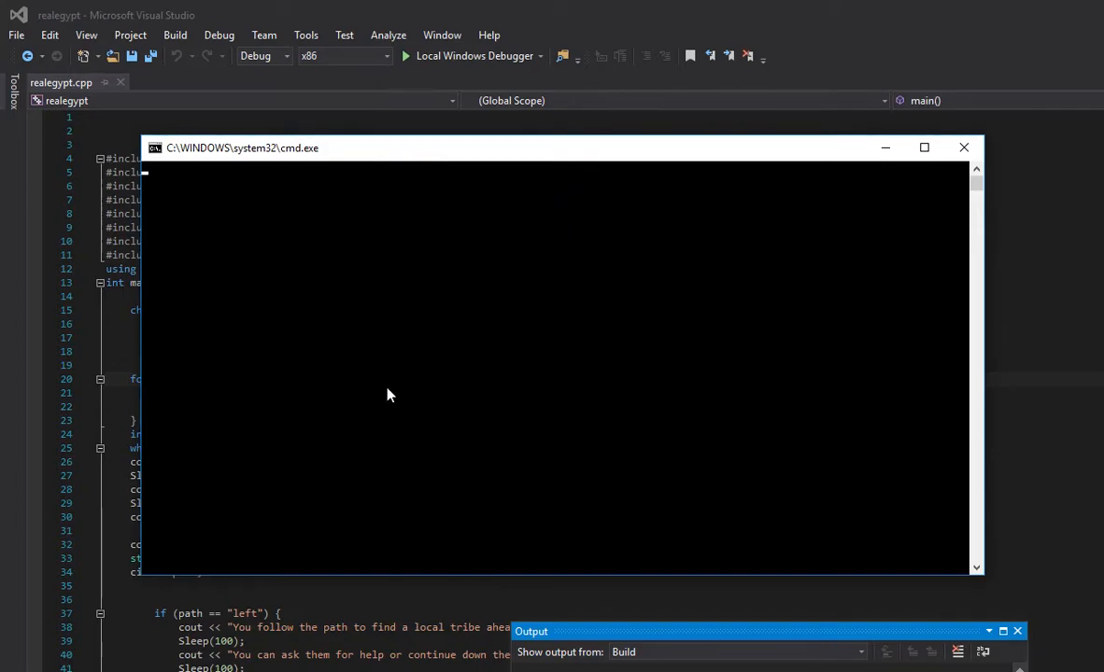
{"action": "mouse_move", "coordinate": [602, 286]}
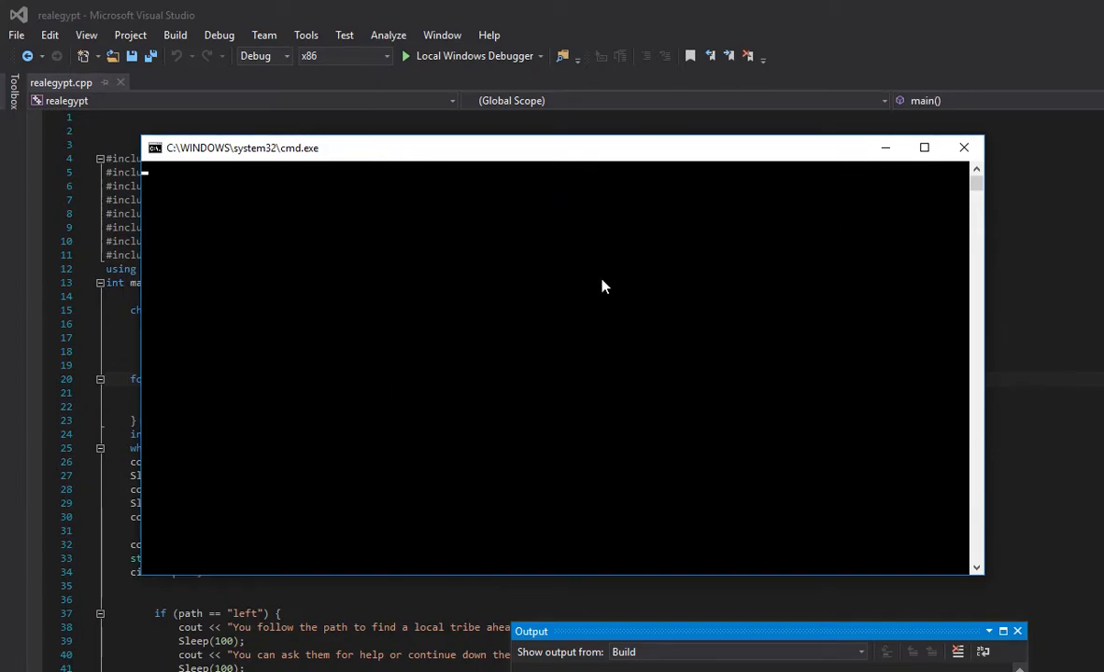
{"action": "mouse_move", "coordinate": [302, 152]}
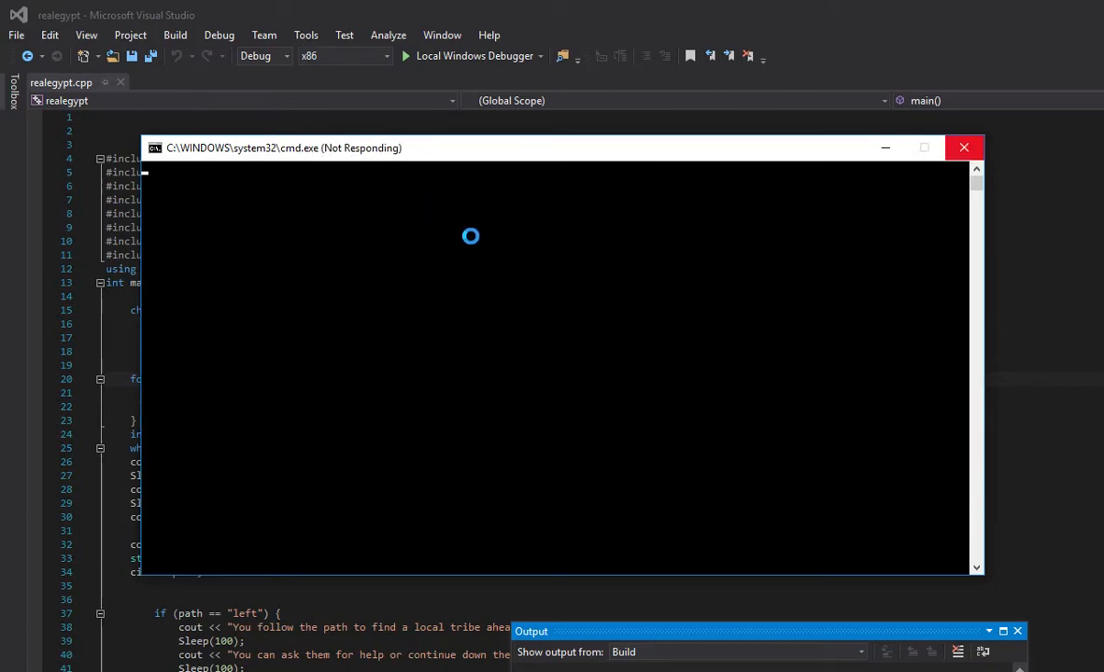
{"action": "mouse_move", "coordinate": [836, 159]}
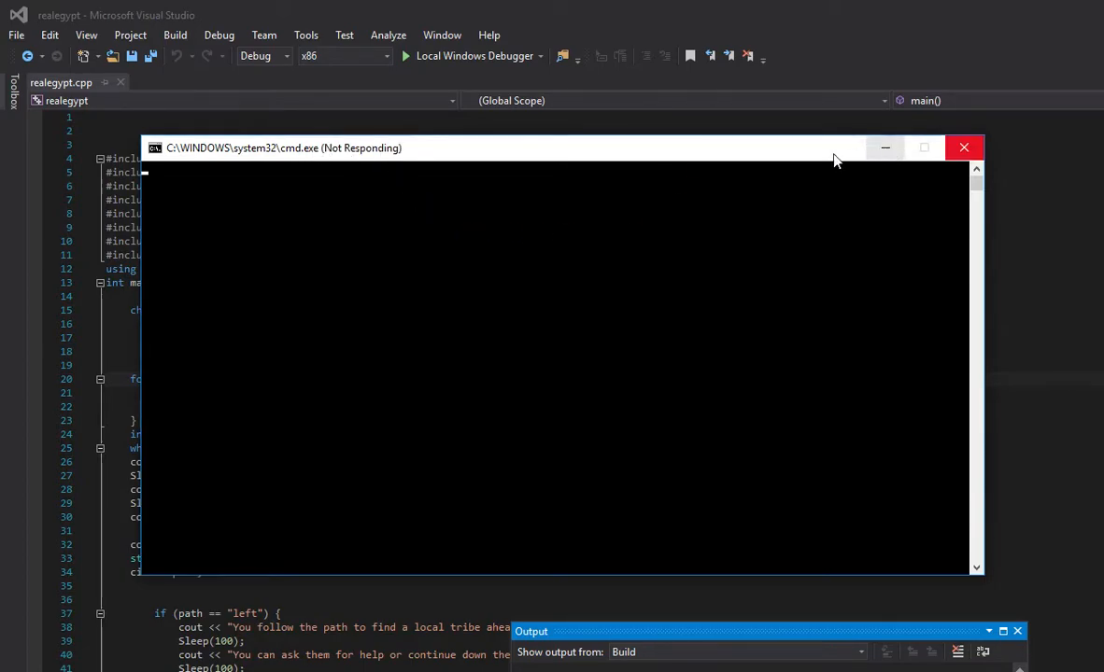
{"action": "left_click", "coordinate": [964, 147]}
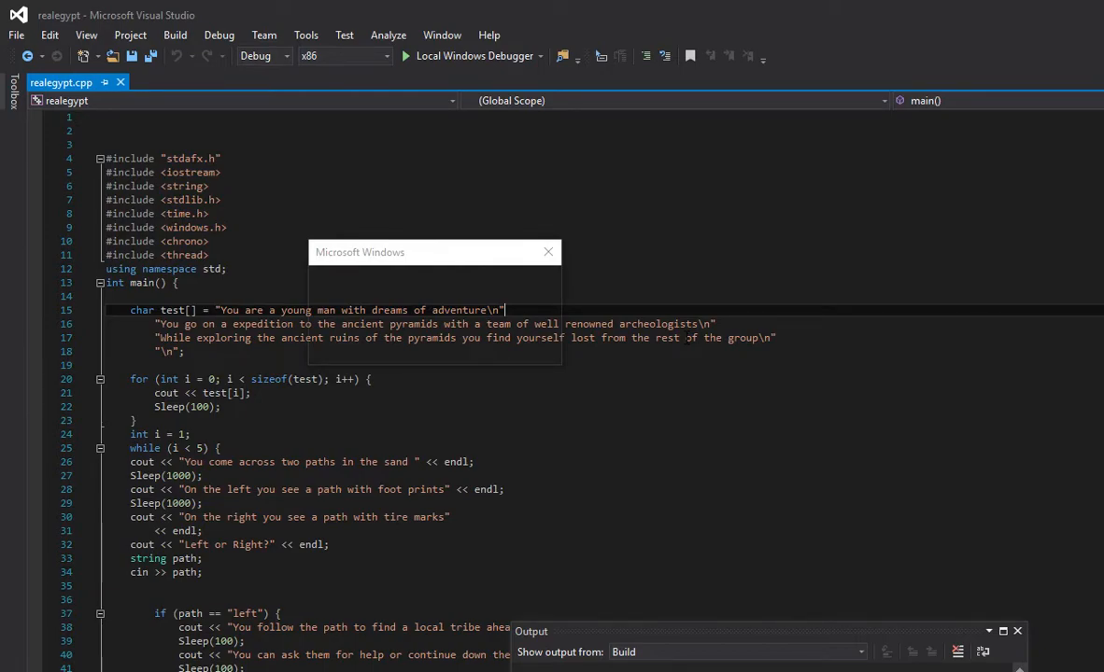
Launch realegypt without debugging, showing the intro and 'Left or Right?' prompt.
{"action": "left_click", "coordinate": [548, 253]}
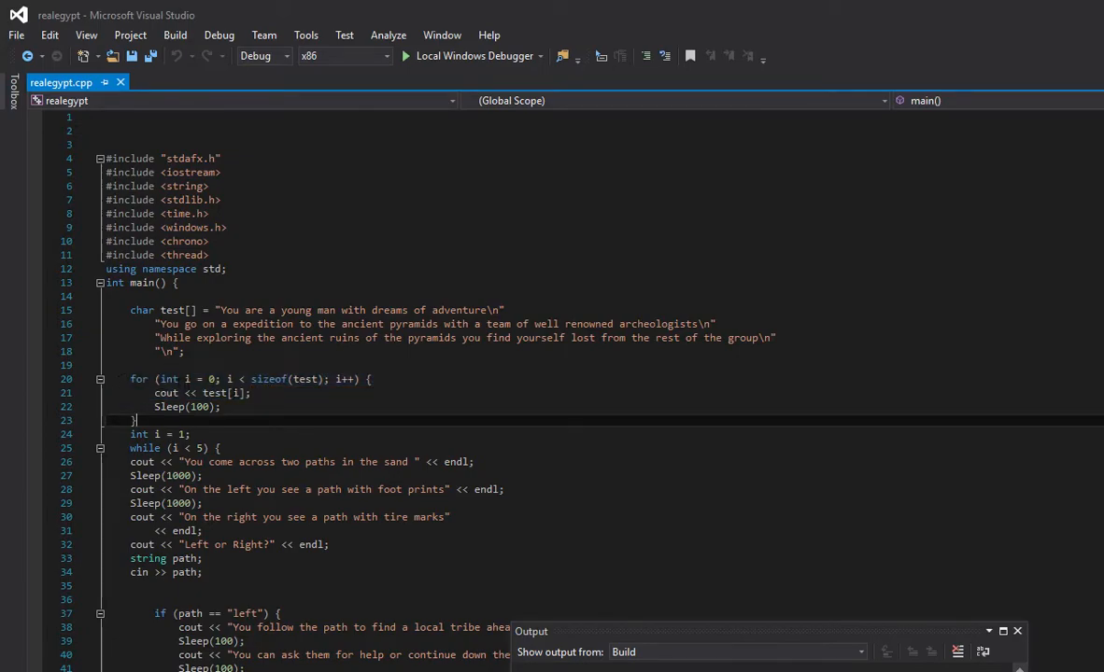
{"action": "mouse_move", "coordinate": [210, 392]}
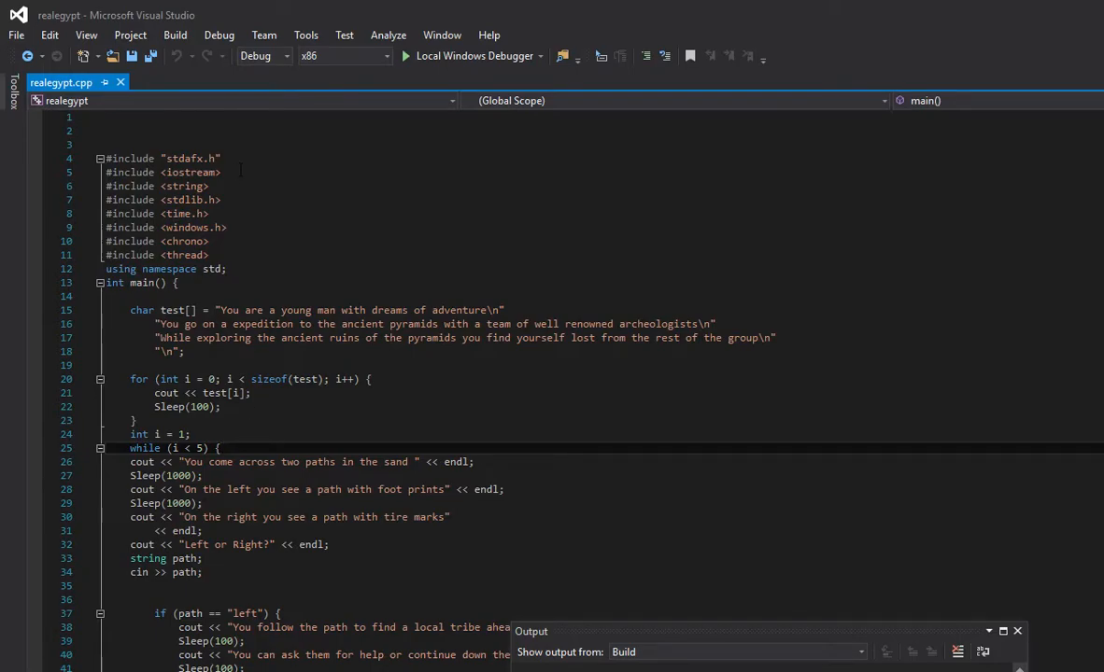
{"action": "double_click", "coordinate": [214, 392]}
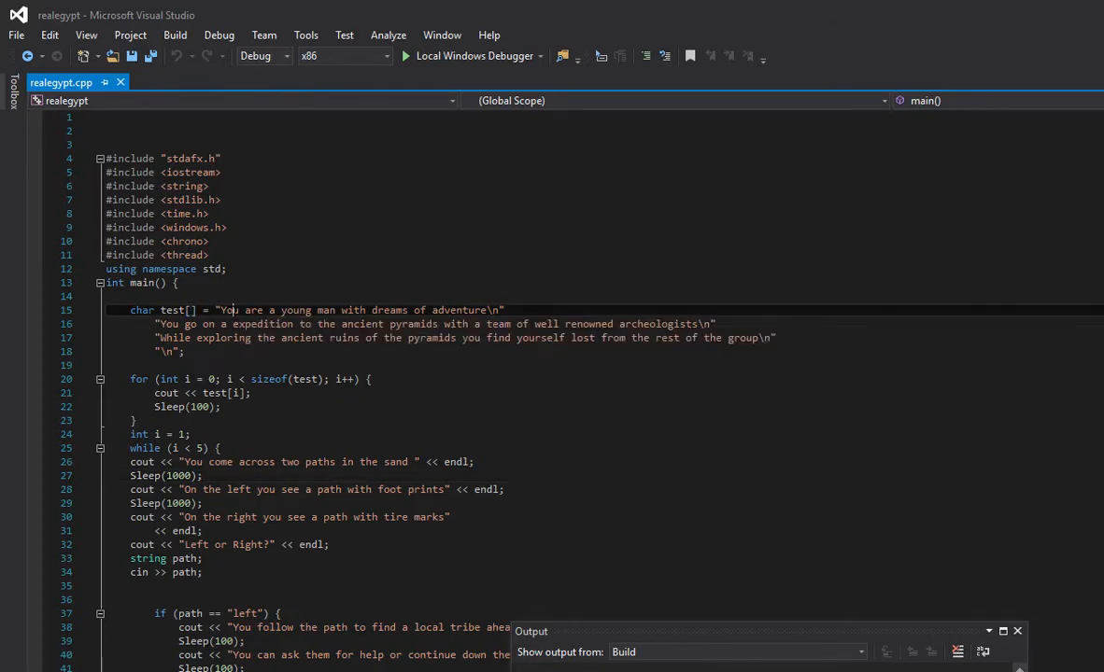
{"action": "left_click", "coordinate": [219, 406]}
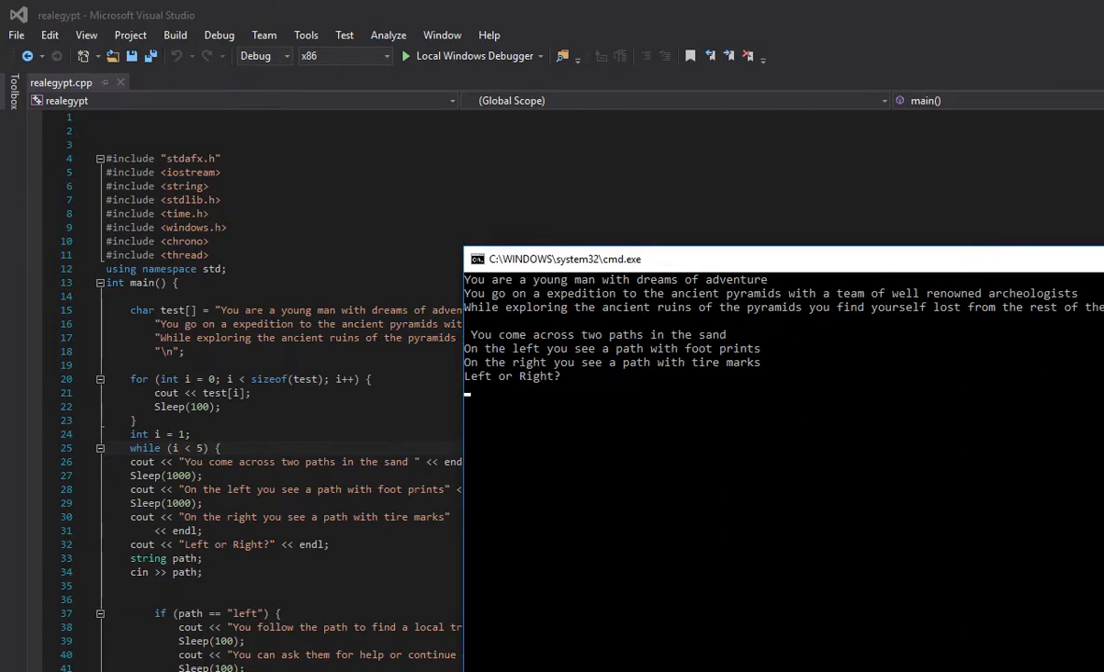
Stop the realegypt game from the Debug menu, closing its console.
{"action": "left_click", "coordinate": [219, 35]}
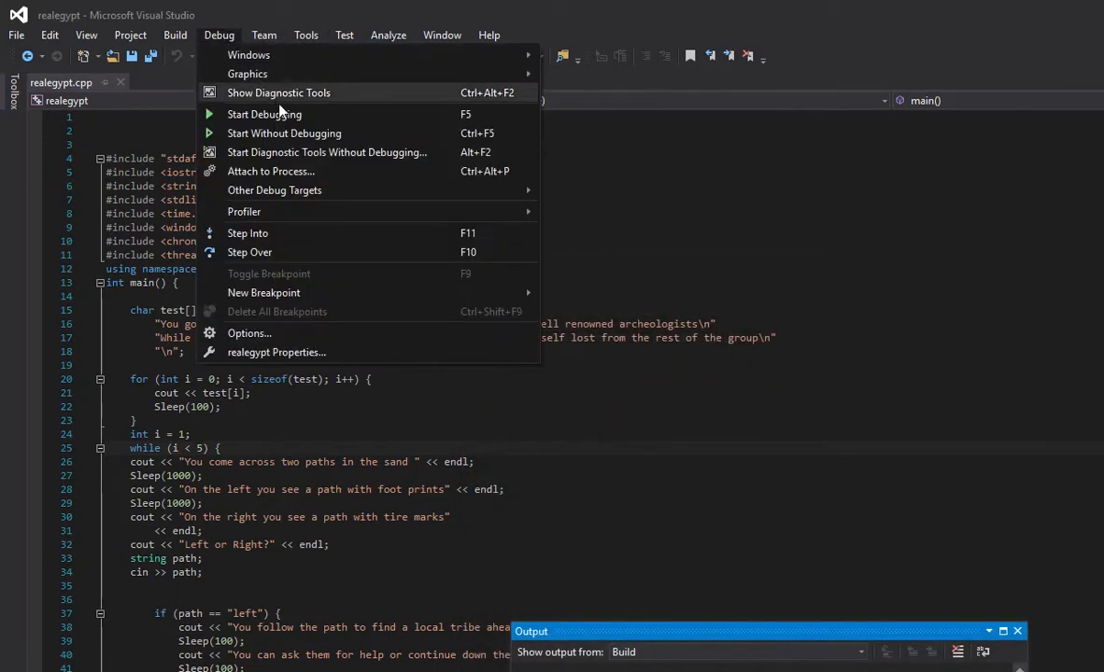
{"action": "left_click", "coordinate": [264, 114]}
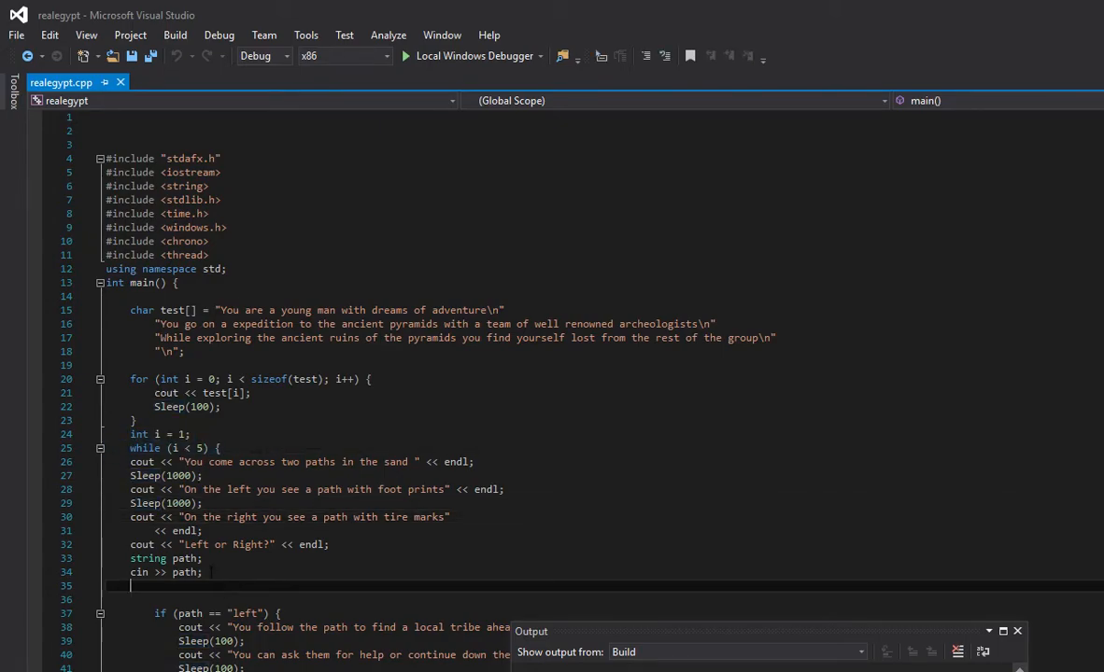
{"action": "scroll", "scroll_direction": "down", "scroll_amount": 3}
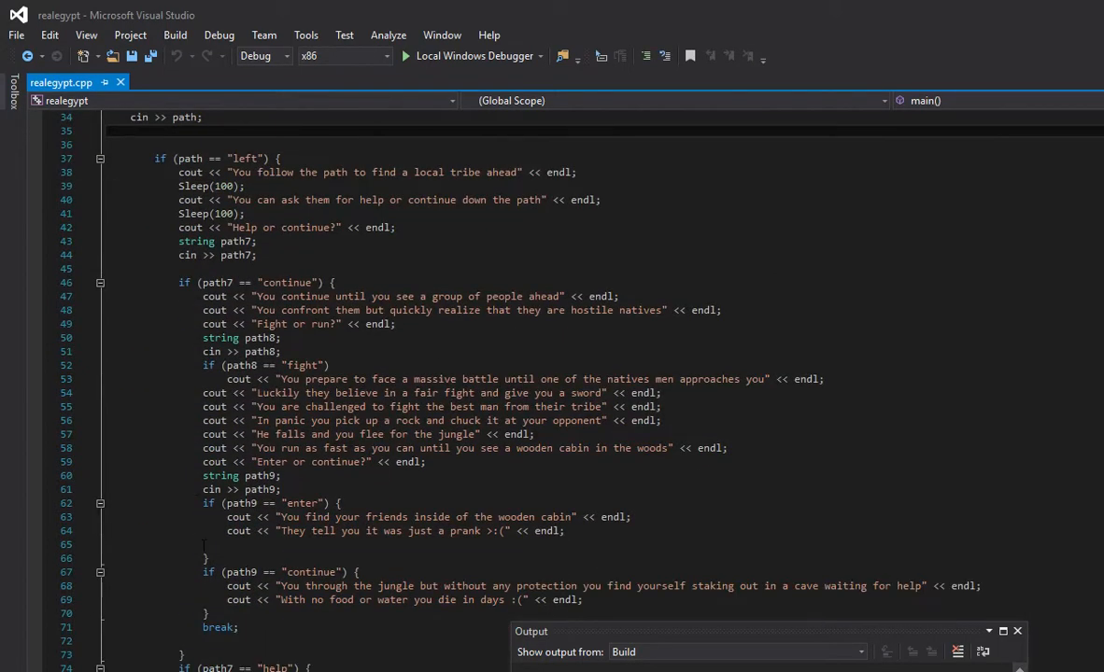
{"action": "scroll", "scroll_direction": "up", "scroll_amount": 3}
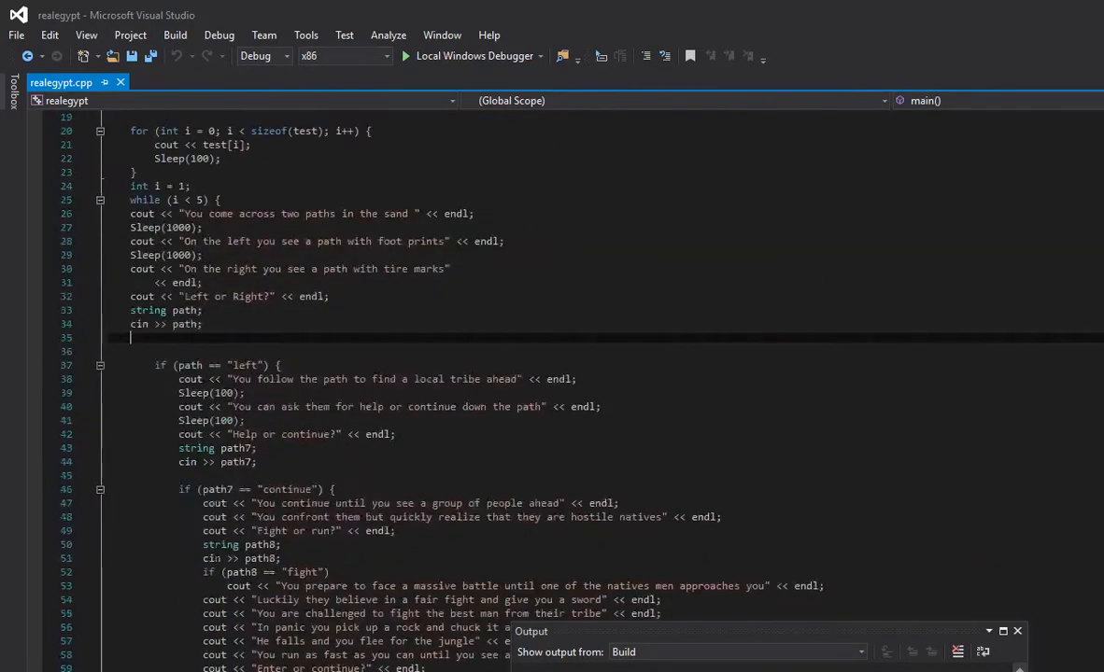
{"action": "scroll", "scroll_direction": "up", "scroll_amount": 3}
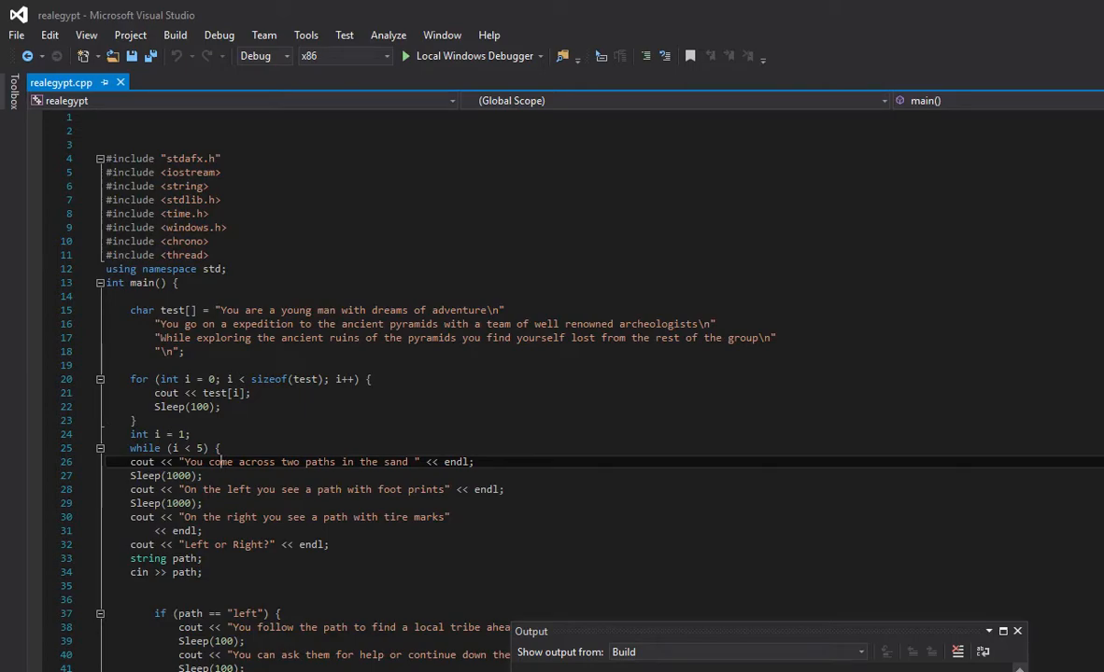
{"action": "mouse_move", "coordinate": [185, 462]}
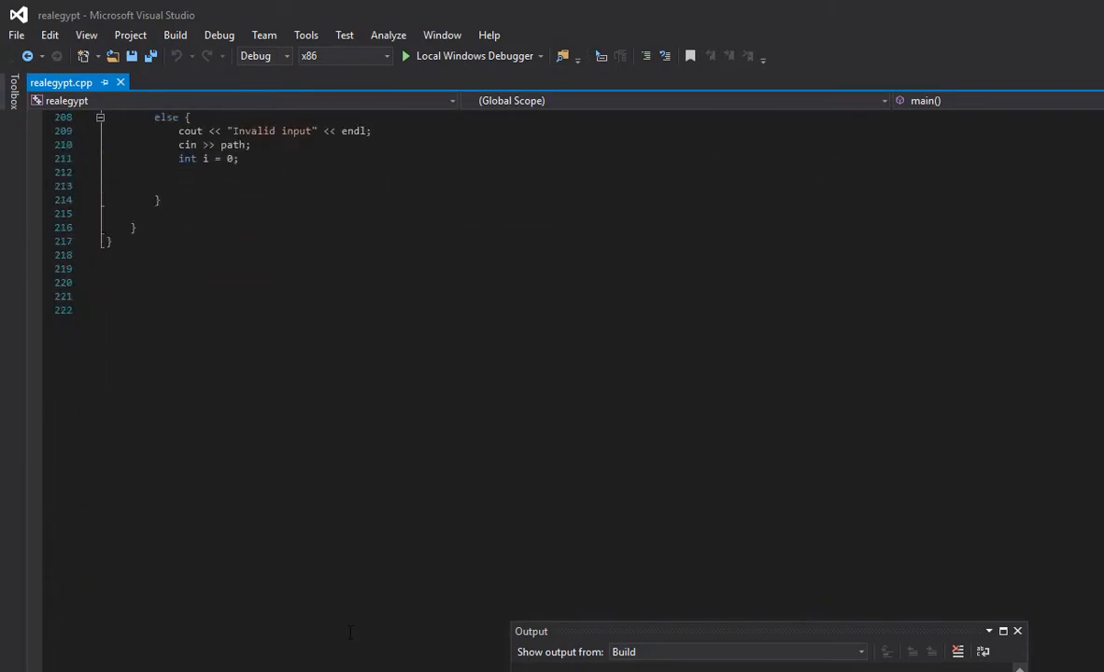
{"action": "scroll", "scroll_direction": "up", "scroll_amount": 3}
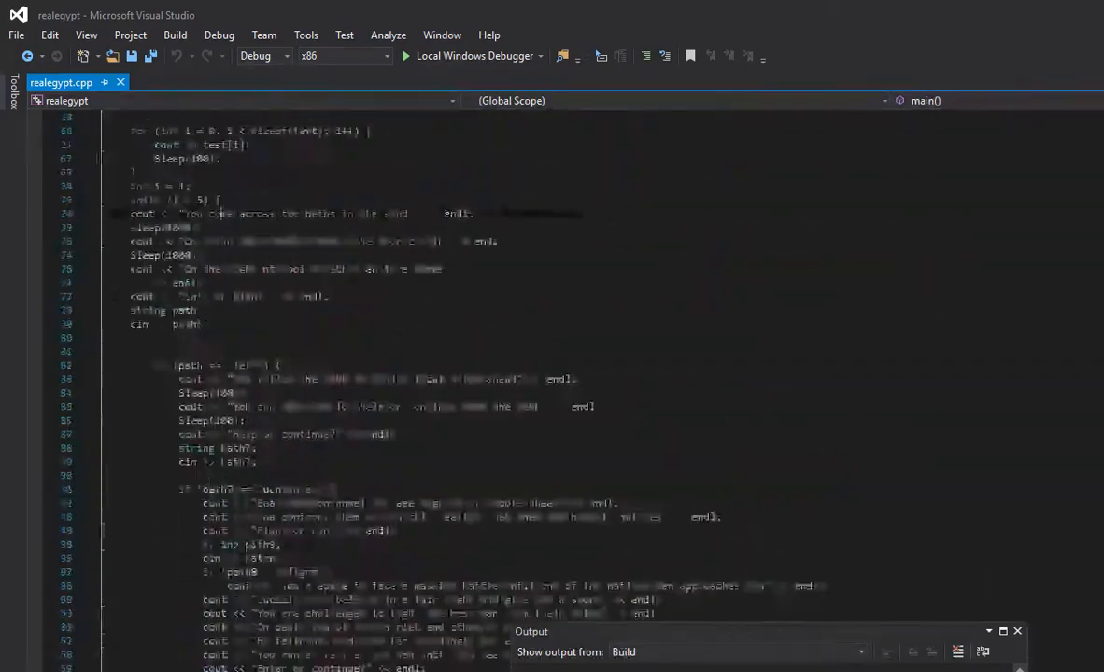
{"action": "scroll", "scroll_direction": "down", "scroll_amount": 3}
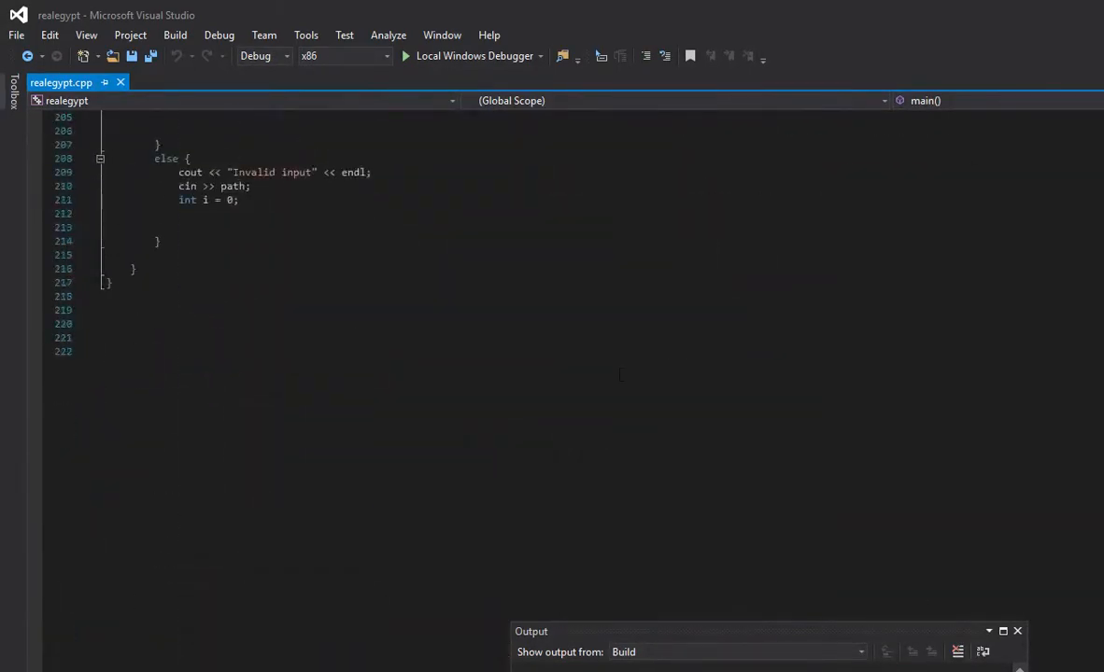
{"action": "scroll", "scroll_direction": "up", "scroll_amount": 3}
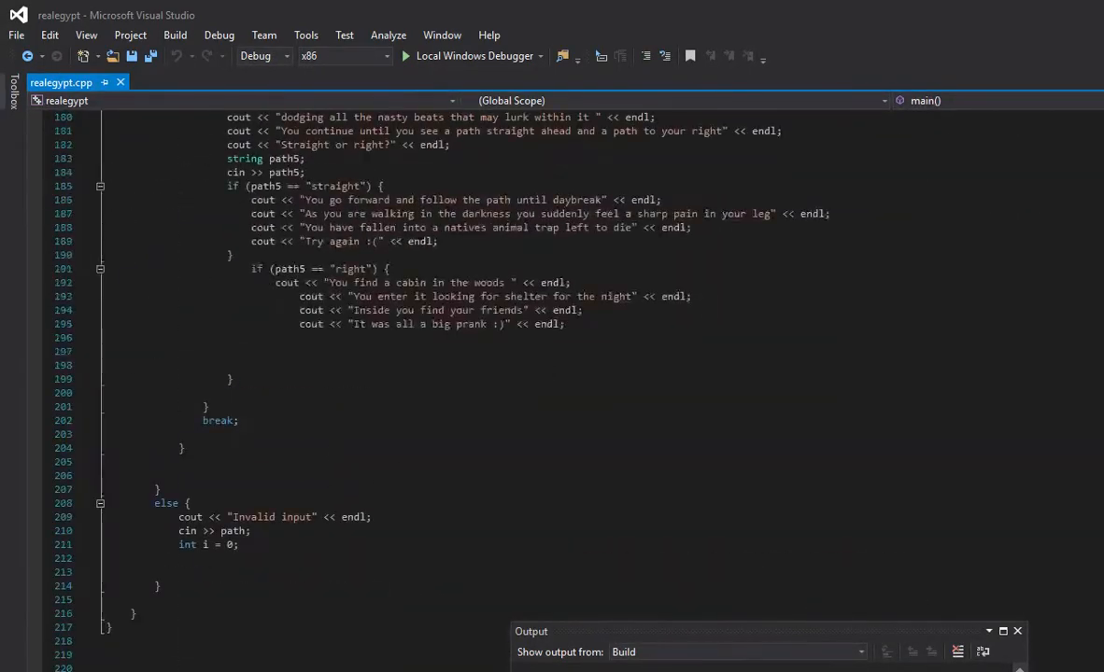
{"action": "scroll", "scroll_direction": "up", "scroll_amount": 3}
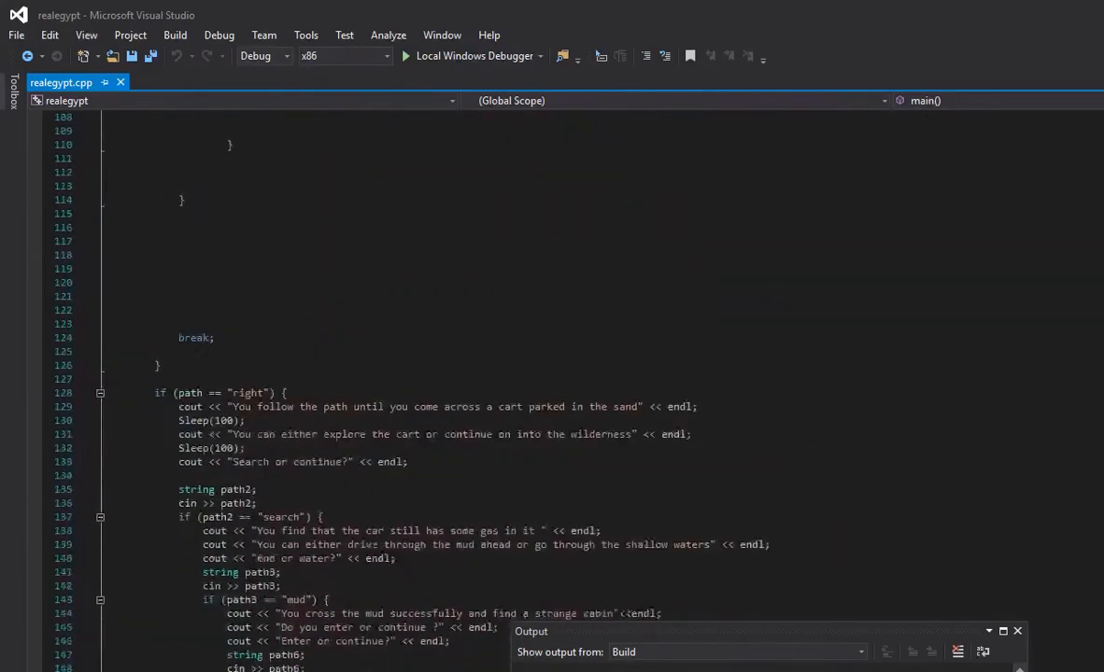
{"action": "scroll", "scroll_direction": "down", "scroll_amount": 3}
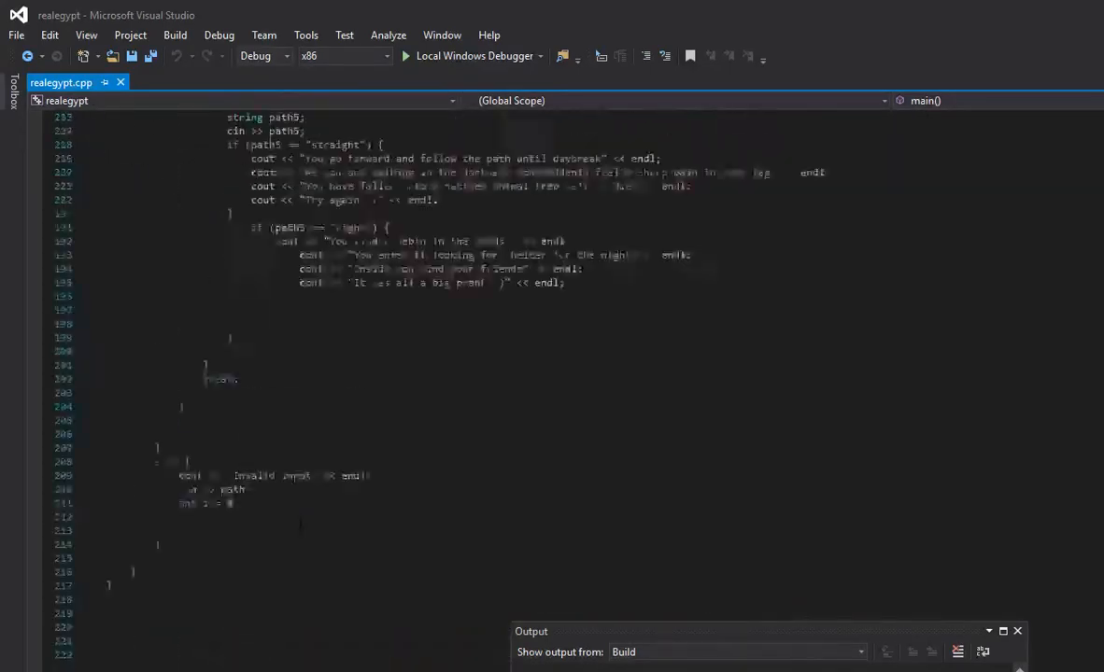
{"action": "scroll", "scroll_direction": "up", "scroll_amount": 3}
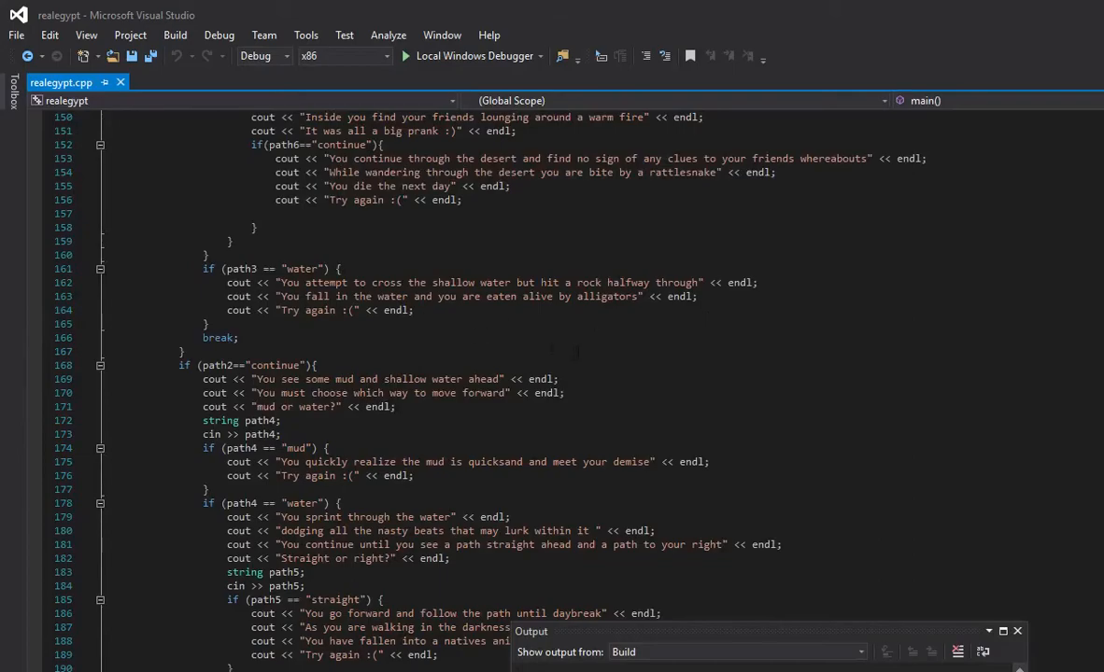
{"action": "scroll", "scroll_direction": "up", "scroll_amount": 3}
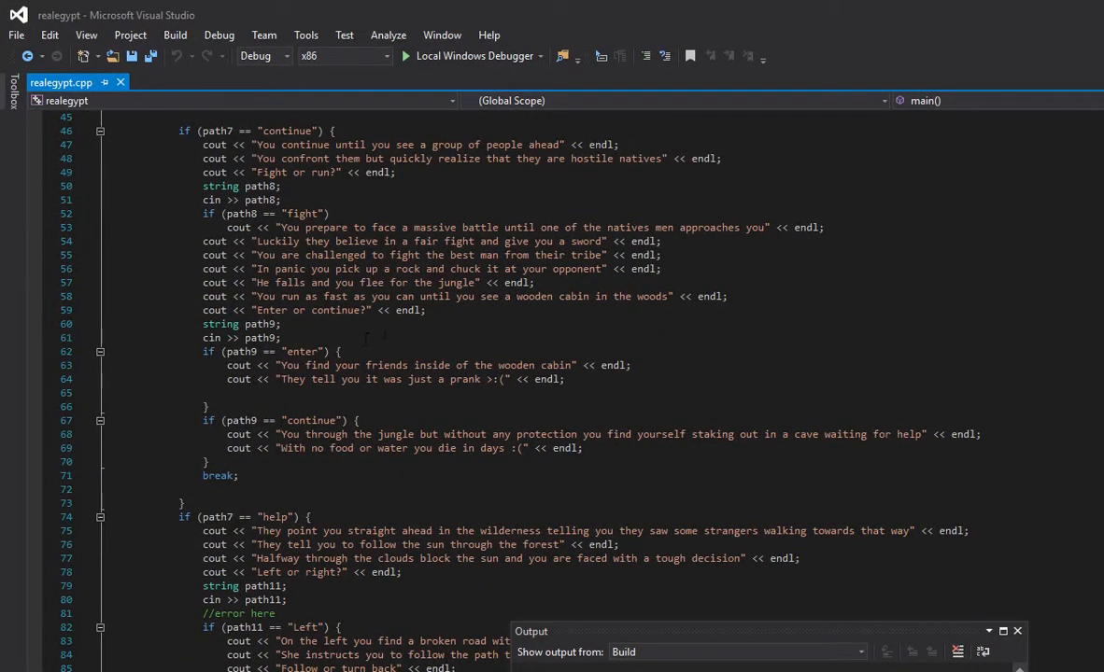
{"action": "scroll", "scroll_direction": "up", "scroll_amount": 3}
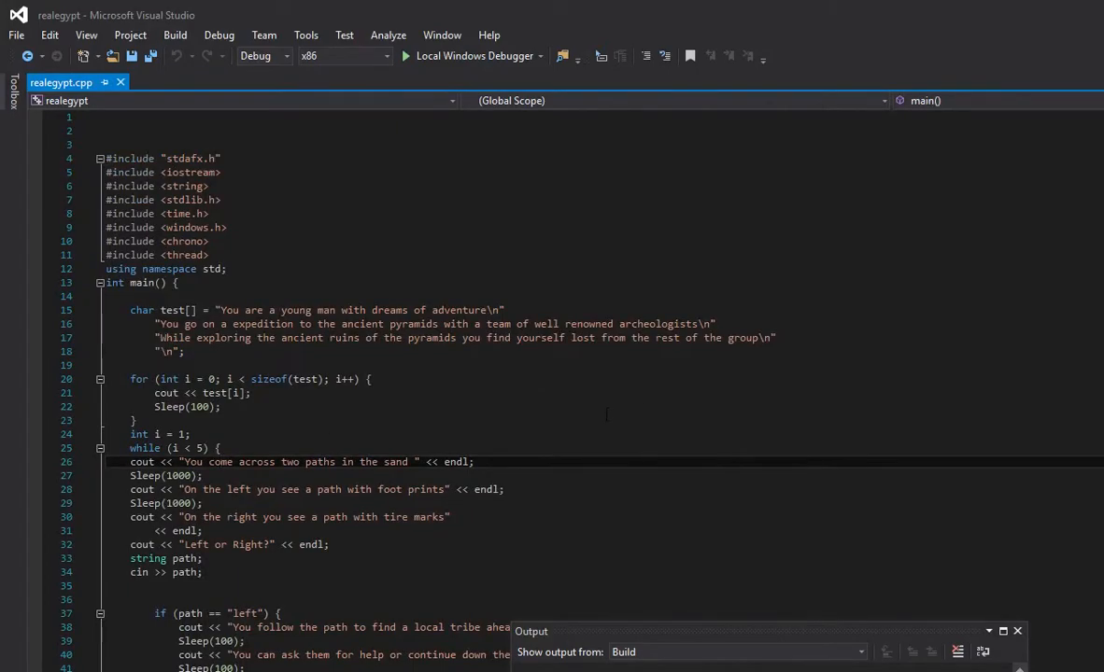
{"action": "scroll", "scroll_direction": "down", "scroll_amount": 3}
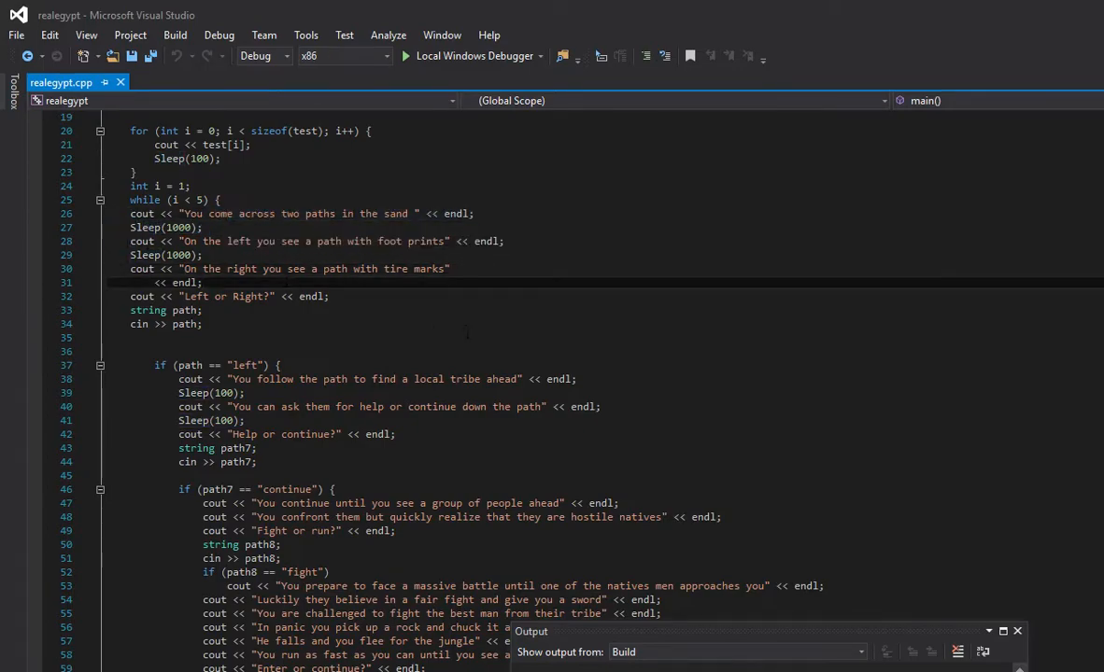
{"action": "scroll", "scroll_direction": "up", "scroll_amount": 3}
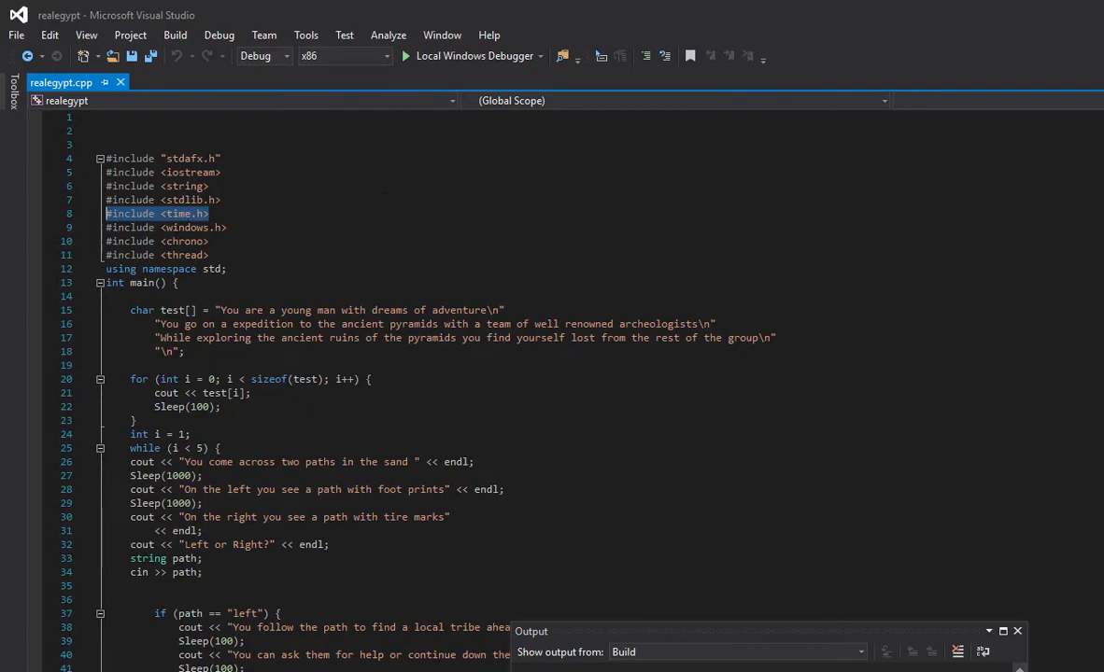
{"action": "scroll", "scroll_direction": "down", "scroll_amount": 3}
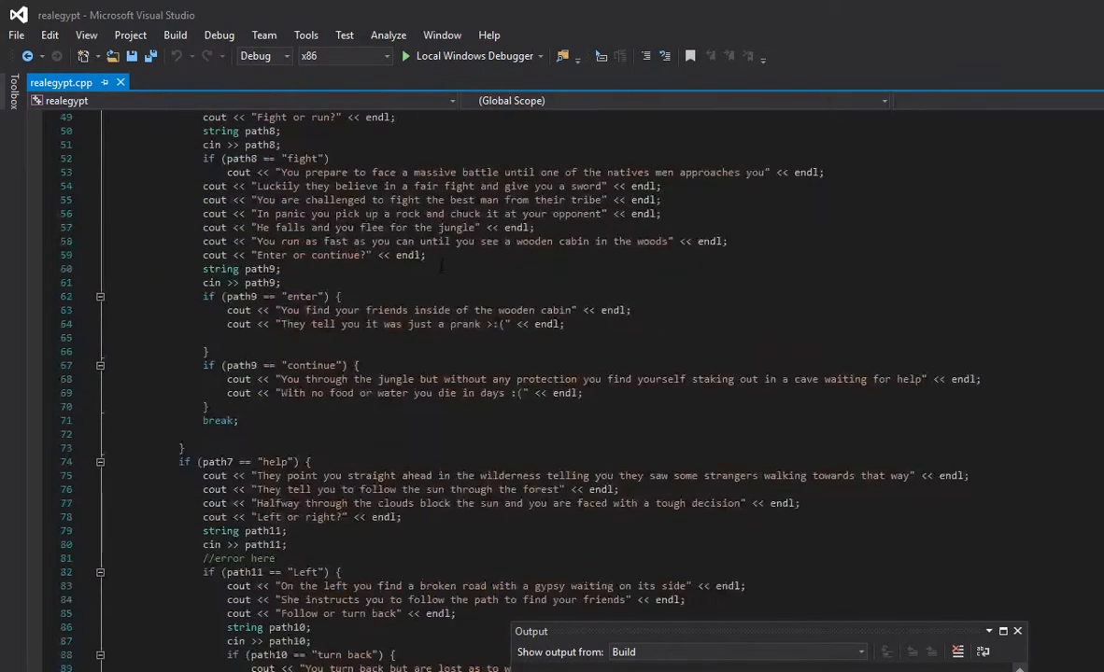
{"action": "scroll", "scroll_direction": "up", "scroll_amount": 3}
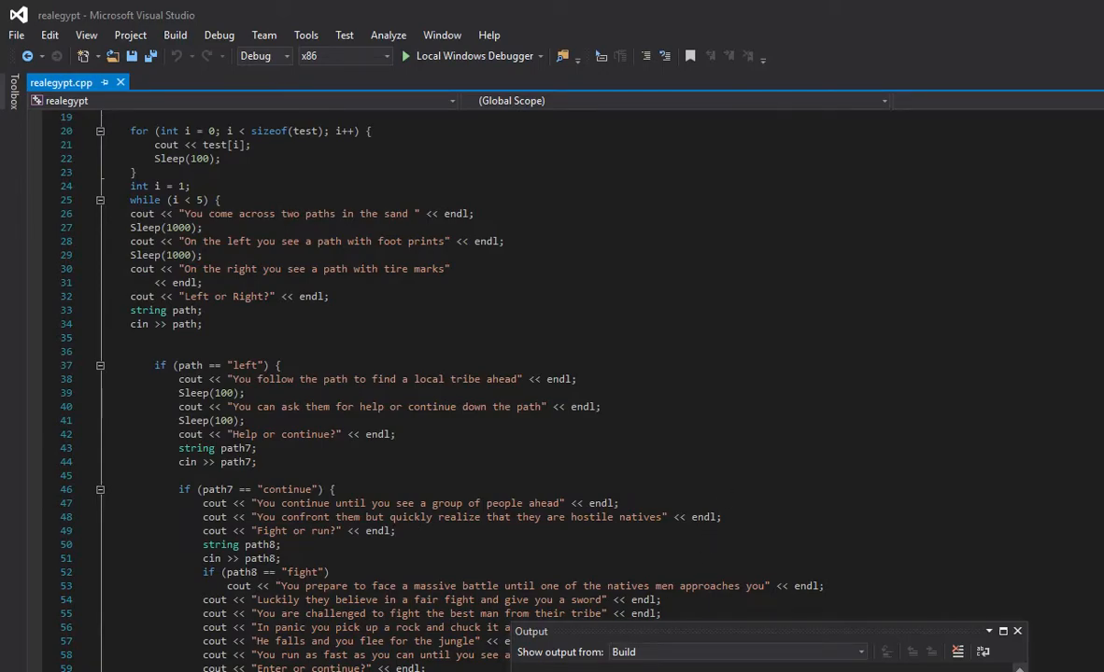
{"action": "left_click", "coordinate": [219, 34]}
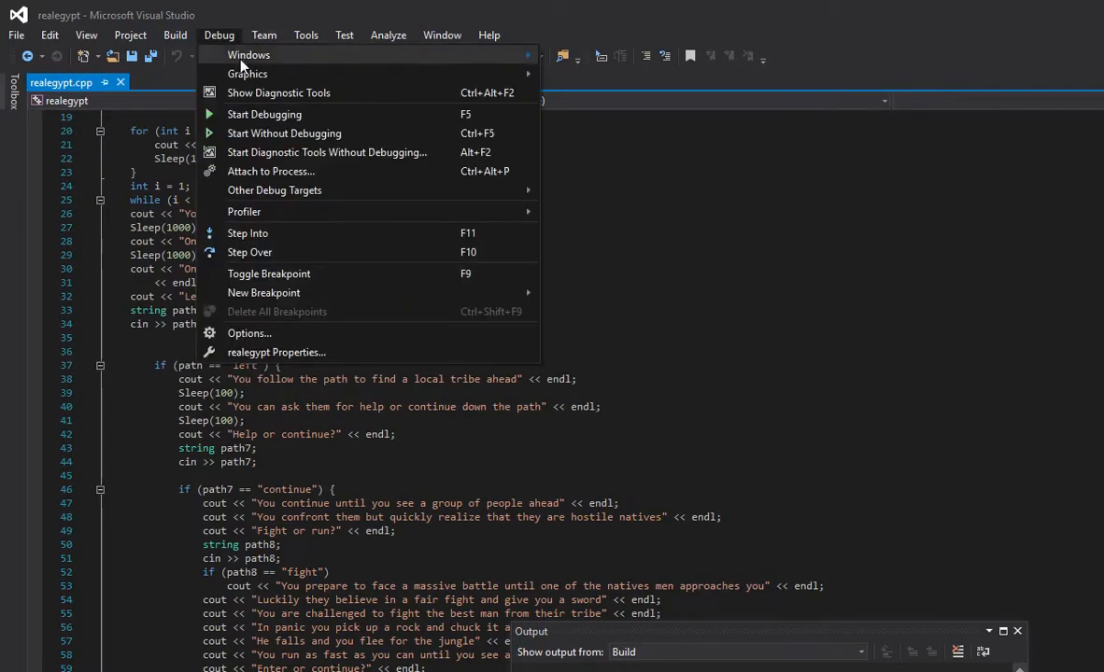
{"action": "left_click", "coordinate": [264, 114]}
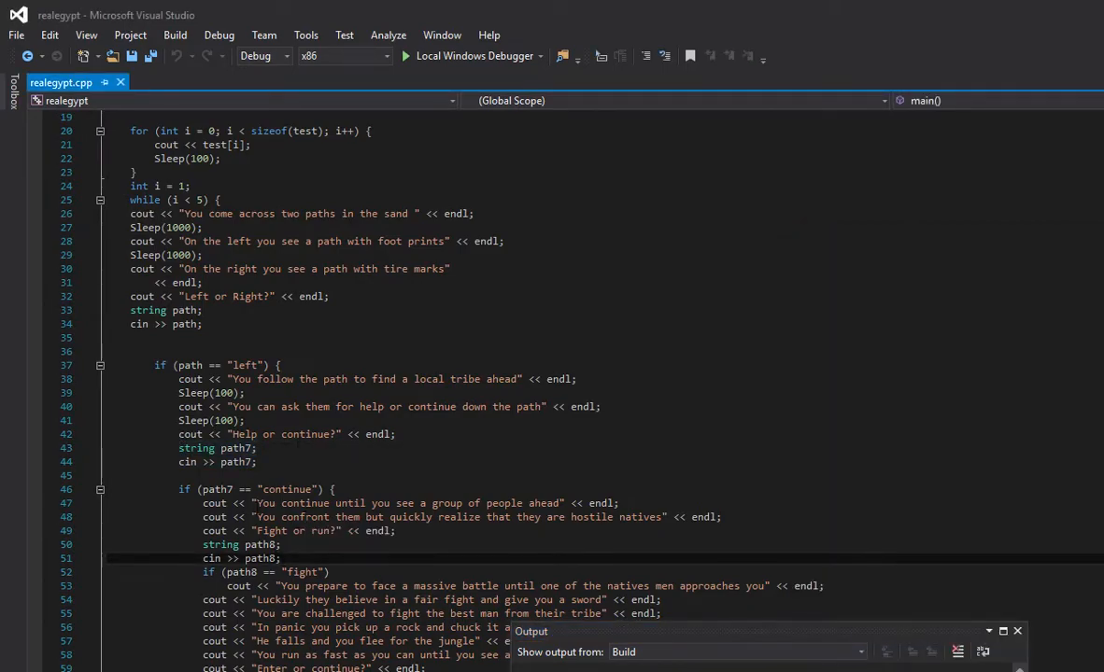
{"action": "scroll", "scroll_direction": "down", "scroll_amount": 3}
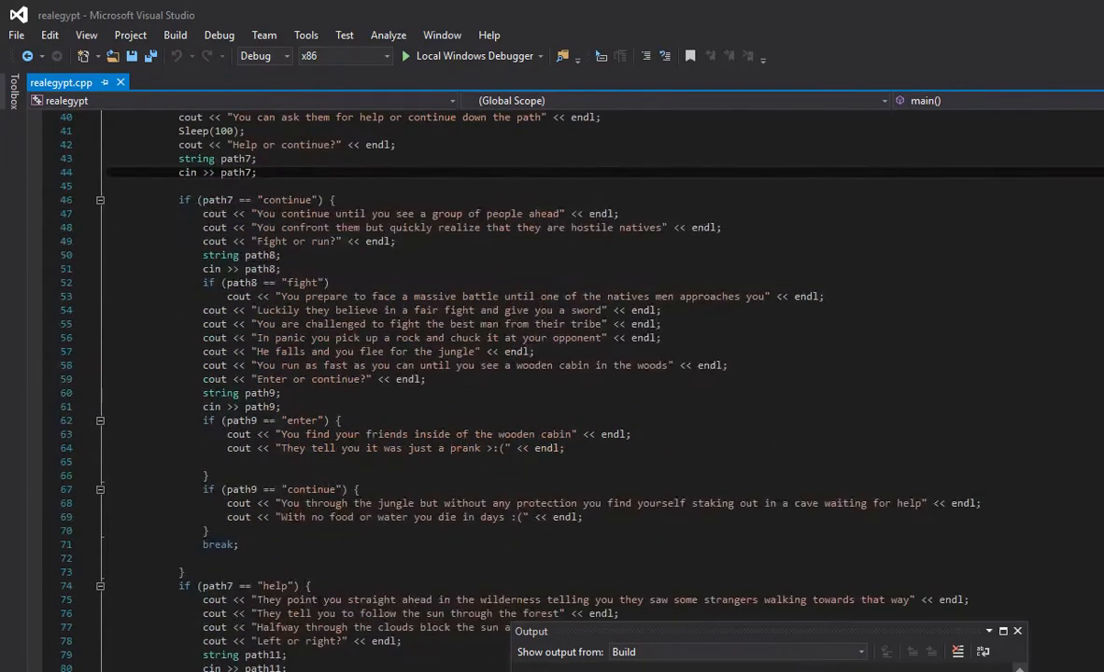
{"action": "scroll", "scroll_direction": "up", "scroll_amount": 3}
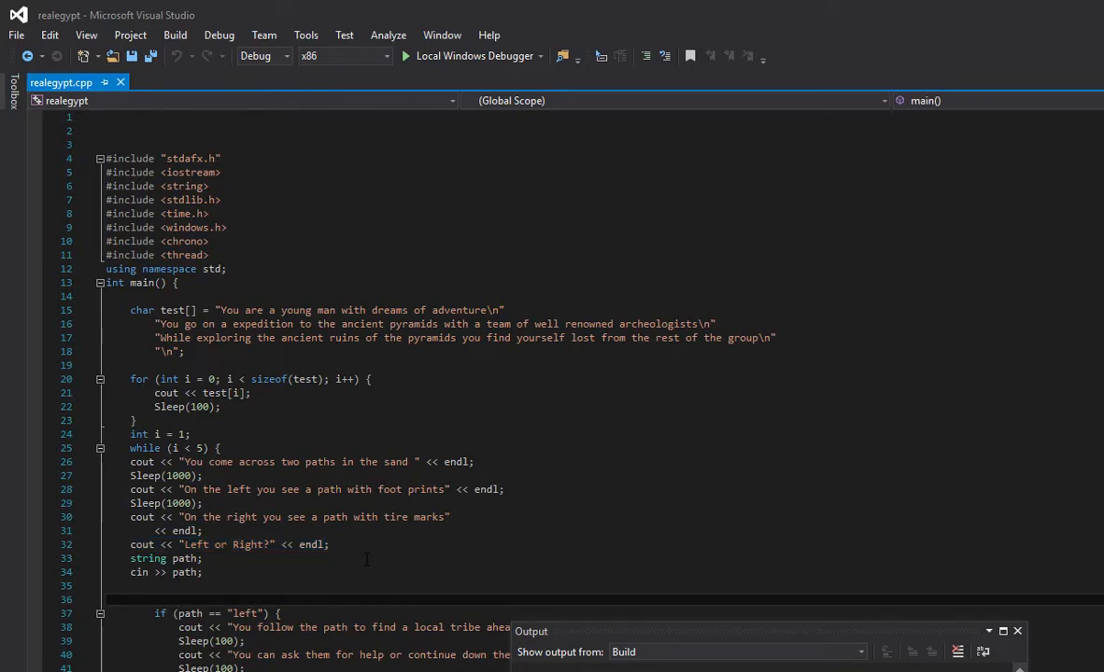
{"action": "mouse_move", "coordinate": [257, 544]}
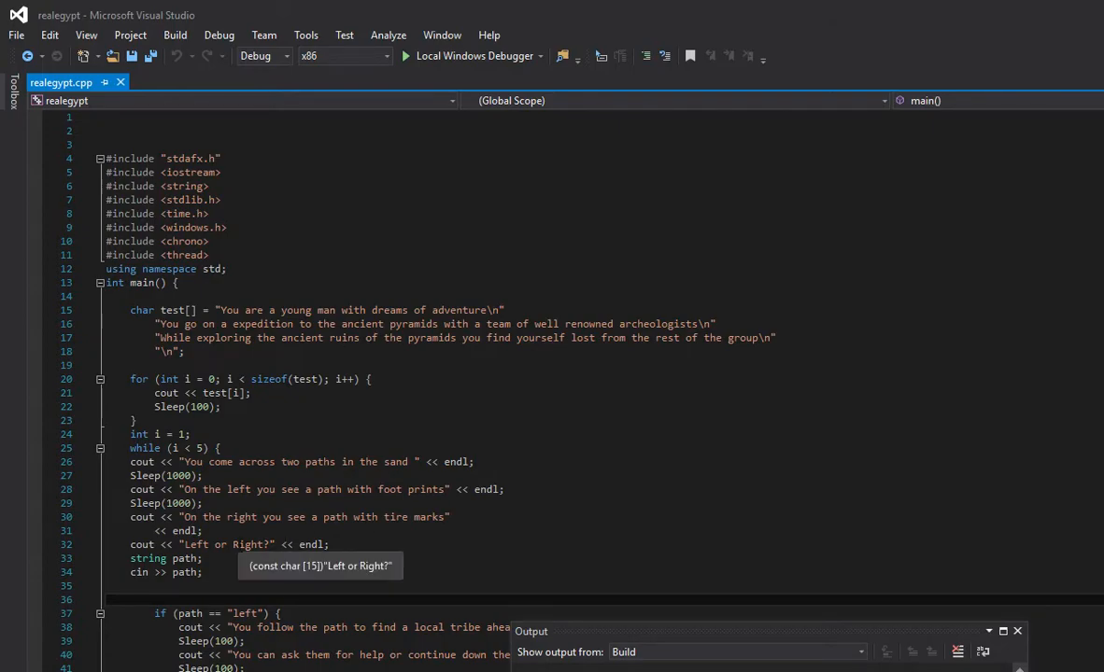
{"action": "scroll", "scroll_direction": "down", "scroll_amount": 3}
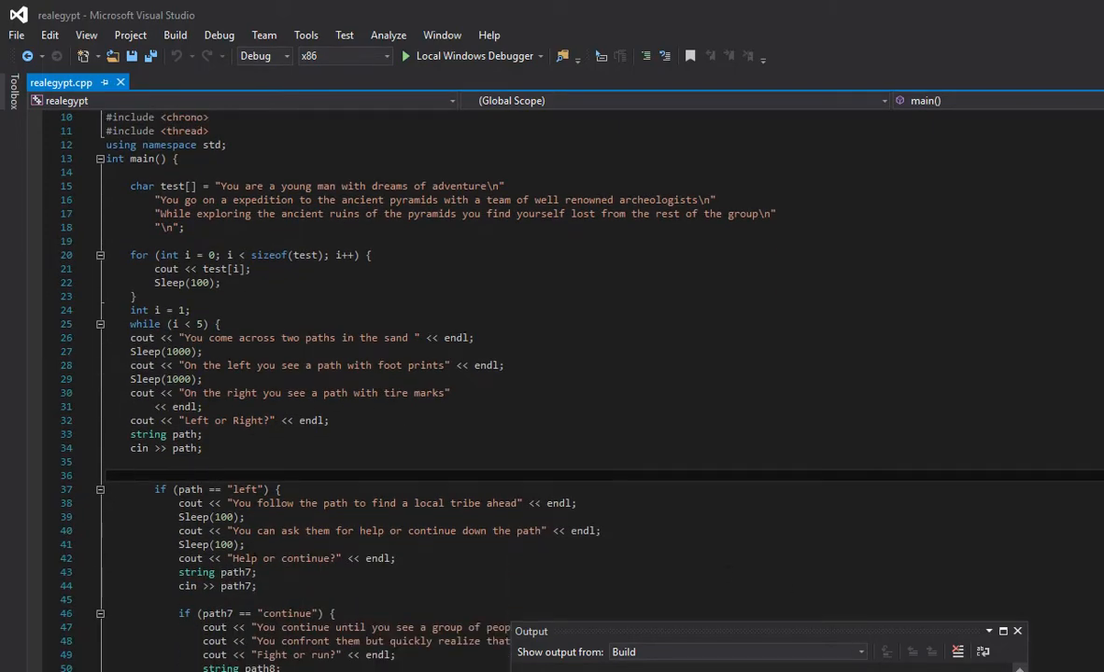
In the game console, enter 'right', then 'left' and 'help' to reach the next choice.
{"action": "left_click", "coordinate": [405, 55]}
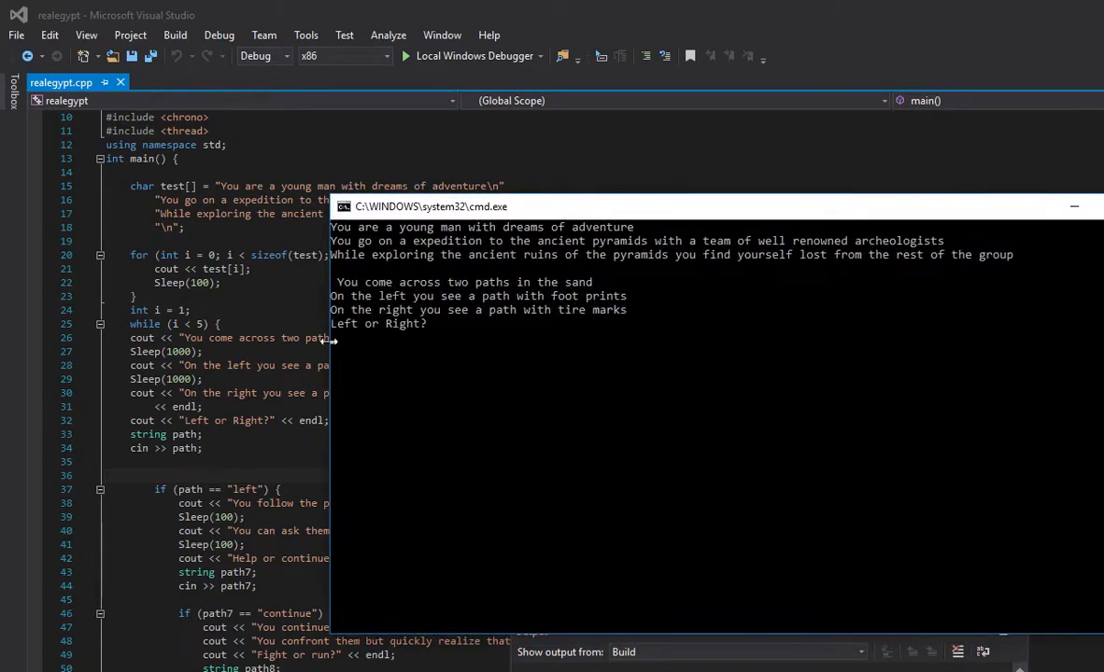
{"action": "mouse_move", "coordinate": [409, 355]}
{"action": "type", "text": "k"}
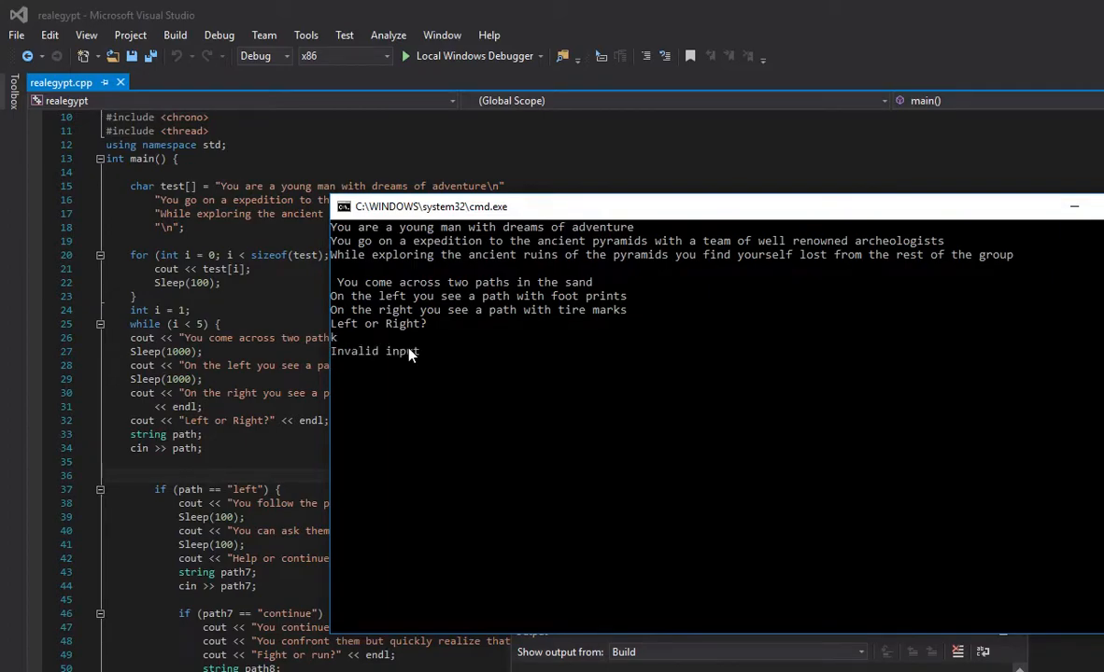
{"action": "mouse_move", "coordinate": [773, 423]}
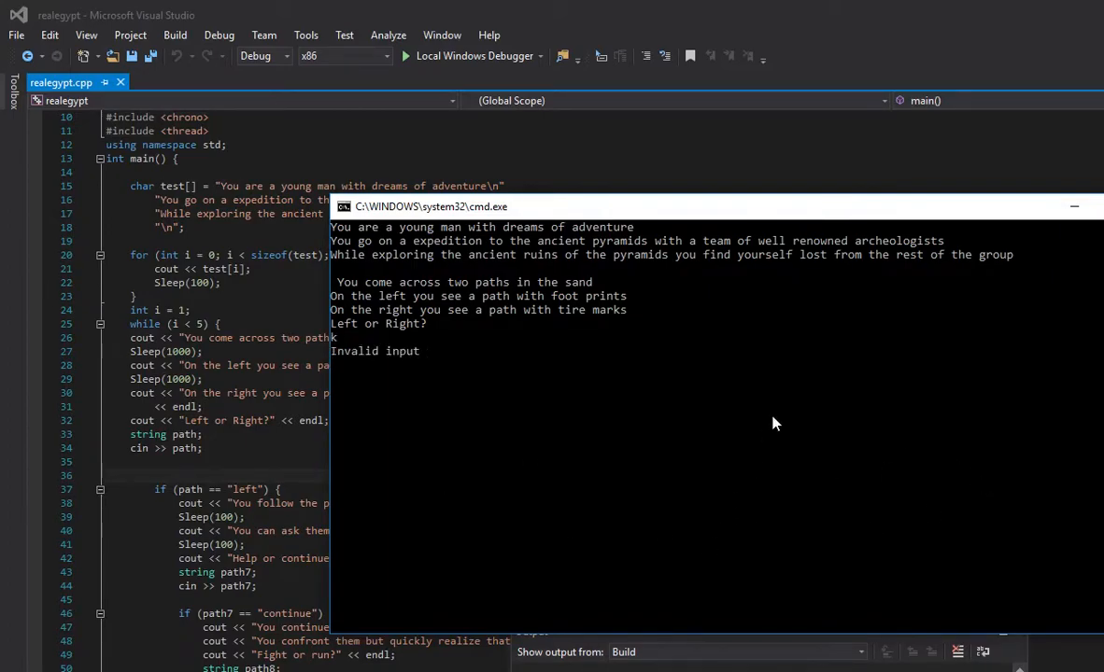
{"action": "type", "text": "right"}
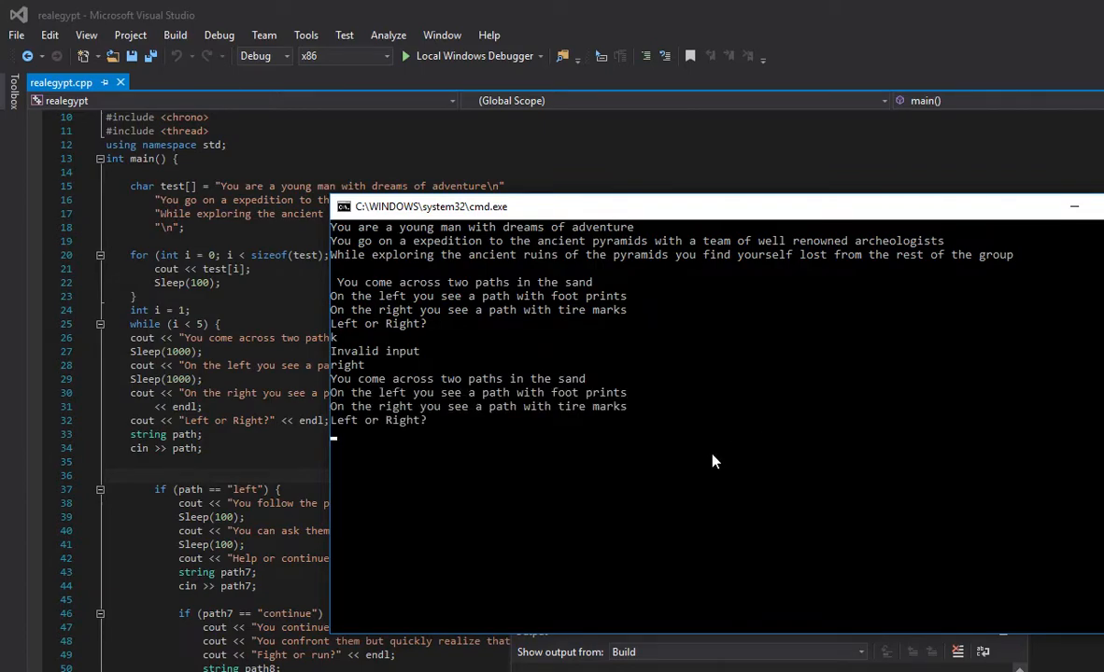
{"action": "mouse_move", "coordinate": [437, 436]}
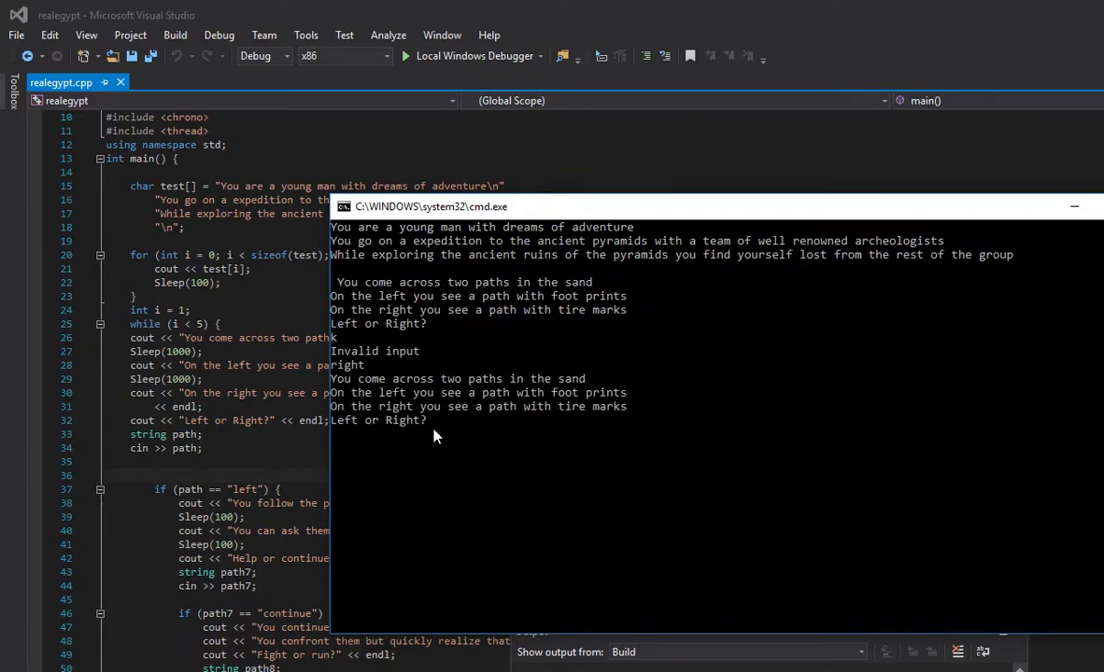
{"action": "mouse_move", "coordinate": [440, 411]}
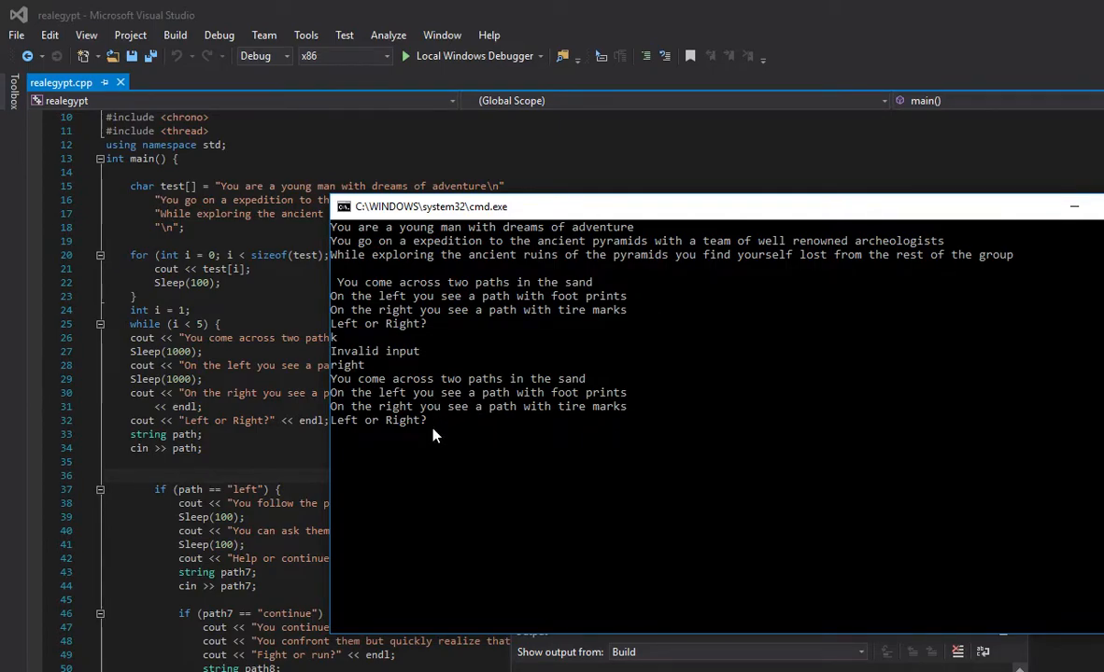
{"action": "mouse_move", "coordinate": [473, 482]}
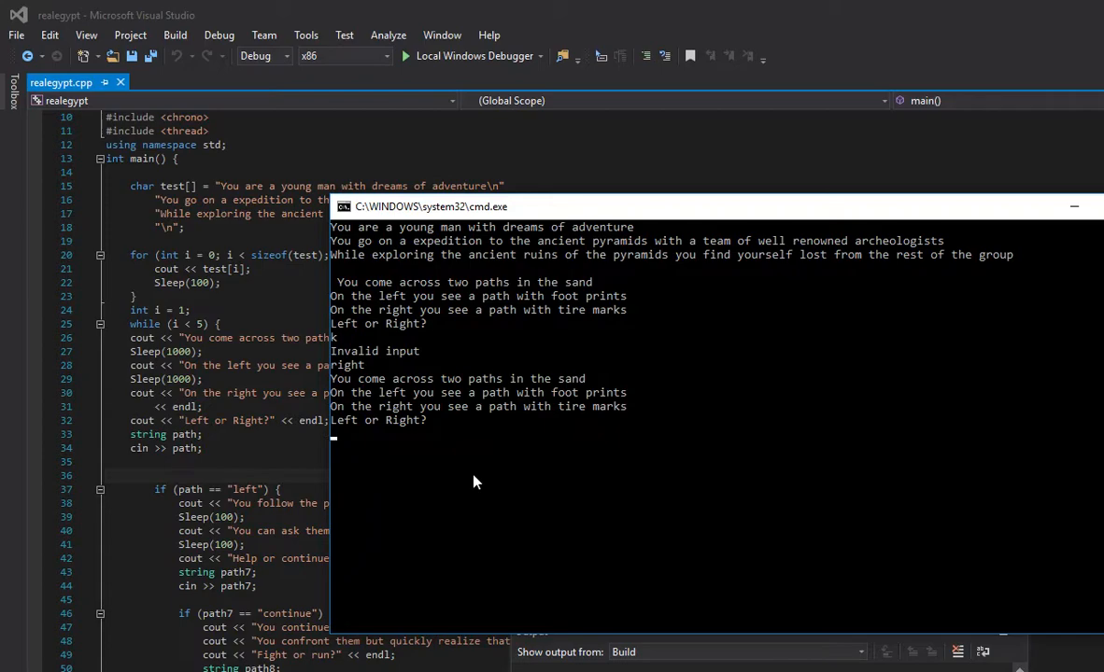
{"action": "type", "text": "left"}
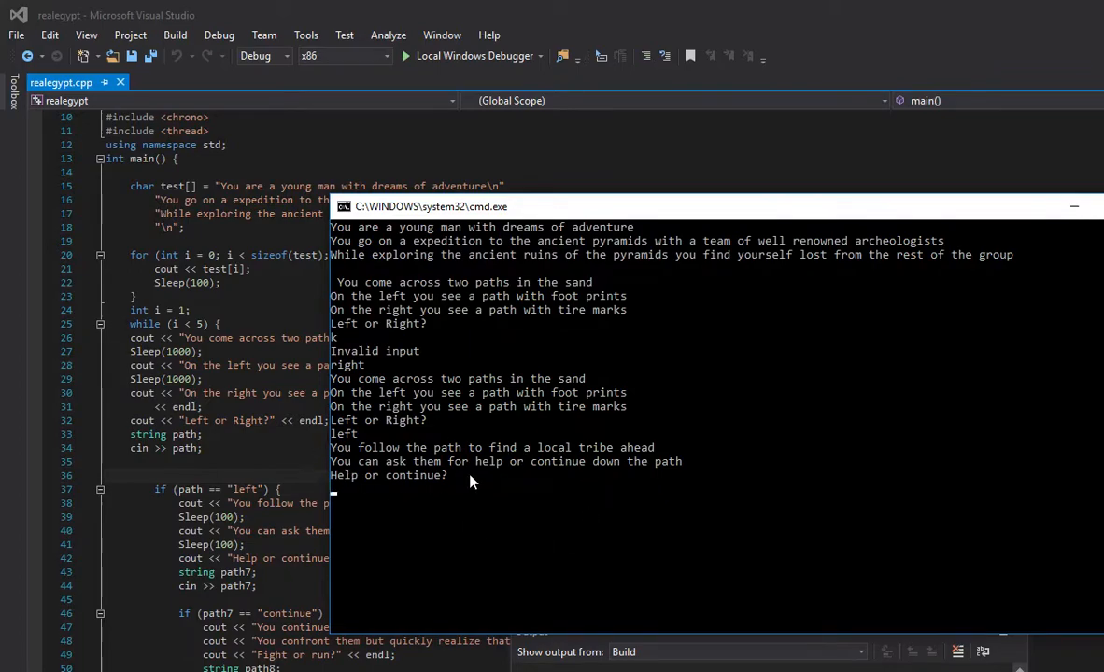
{"action": "mouse_move", "coordinate": [652, 579]}
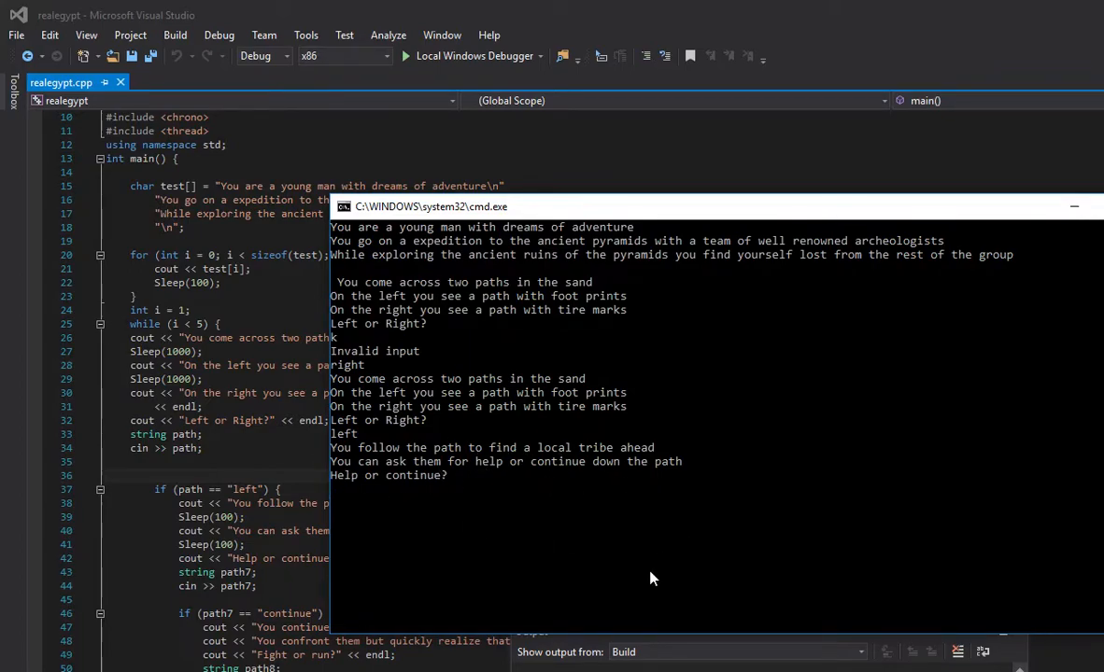
{"action": "type", "text": "help"}
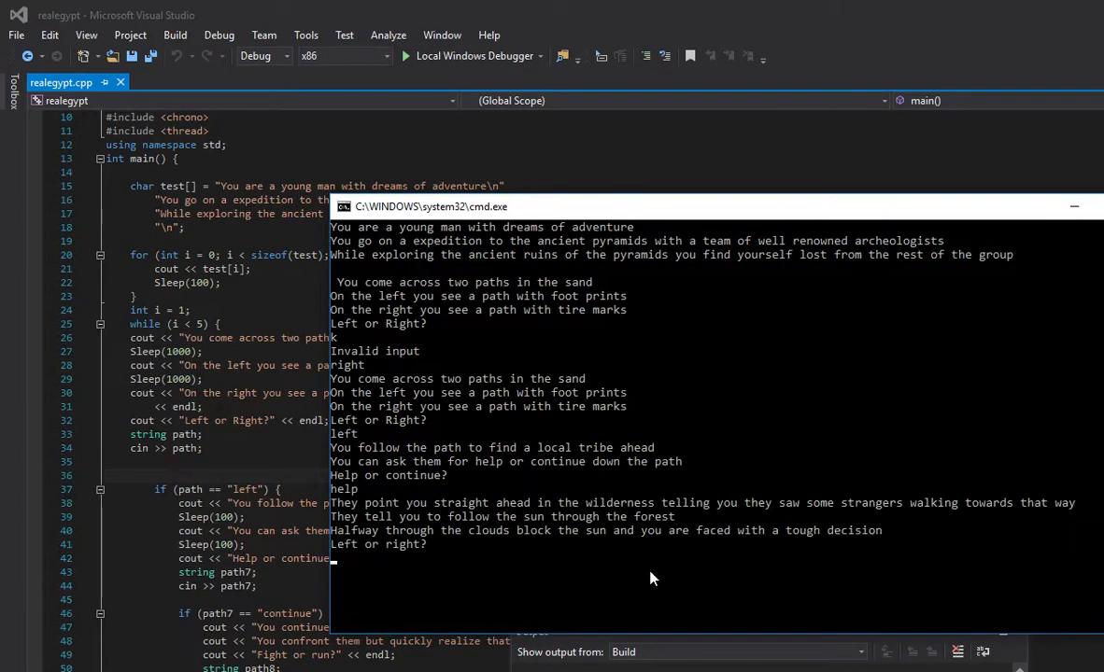
{"action": "mouse_move", "coordinate": [766, 532]}
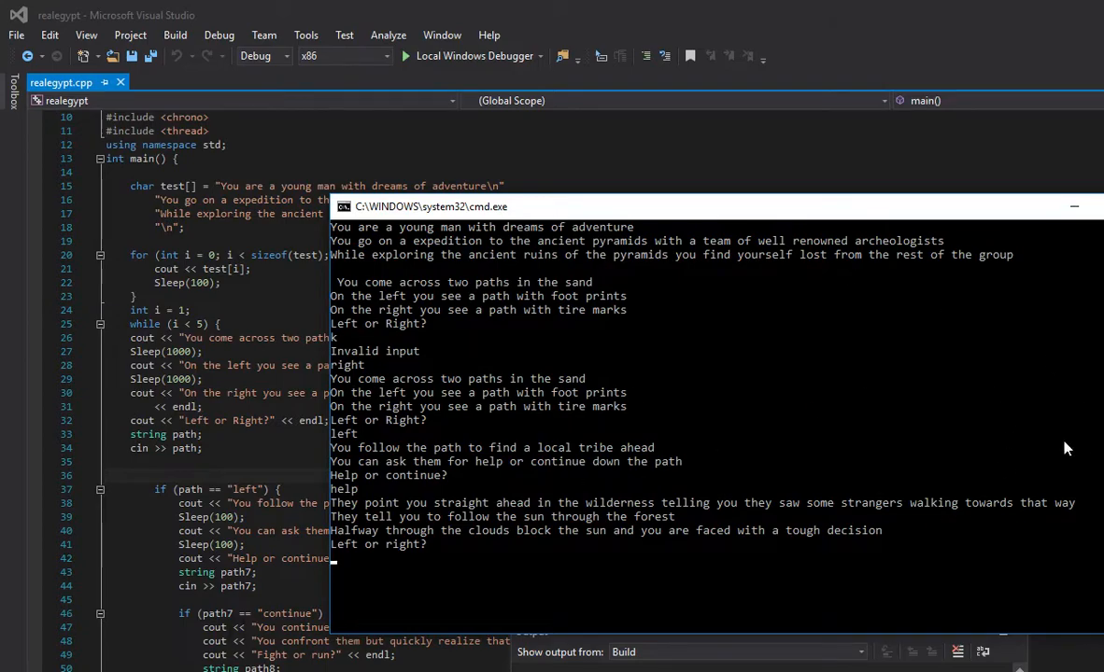
Close the game console and select the if (path == "left") branch in realegypt.cpp.
{"action": "left_click", "coordinate": [1074, 206]}
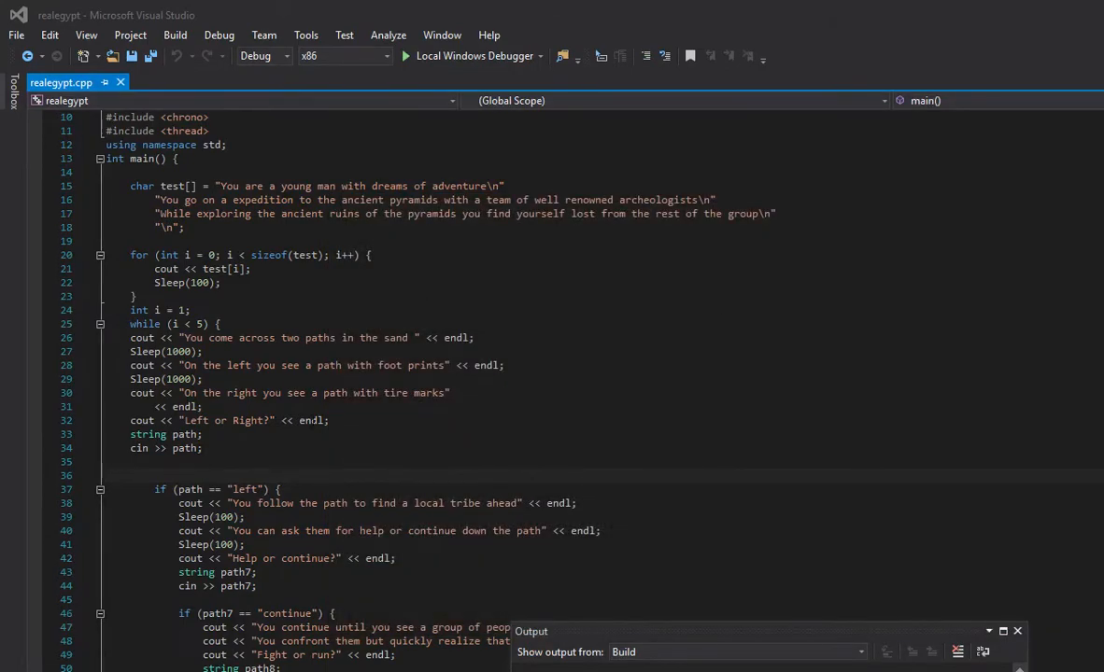
{"action": "scroll", "scroll_direction": "down", "scroll_amount": 3}
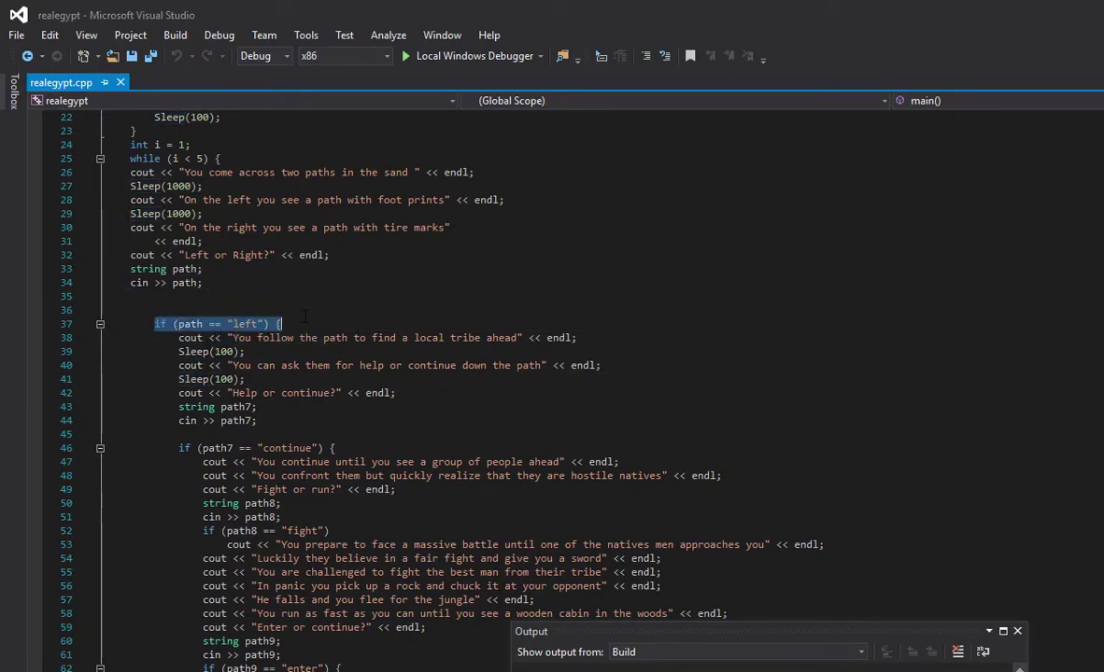
{"action": "left_click", "coordinate": [178, 392]}
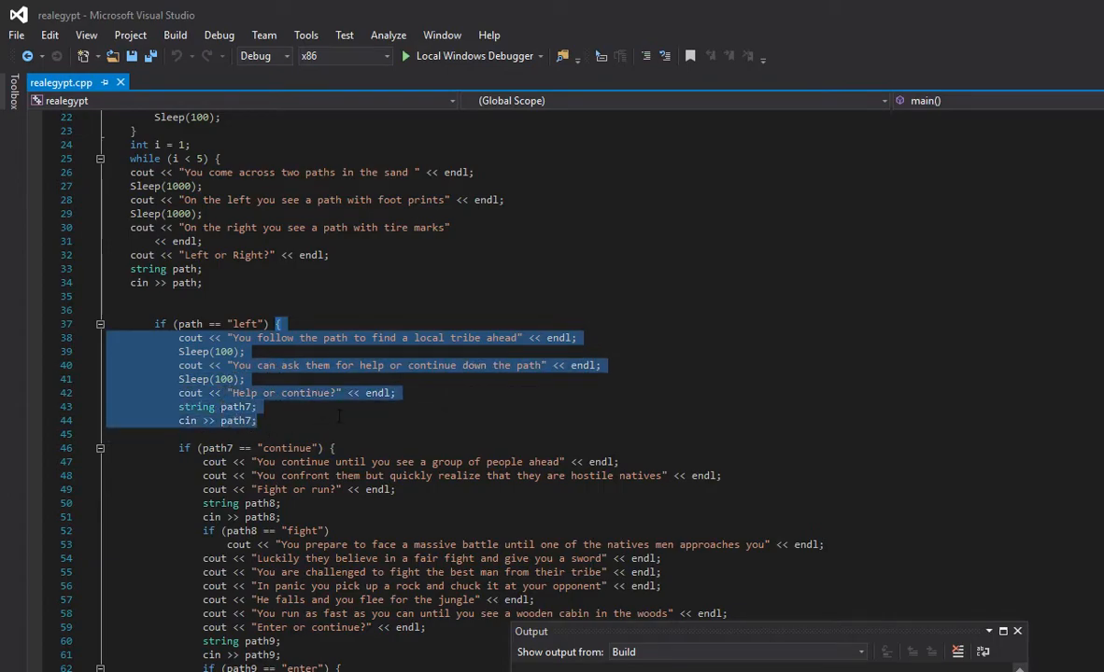
{"action": "left_click", "coordinate": [339, 420]}
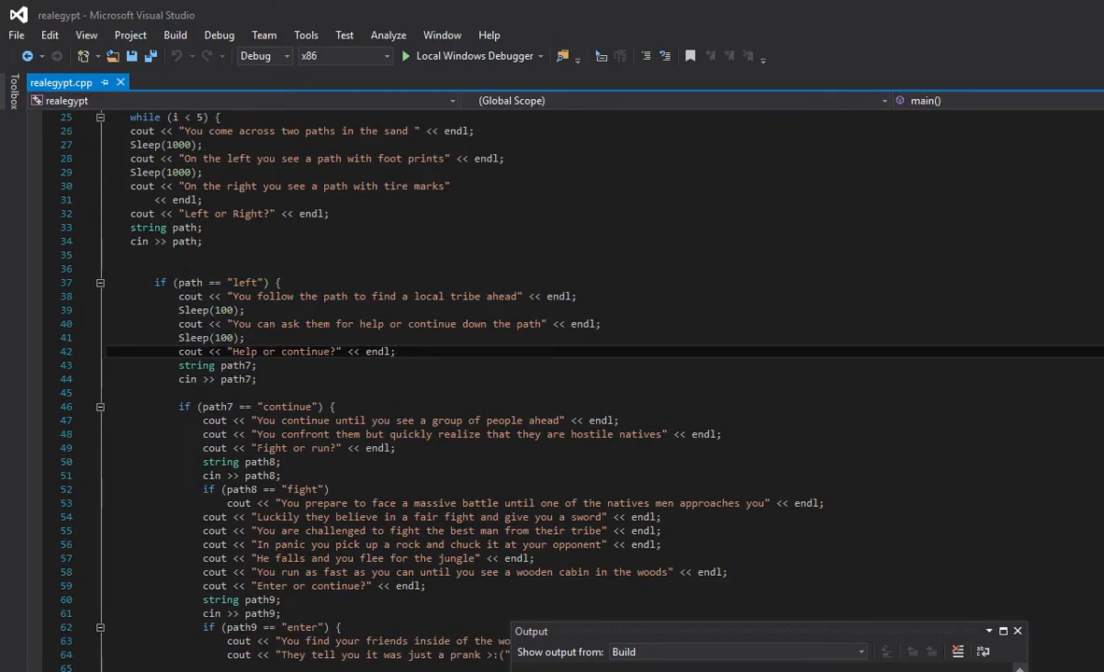
{"action": "scroll", "scroll_direction": "down", "scroll_amount": 3}
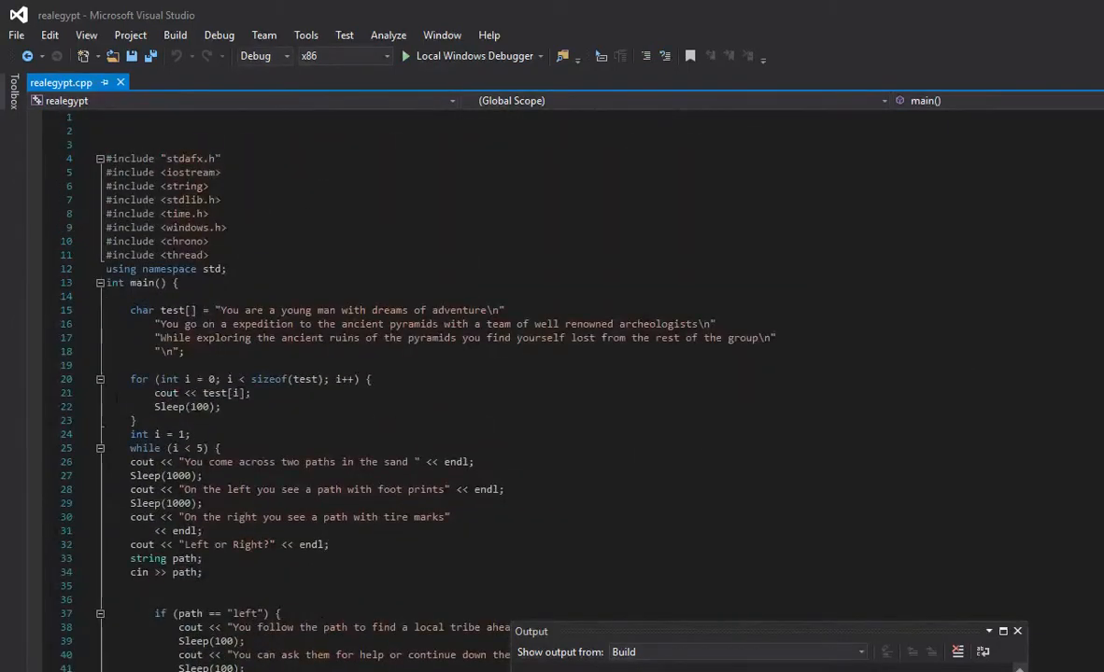
{"action": "scroll", "scroll_direction": "down", "scroll_amount": 3}
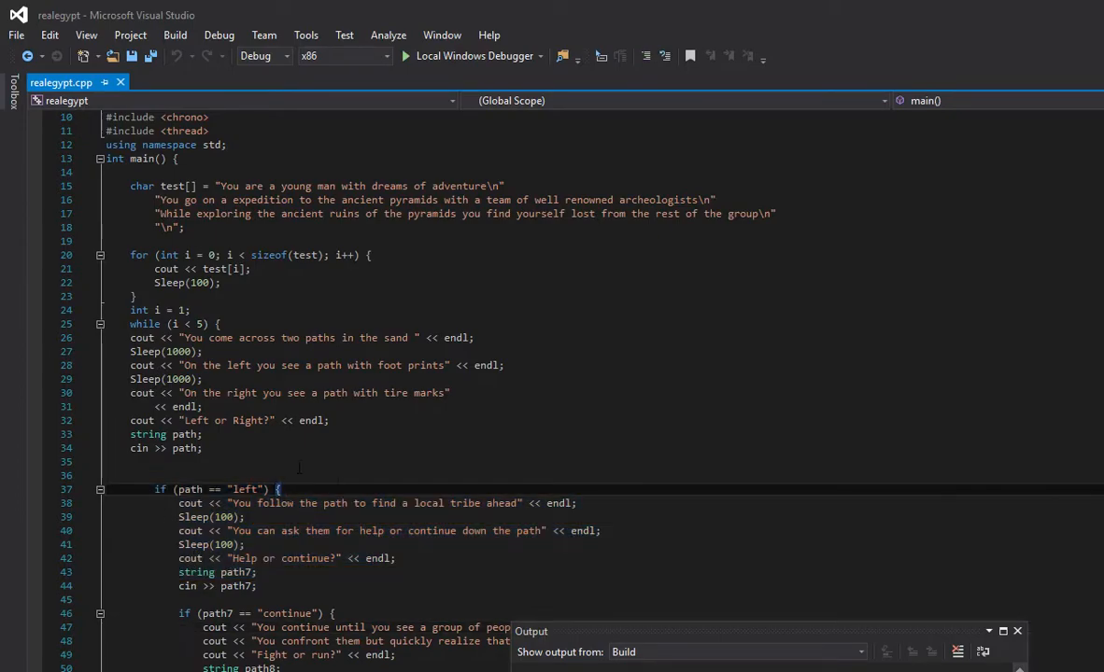
{"action": "scroll", "scroll_direction": "down", "scroll_amount": 3}
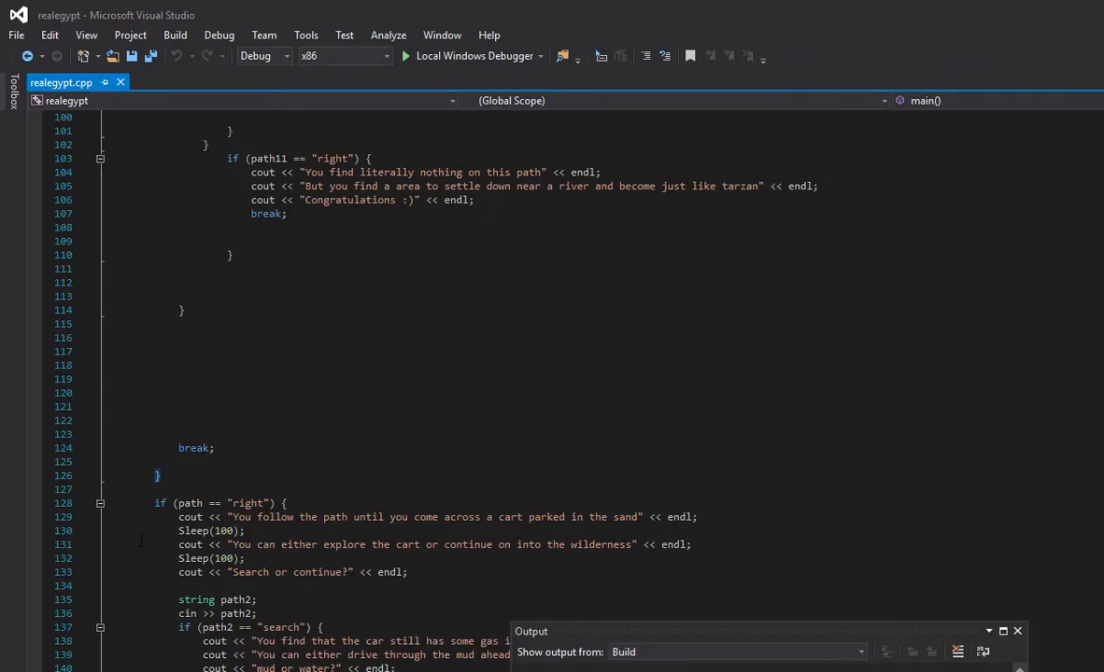
{"action": "scroll", "scroll_direction": "up", "scroll_amount": 3}
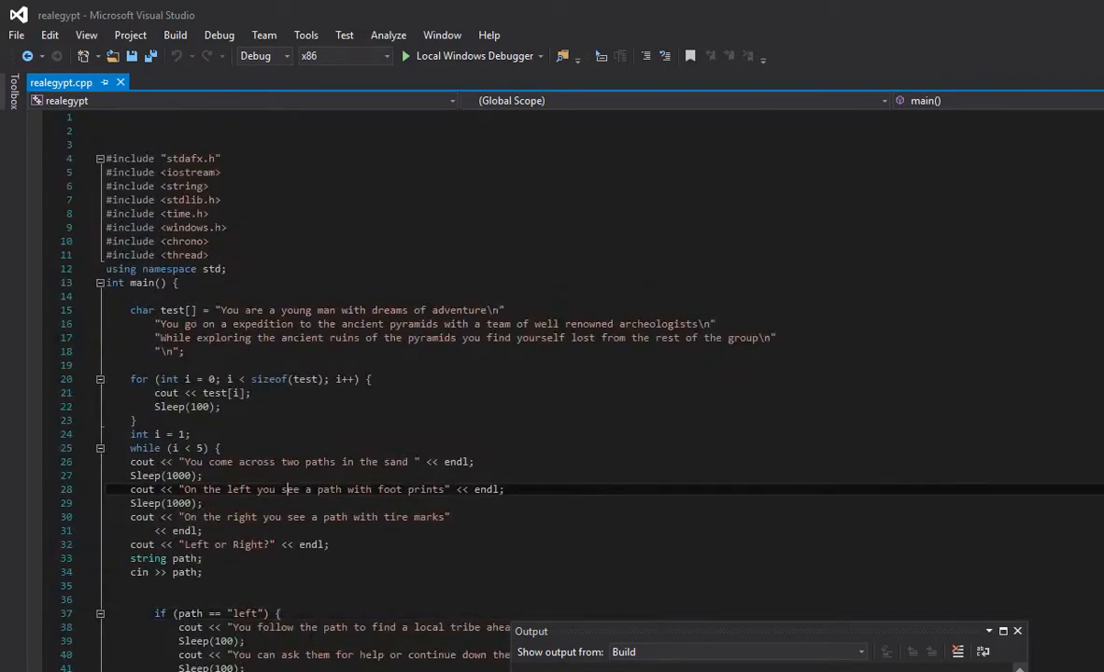
{"action": "scroll", "scroll_direction": "down", "scroll_amount": 3}
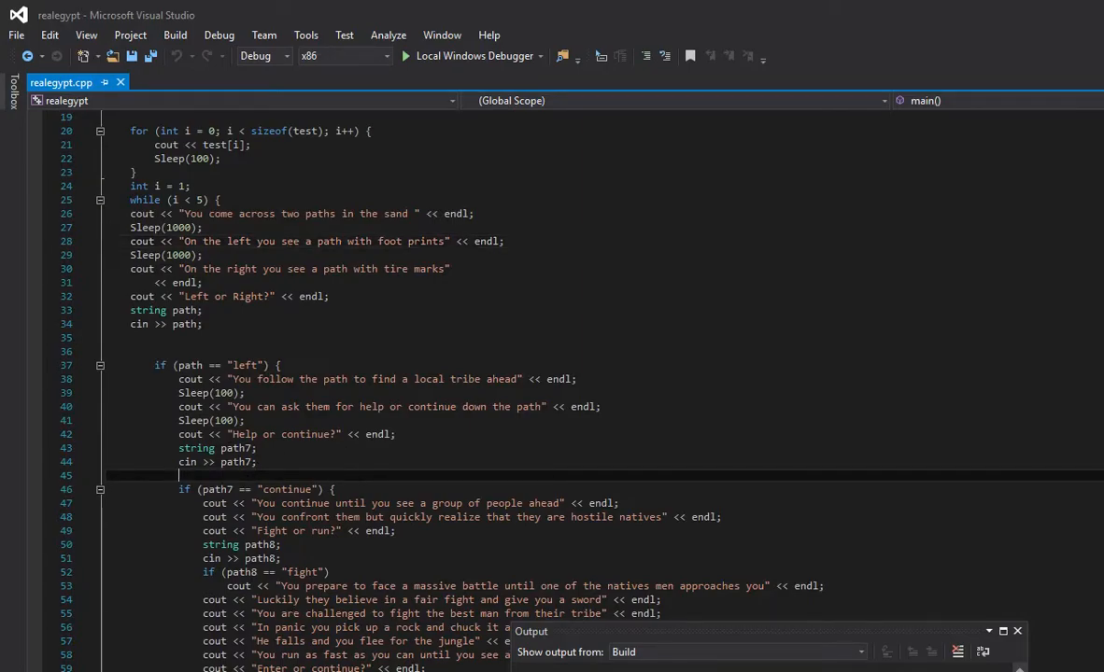
{"action": "mouse_move", "coordinate": [28, 373]}
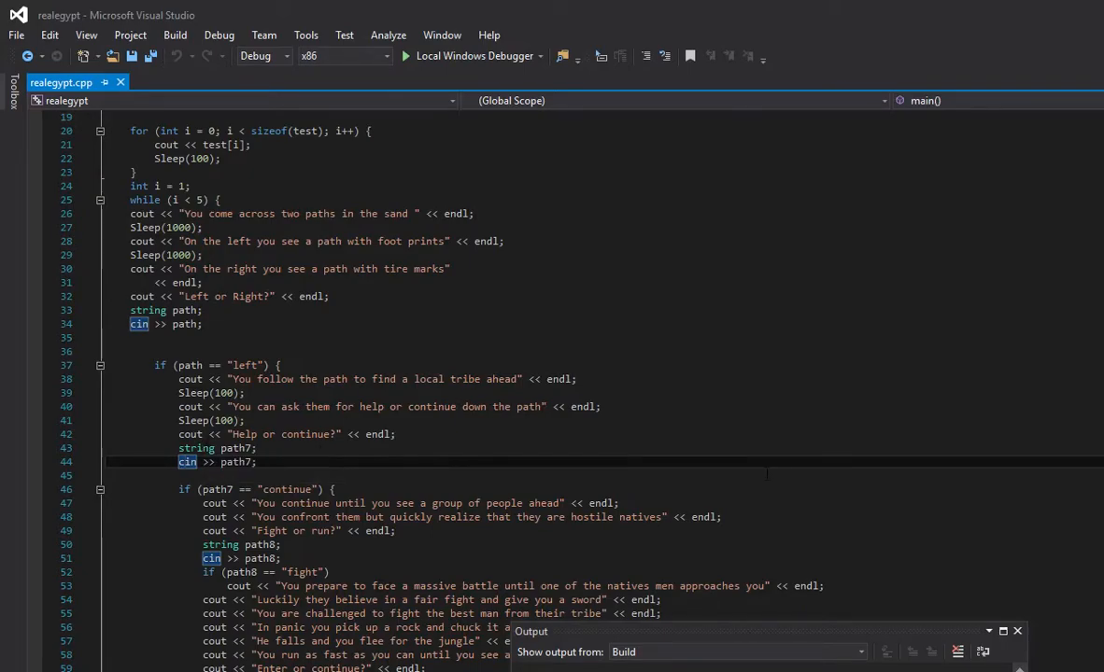
{"action": "scroll", "scroll_direction": "down", "scroll_amount": 3}
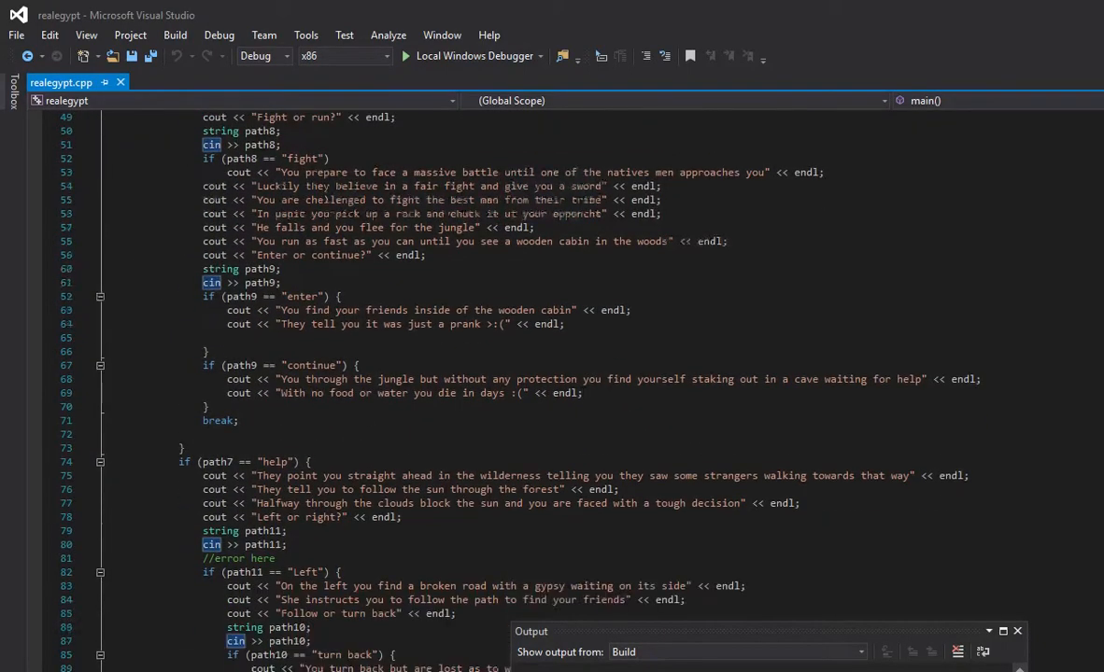
{"action": "scroll", "scroll_direction": "down", "scroll_amount": 3}
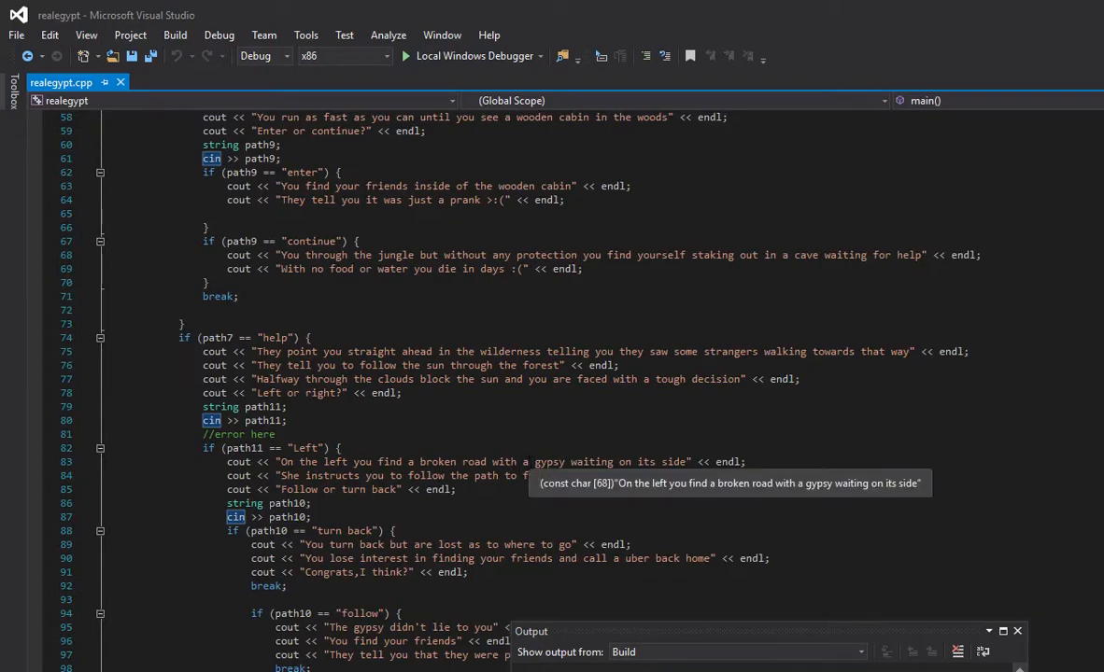
{"action": "scroll", "scroll_direction": "down", "scroll_amount": 3}
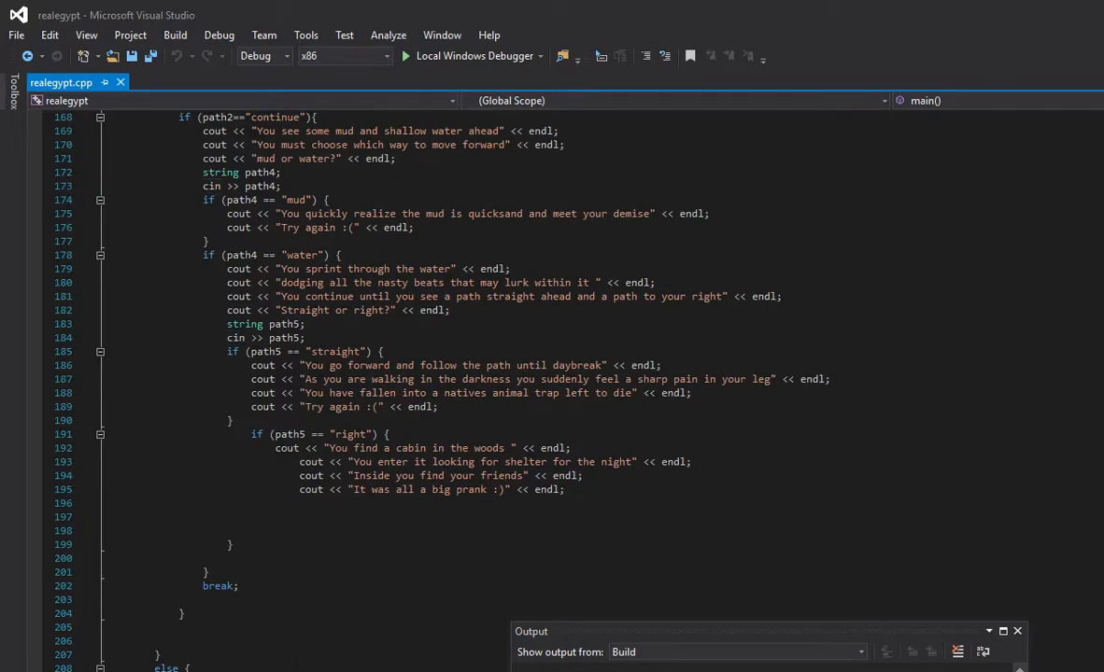
{"action": "scroll", "scroll_direction": "down", "scroll_amount": 3}
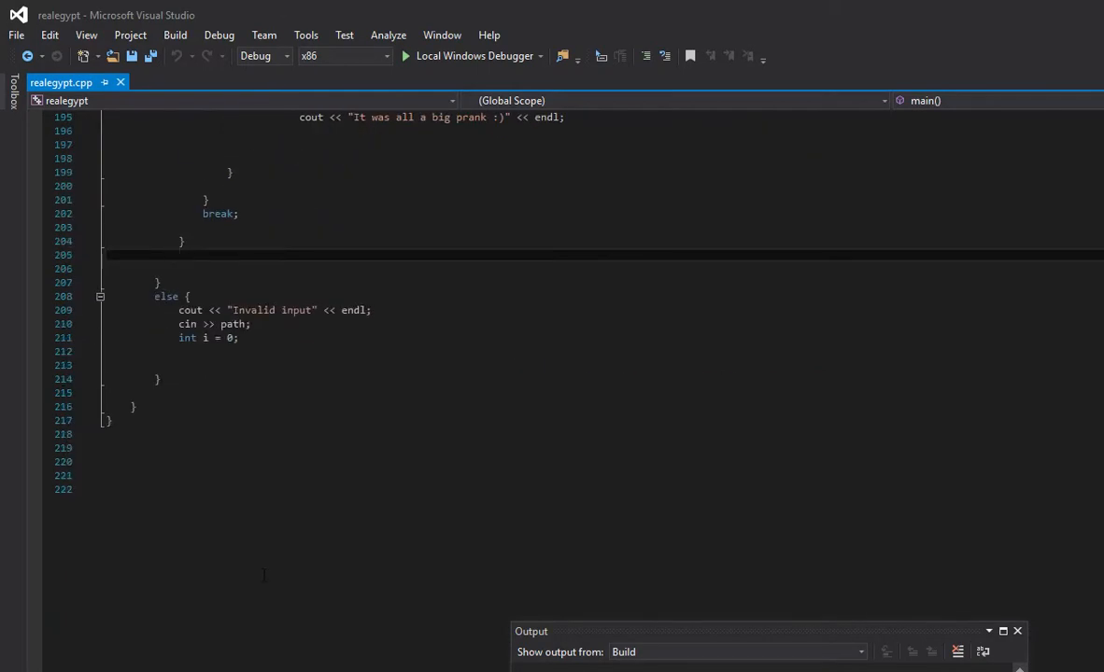
{"action": "scroll", "scroll_direction": "down", "scroll_amount": 3}
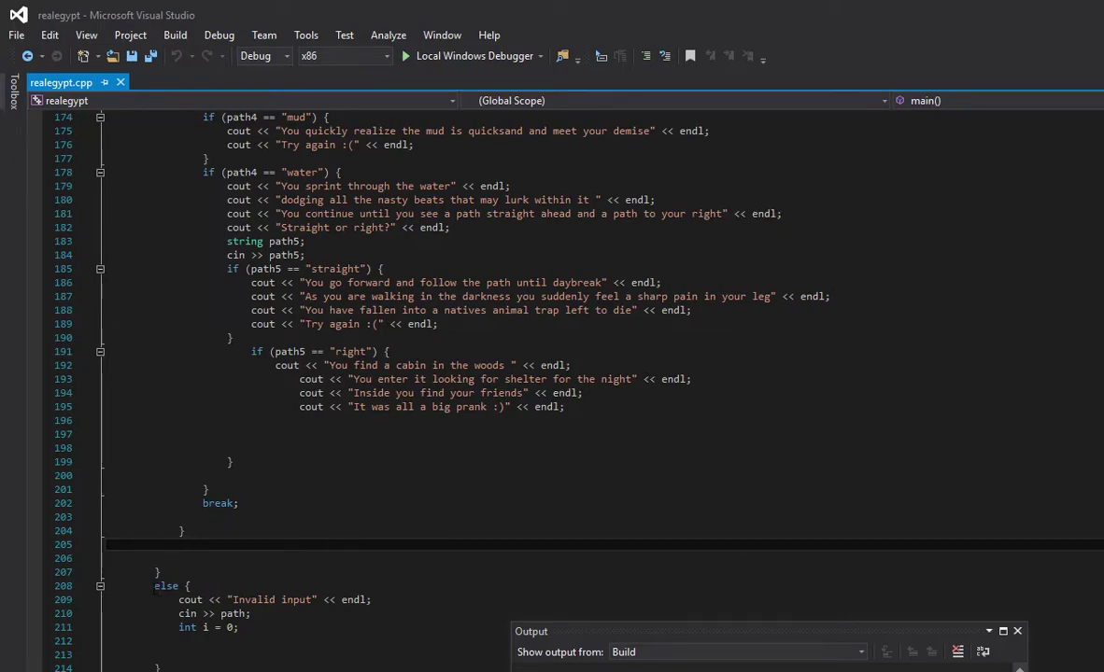
{"action": "double_click", "coordinate": [166, 586]}
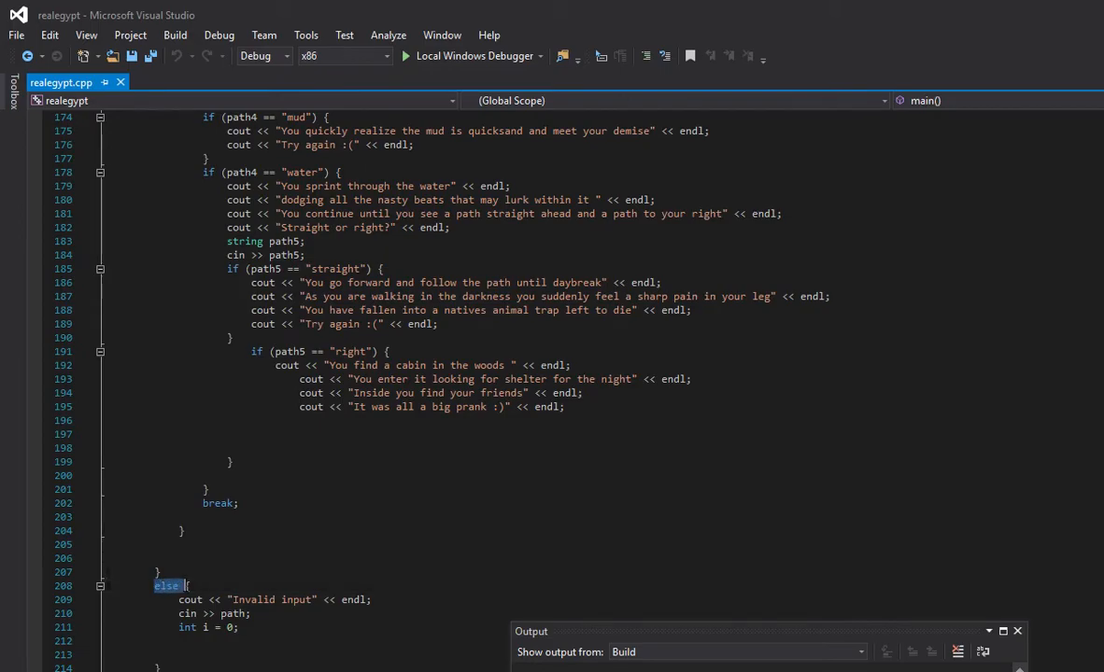
{"action": "scroll", "scroll_direction": "up", "scroll_amount": 3}
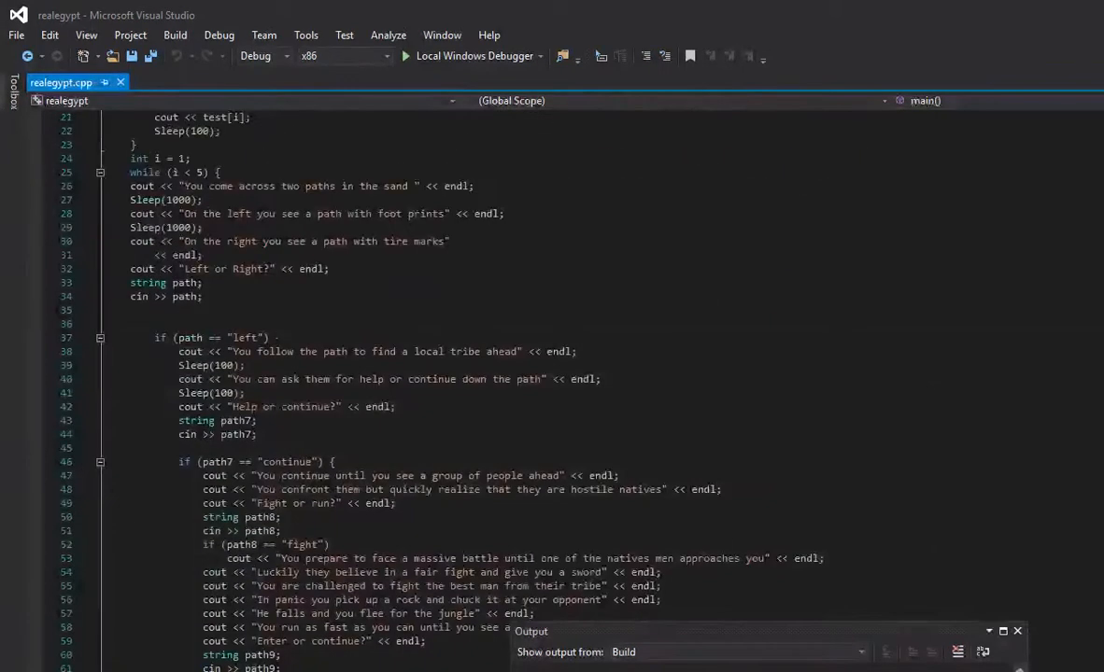
{"action": "scroll", "scroll_direction": "down", "scroll_amount": 3}
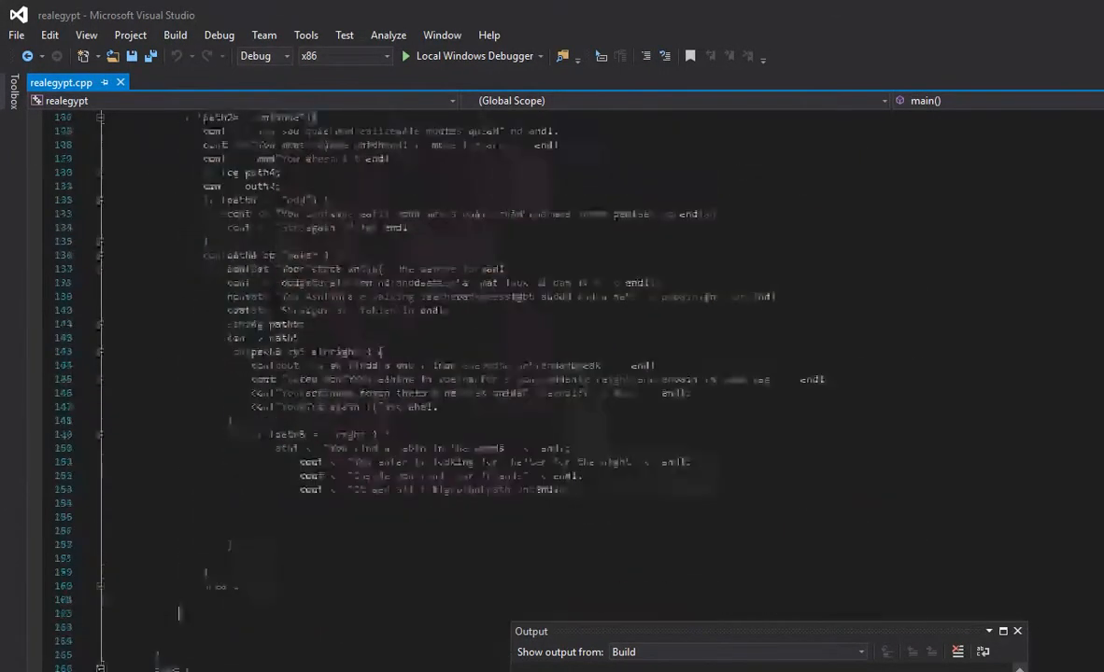
{"action": "scroll", "scroll_direction": "down", "scroll_amount": 3}
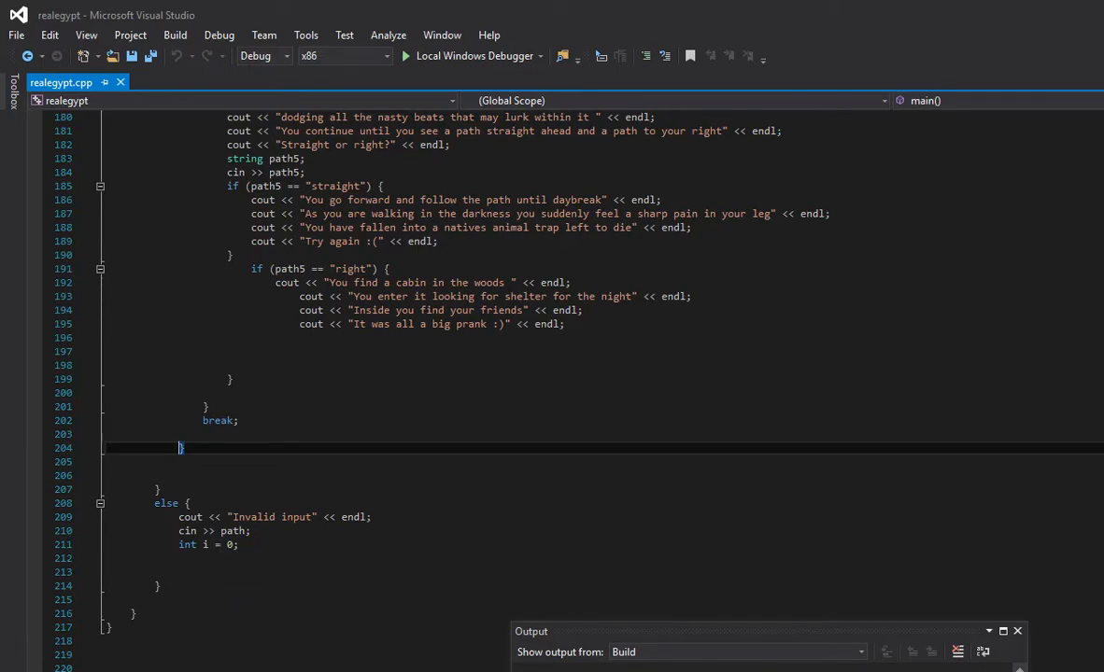
{"action": "scroll", "scroll_direction": "up", "scroll_amount": 3}
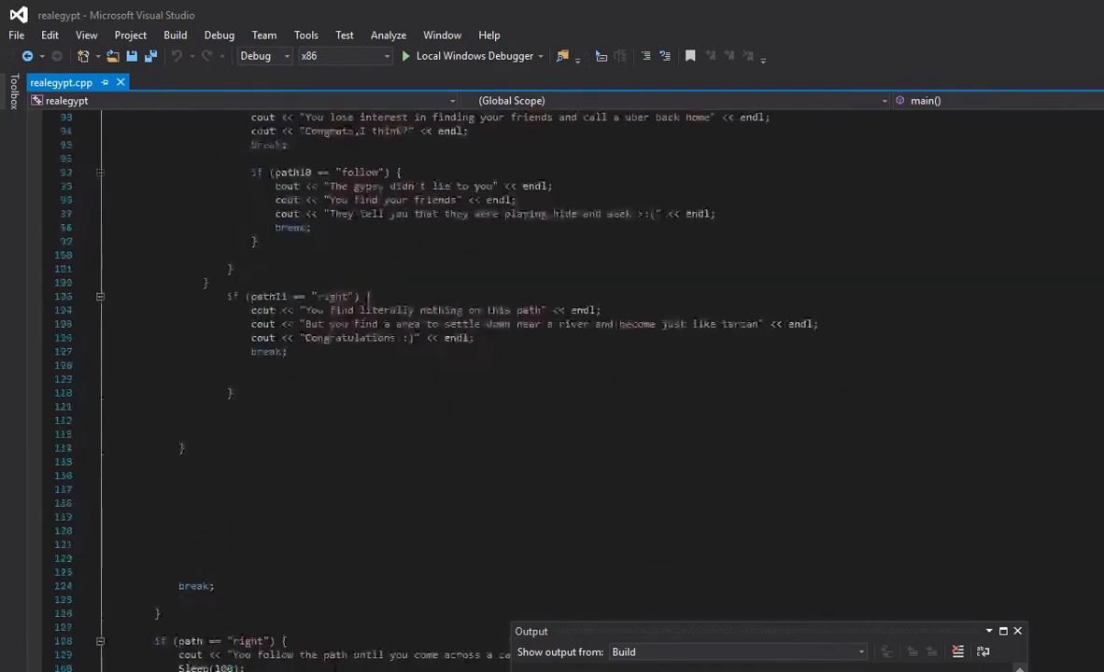
{"action": "scroll", "scroll_direction": "down", "scroll_amount": 3}
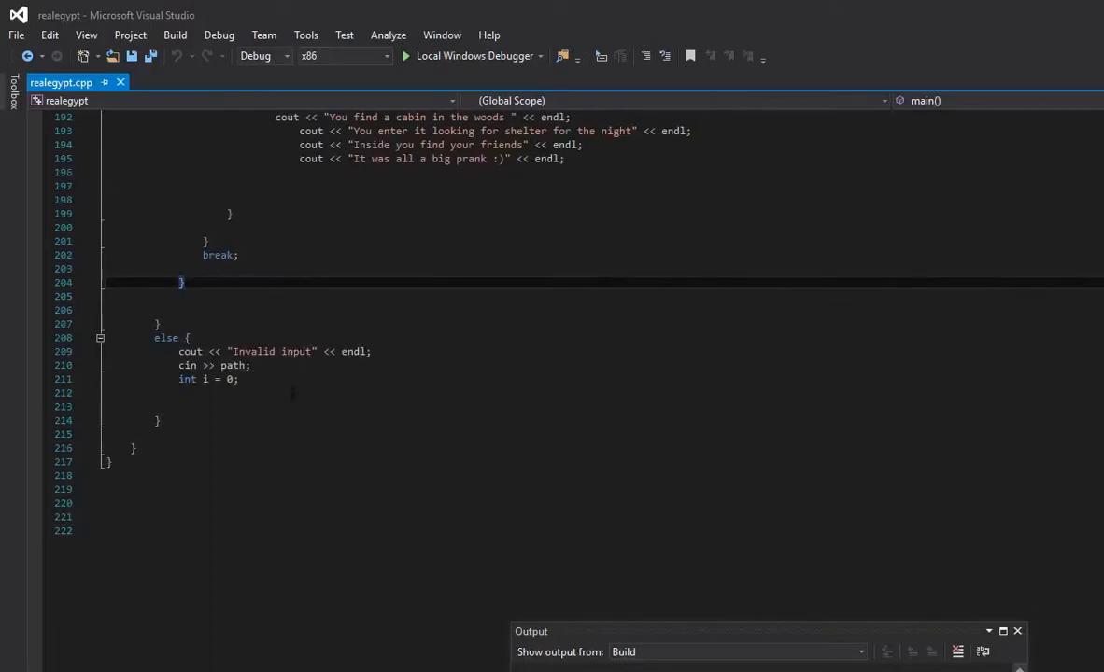
{"action": "scroll", "scroll_direction": "up", "scroll_amount": 3}
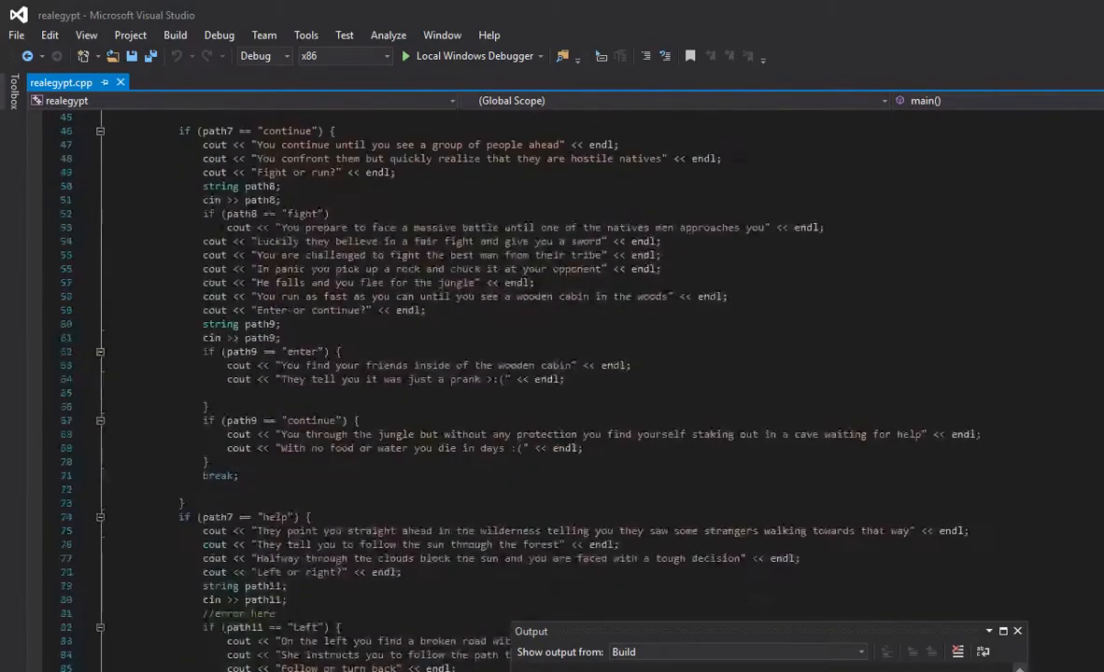
{"action": "scroll", "scroll_direction": "down", "scroll_amount": 3}
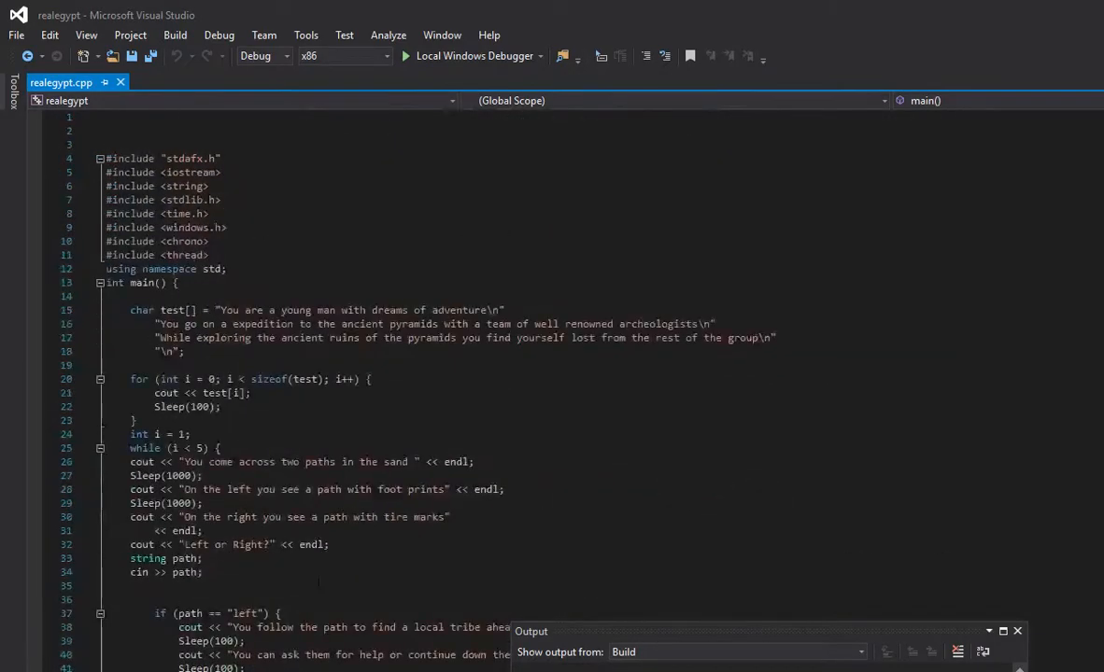
{"action": "mouse_move", "coordinate": [329, 31]}
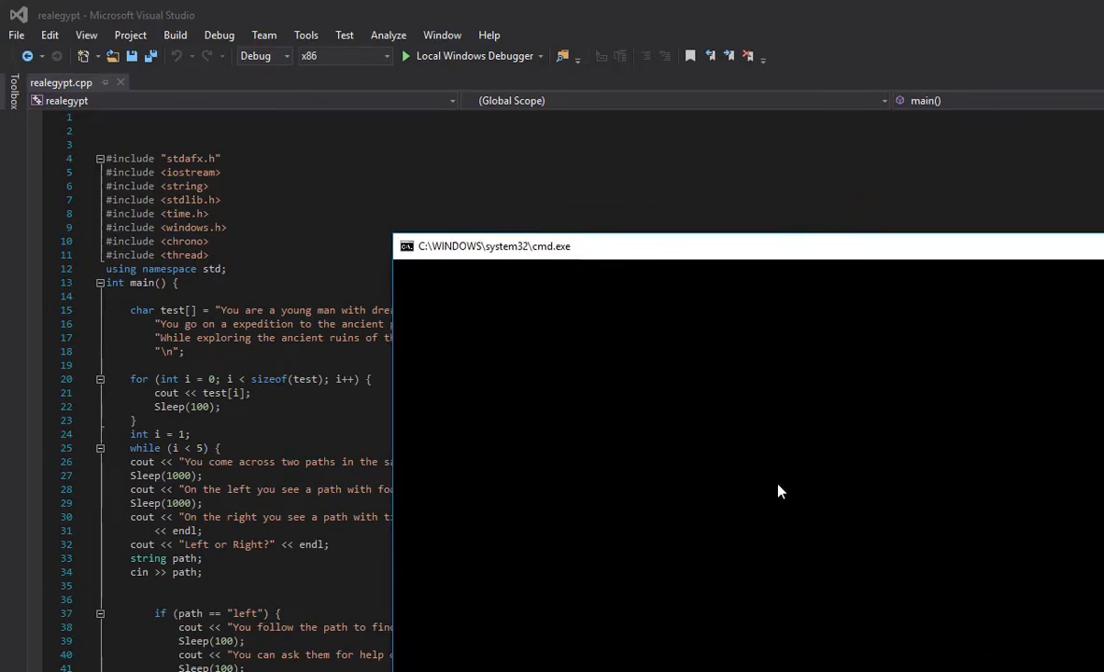
{"action": "mouse_move", "coordinate": [824, 413]}
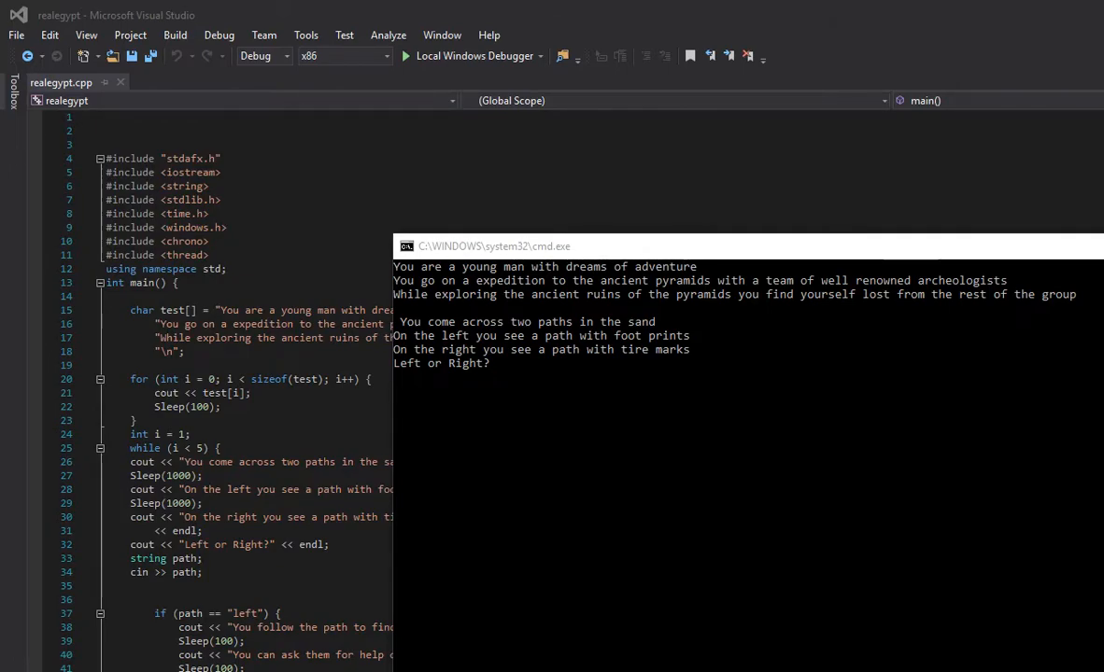
{"action": "type", "text": "k"}
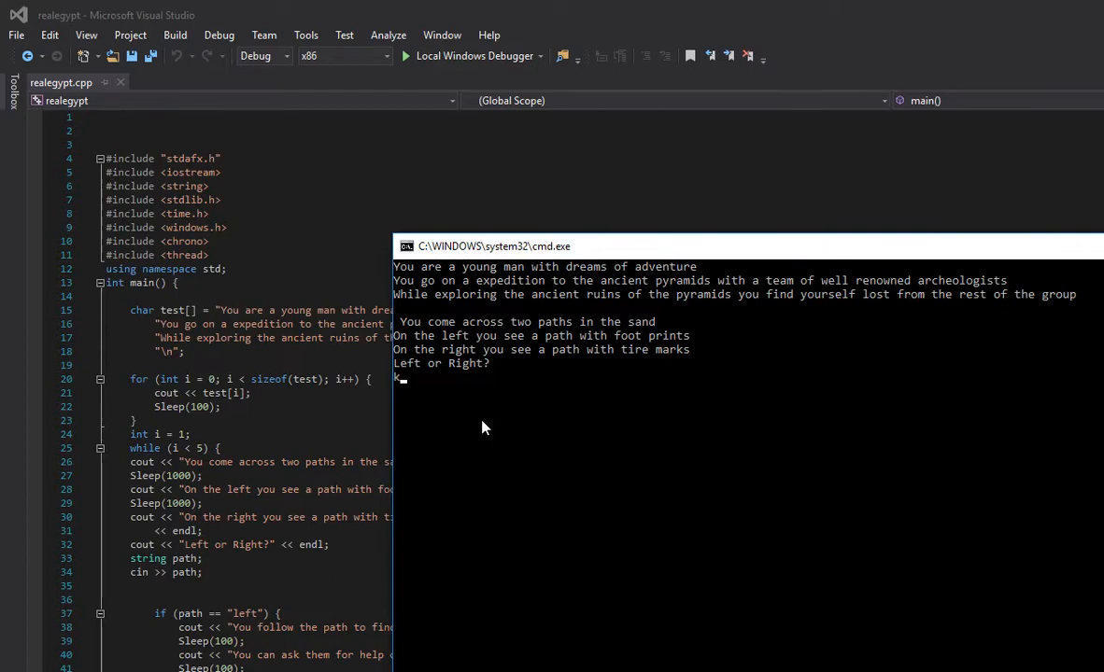
{"action": "type", "text": "in222"}
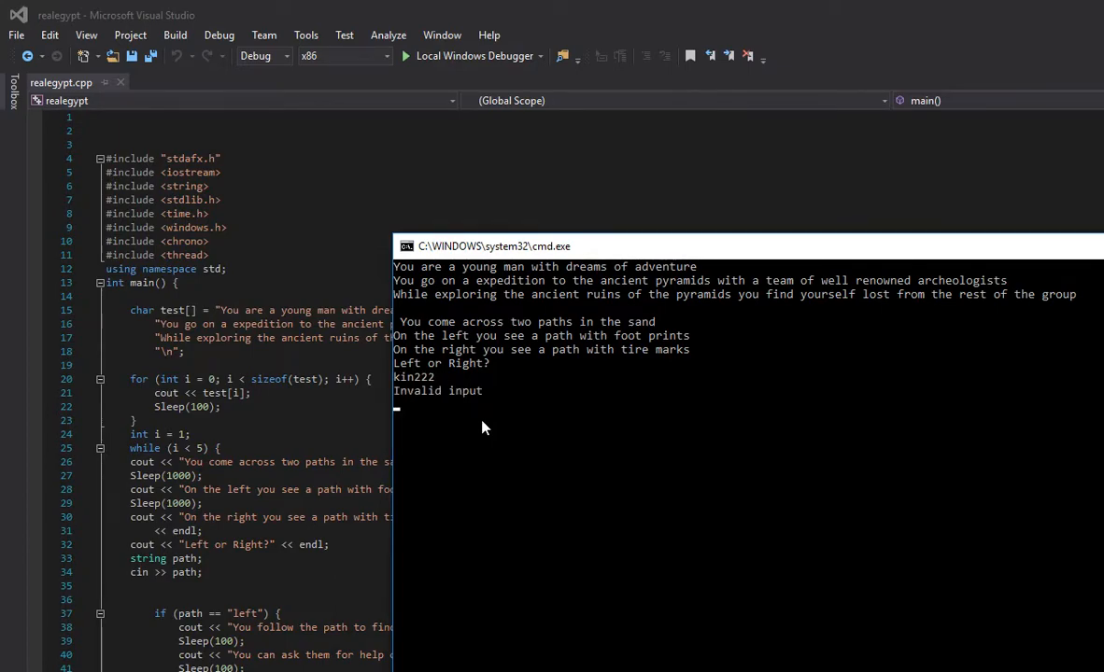
{"action": "type", "text": "right"}
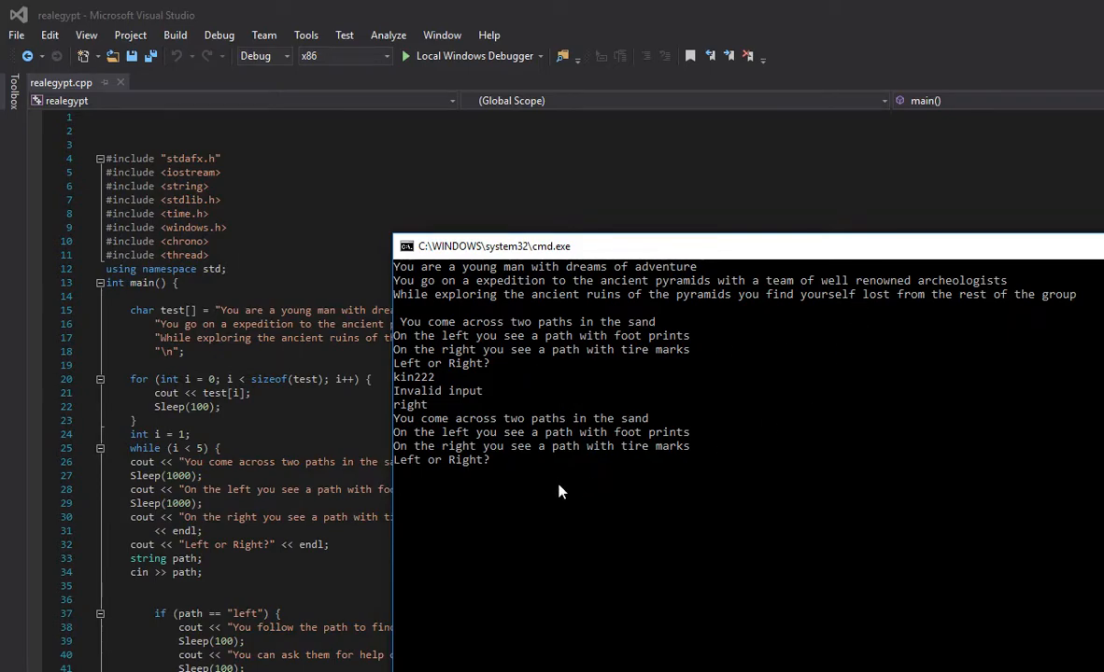
{"action": "mouse_move", "coordinate": [809, 441]}
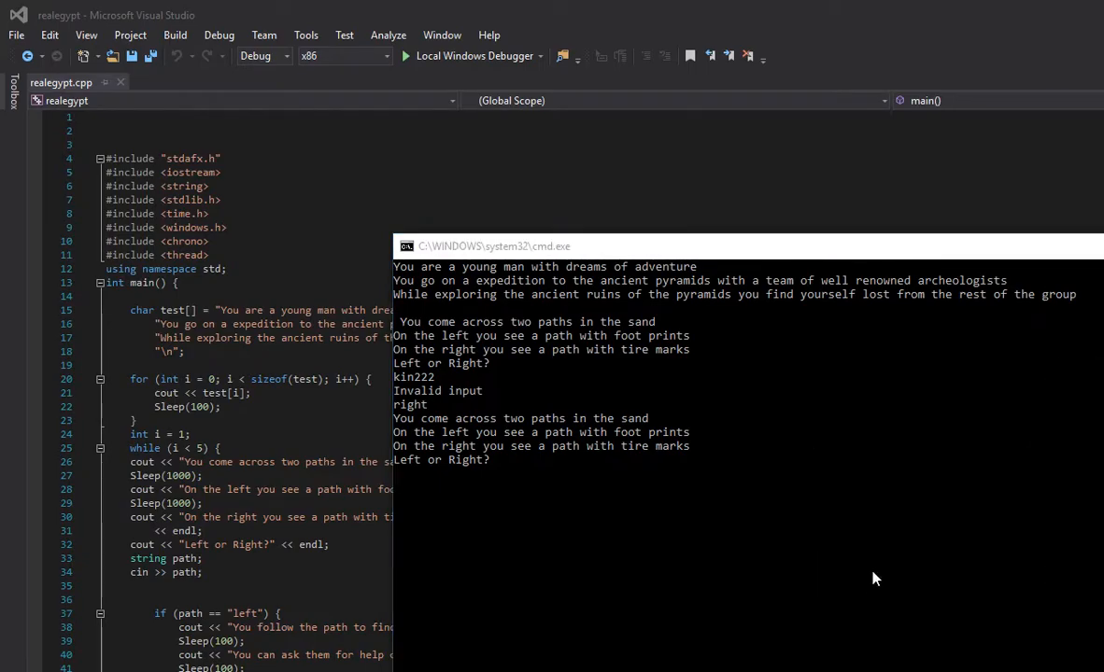
{"action": "mouse_move", "coordinate": [563, 442]}
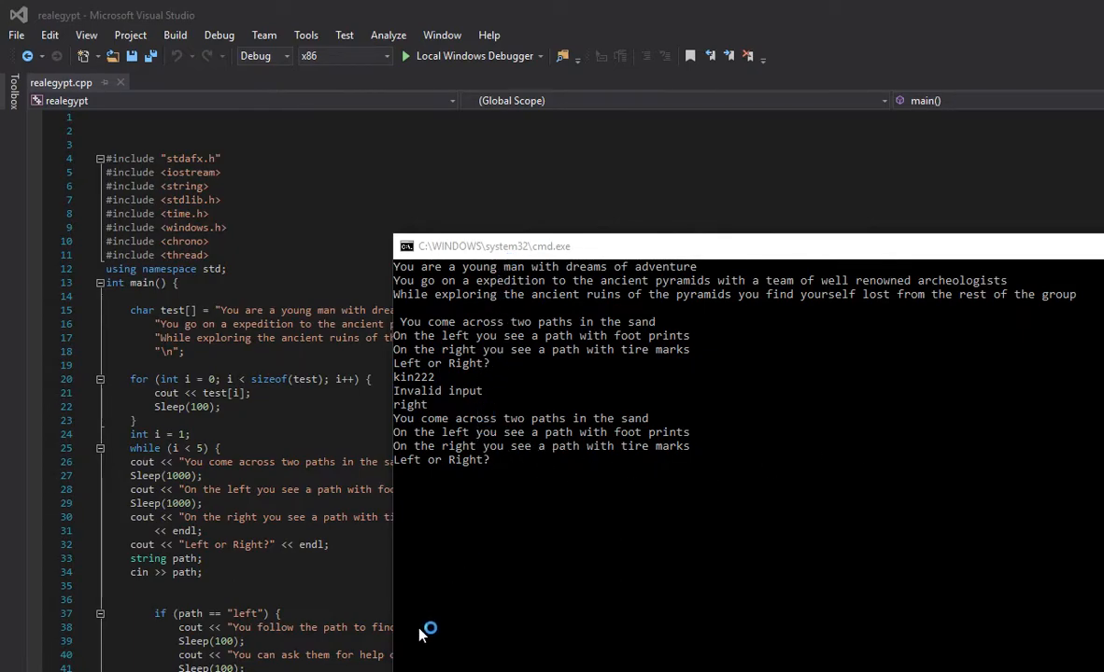
{"action": "mouse_move", "coordinate": [995, 299]}
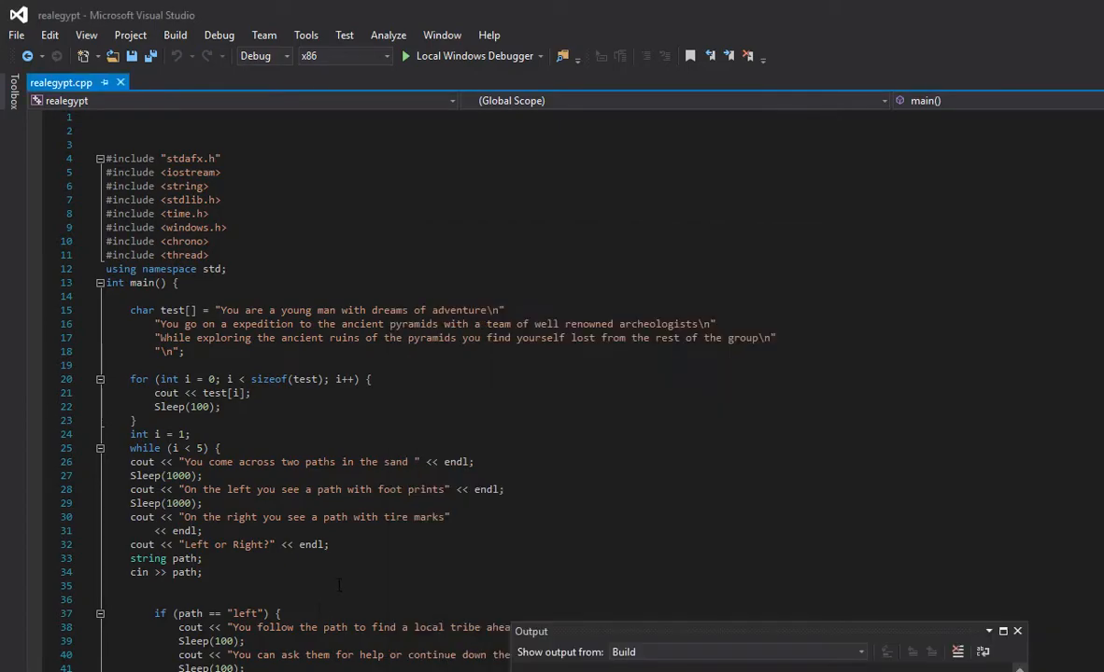
{"action": "scroll", "scroll_direction": "down", "scroll_amount": 3}
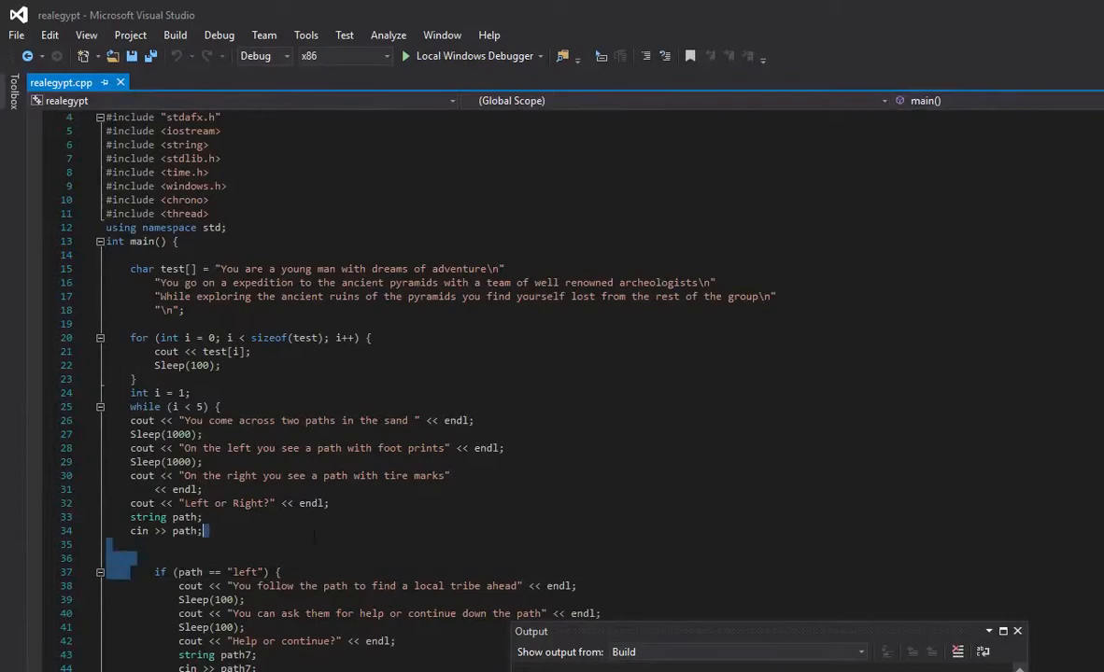
{"action": "scroll", "scroll_direction": "down", "scroll_amount": 3}
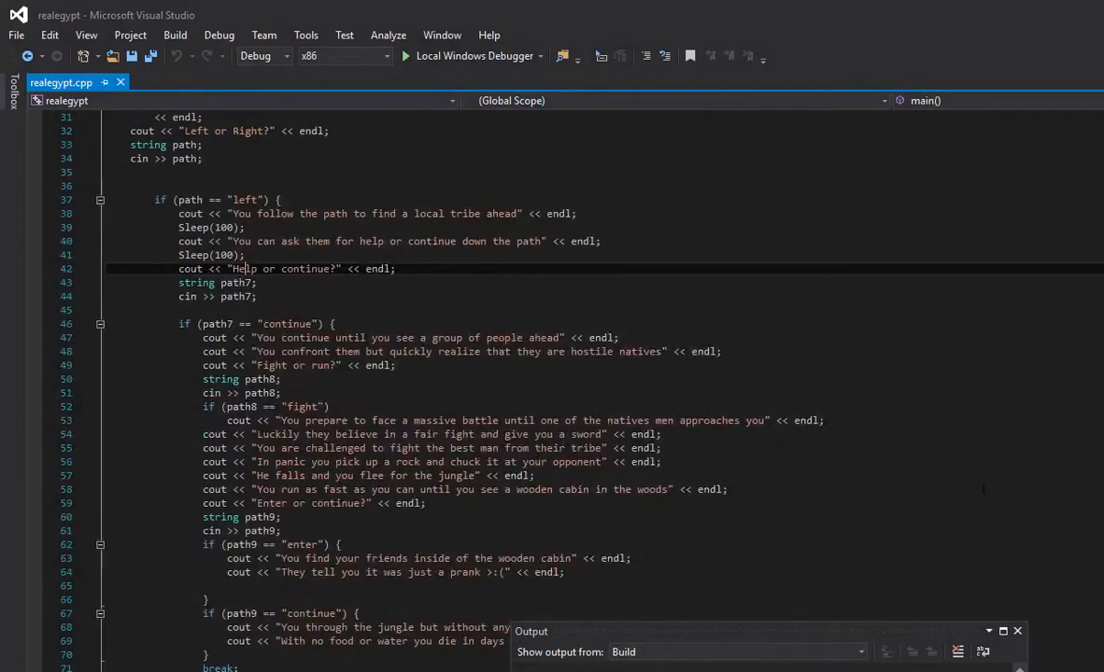
{"action": "scroll", "scroll_direction": "down", "scroll_amount": 3}
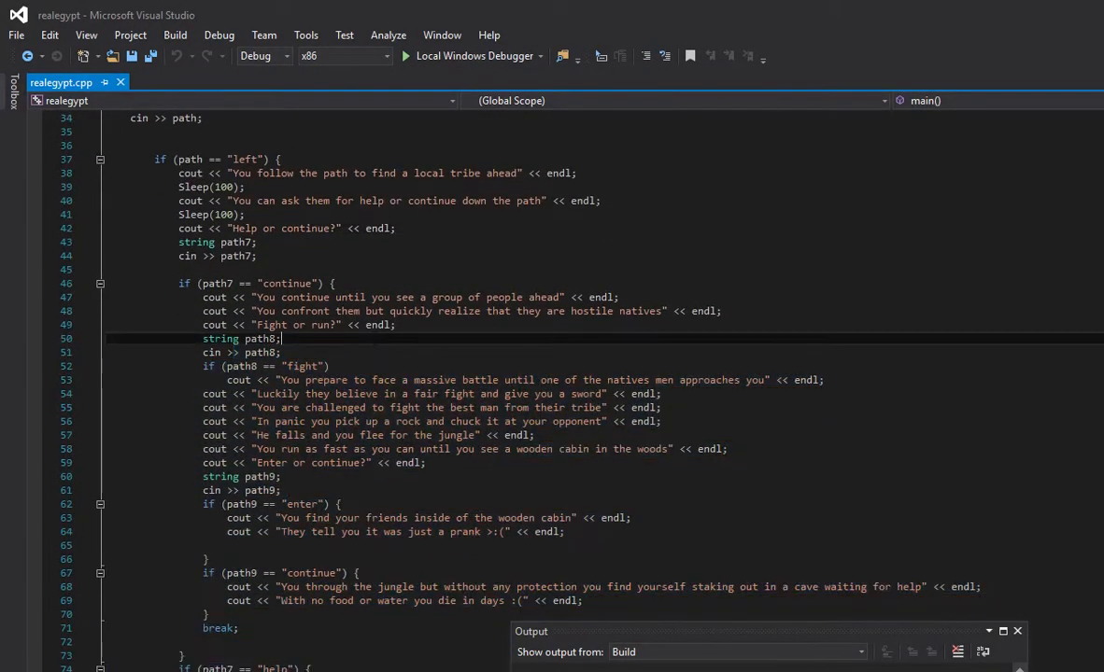
{"action": "scroll", "scroll_direction": "down", "scroll_amount": 3}
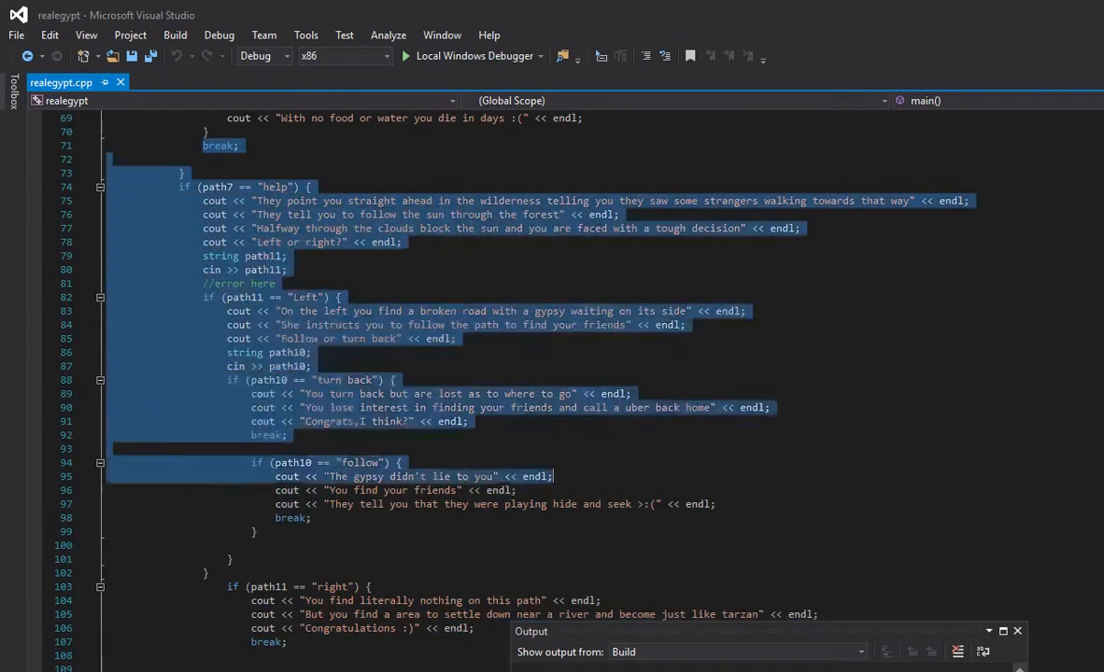
{"action": "scroll", "scroll_direction": "up", "scroll_amount": 3}
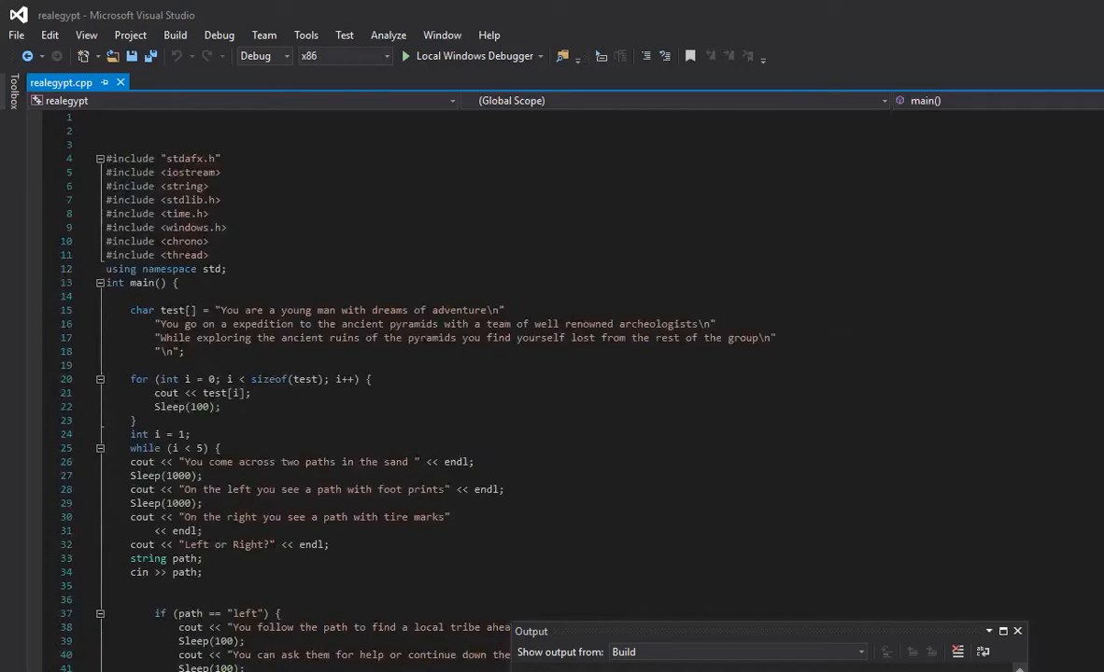
{"action": "scroll", "scroll_direction": "down", "scroll_amount": 3}
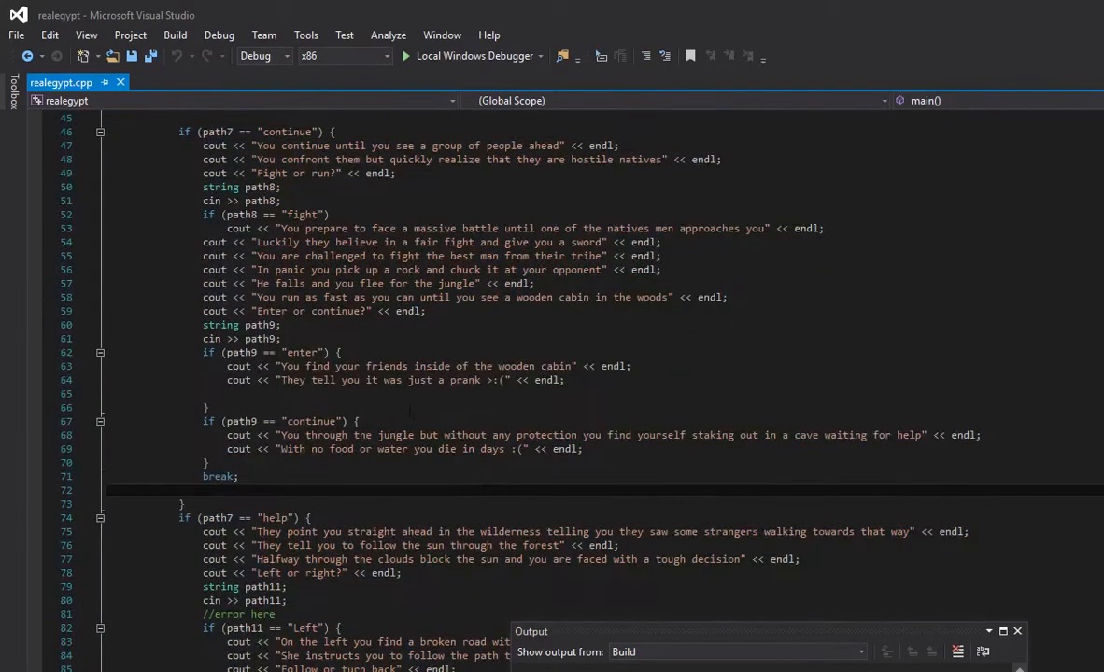
{"action": "scroll", "scroll_direction": "up", "scroll_amount": 3}
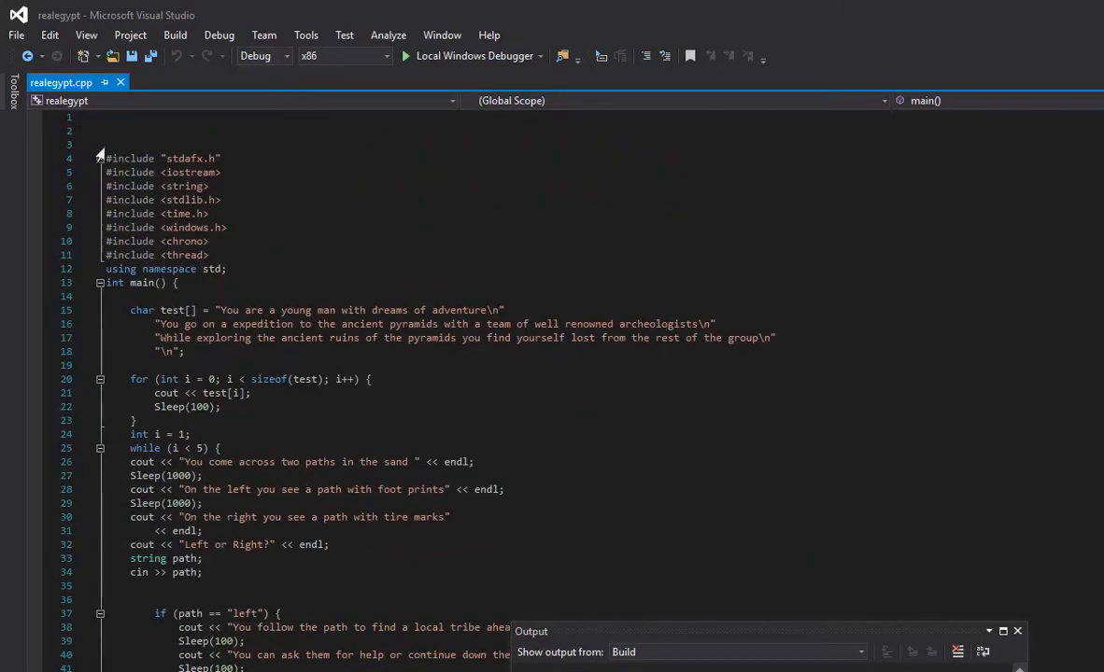
{"action": "scroll", "scroll_direction": "down", "scroll_amount": 3}
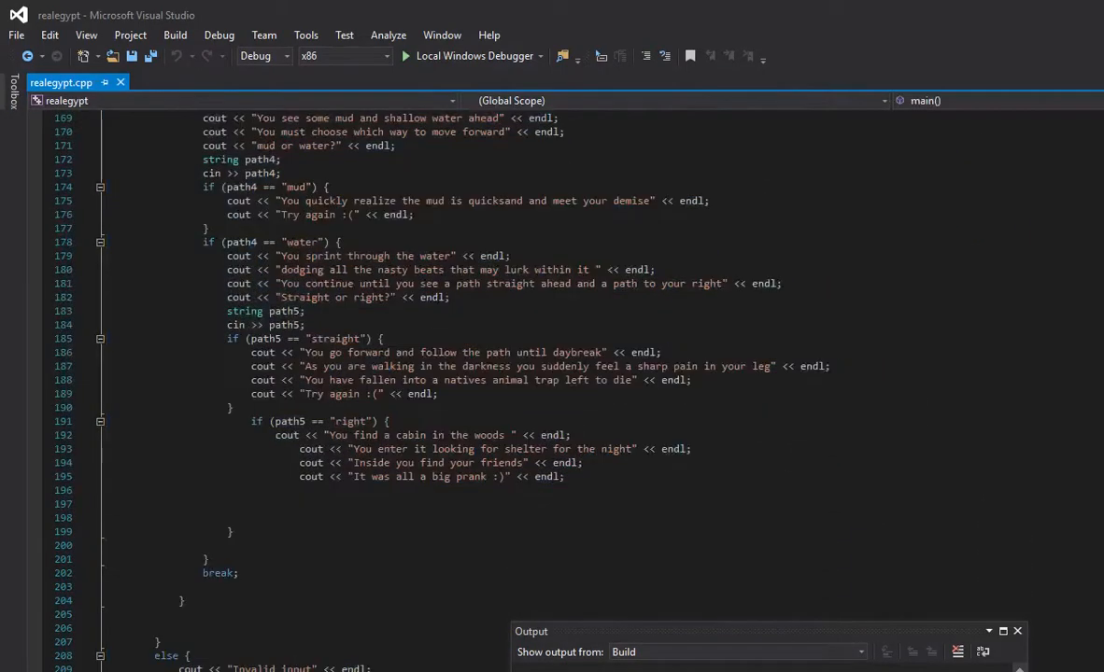
{"action": "scroll", "scroll_direction": "up", "scroll_amount": 3}
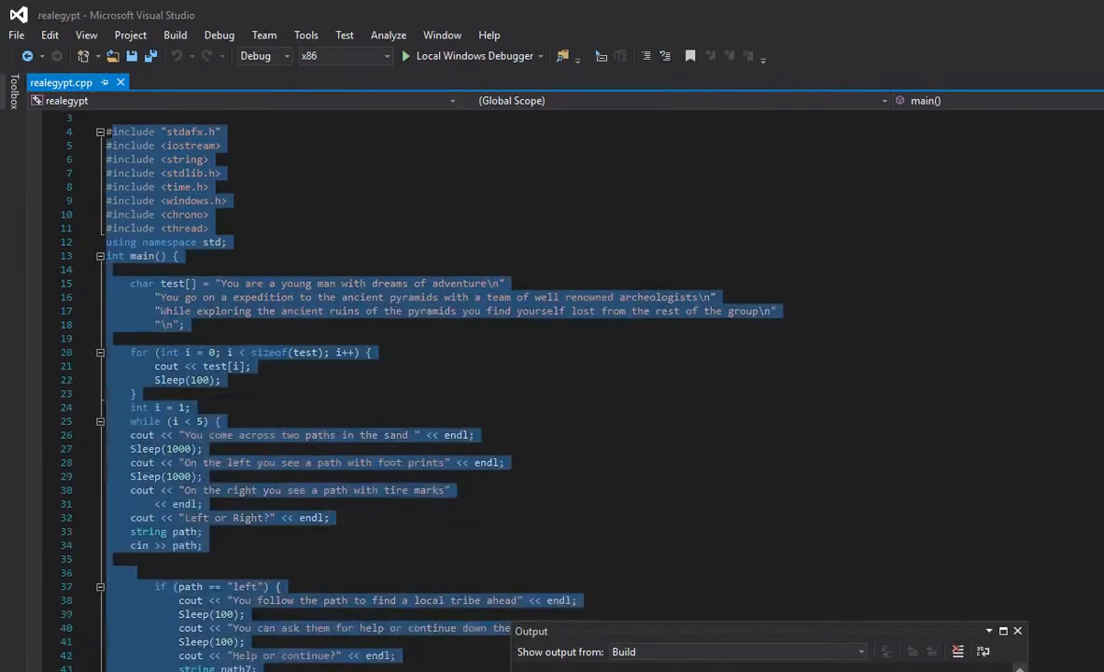
{"action": "scroll", "scroll_direction": "down", "scroll_amount": 3}
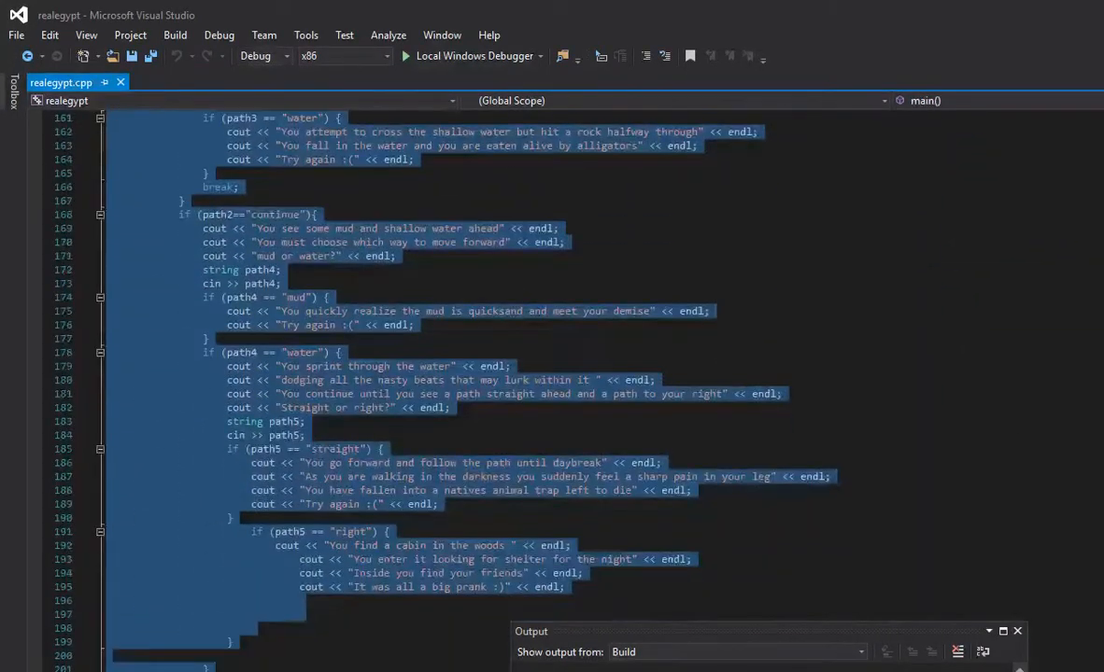
{"action": "scroll", "scroll_direction": "up", "scroll_amount": 3}
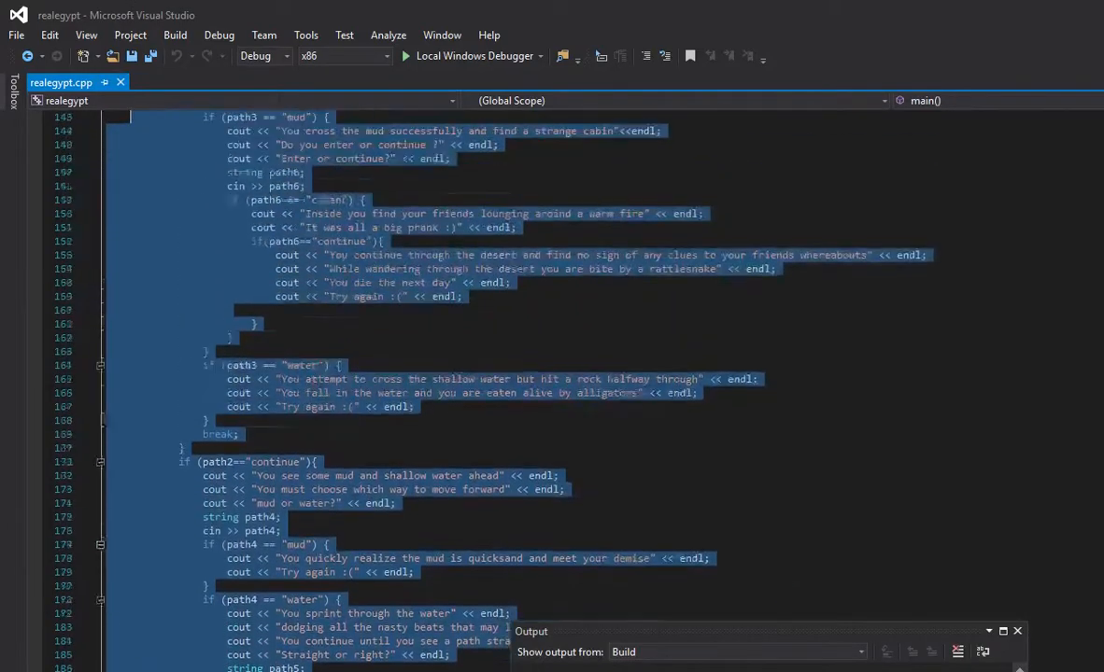
{"action": "scroll", "scroll_direction": "up", "scroll_amount": 3}
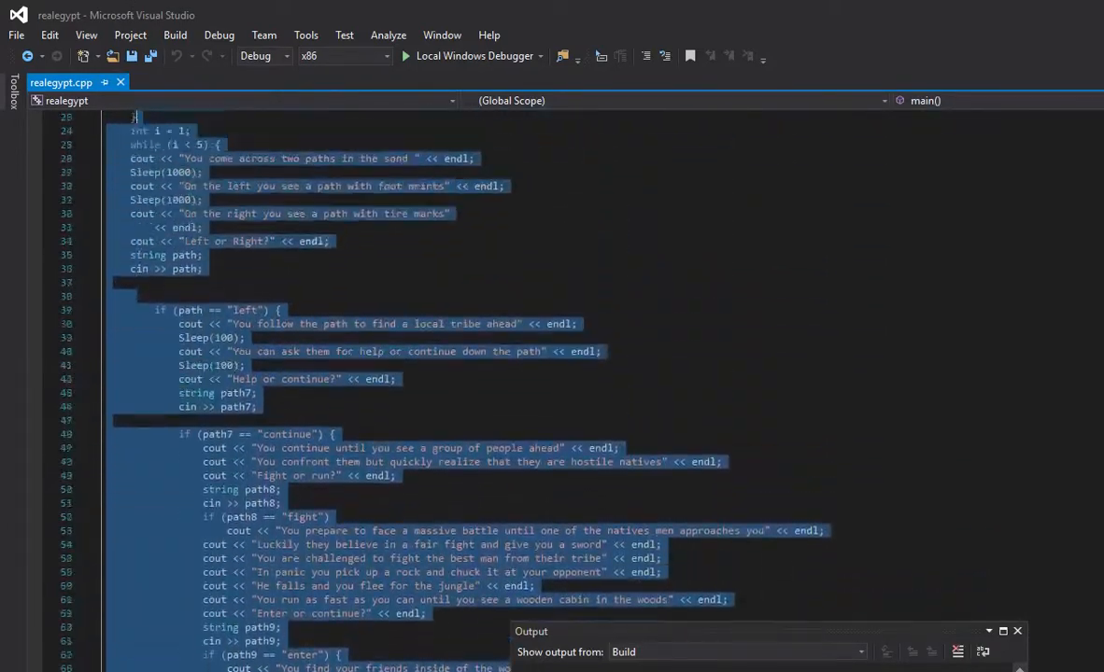
{"action": "scroll", "scroll_direction": "up", "scroll_amount": 3}
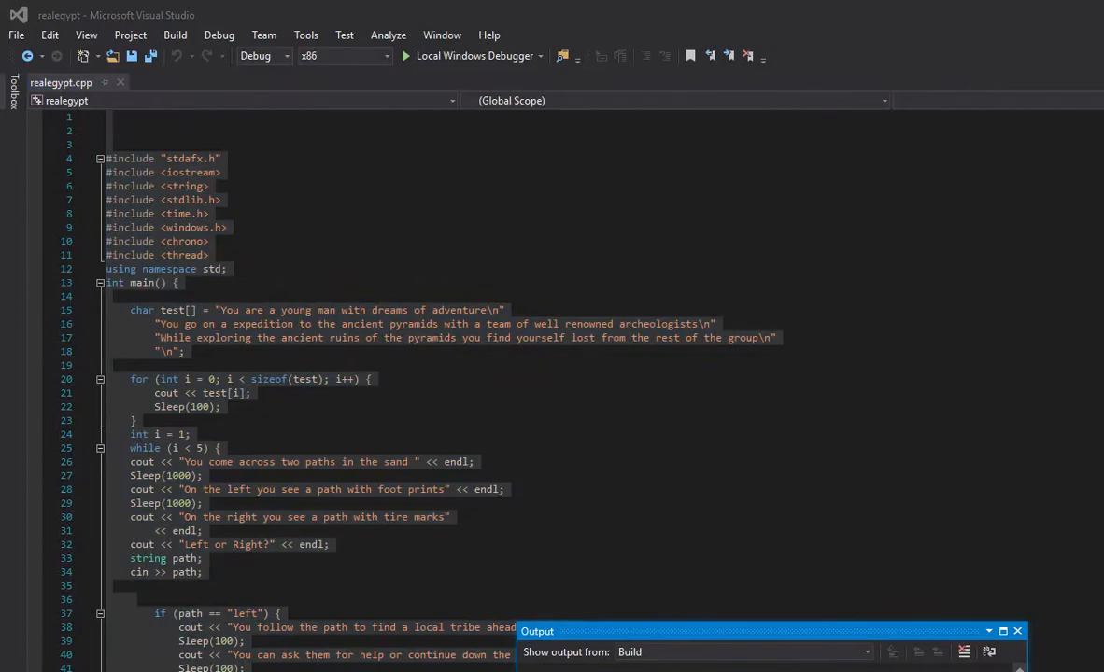
{"action": "scroll", "scroll_direction": "down", "scroll_amount": 3}
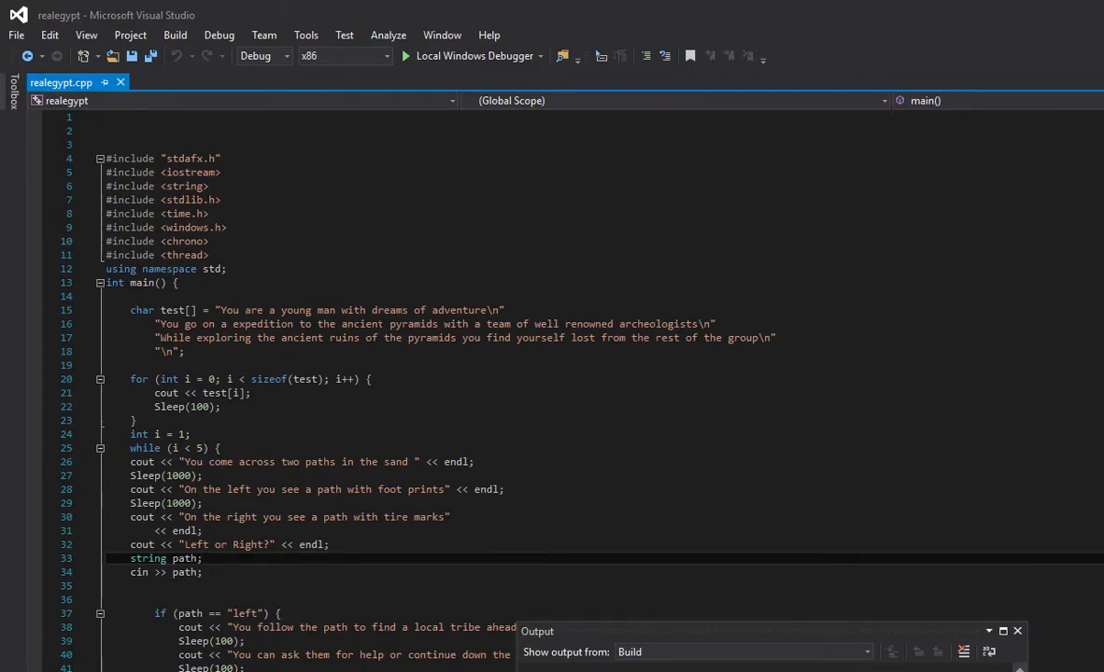
{"action": "left_click", "coordinate": [186, 434]}
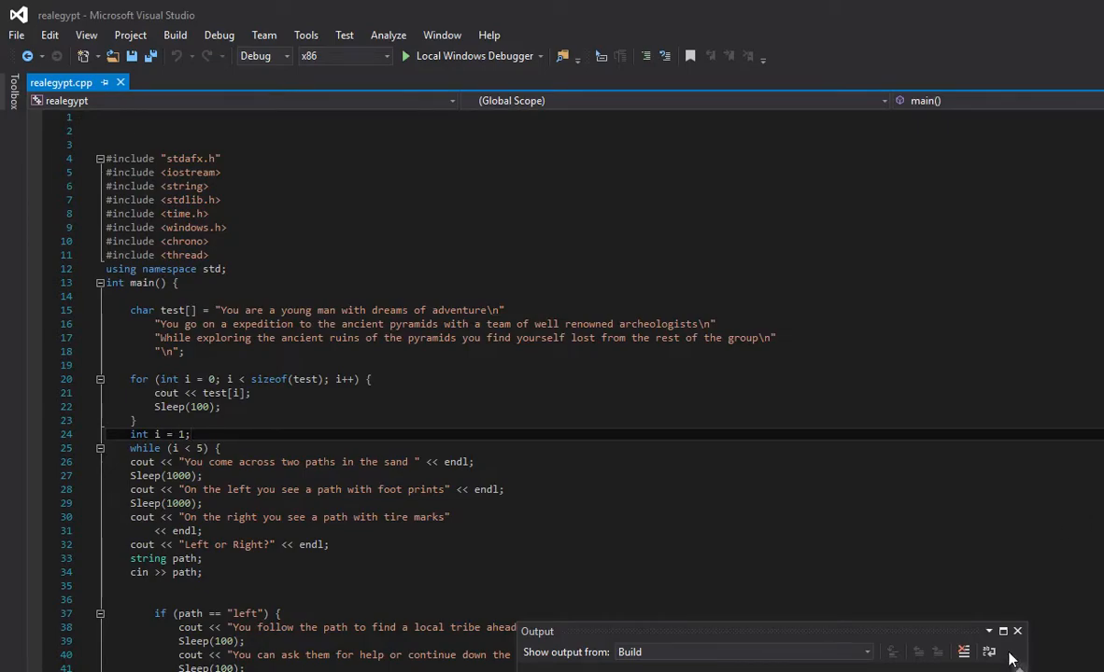
{"action": "mouse_move", "coordinate": [1002, 631]}
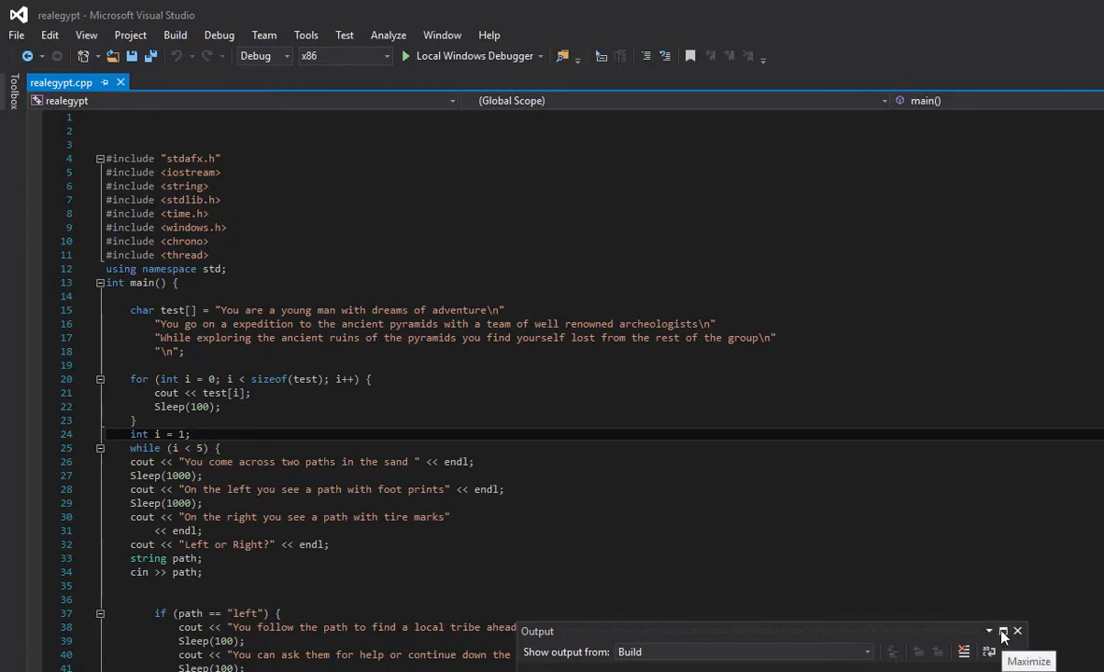